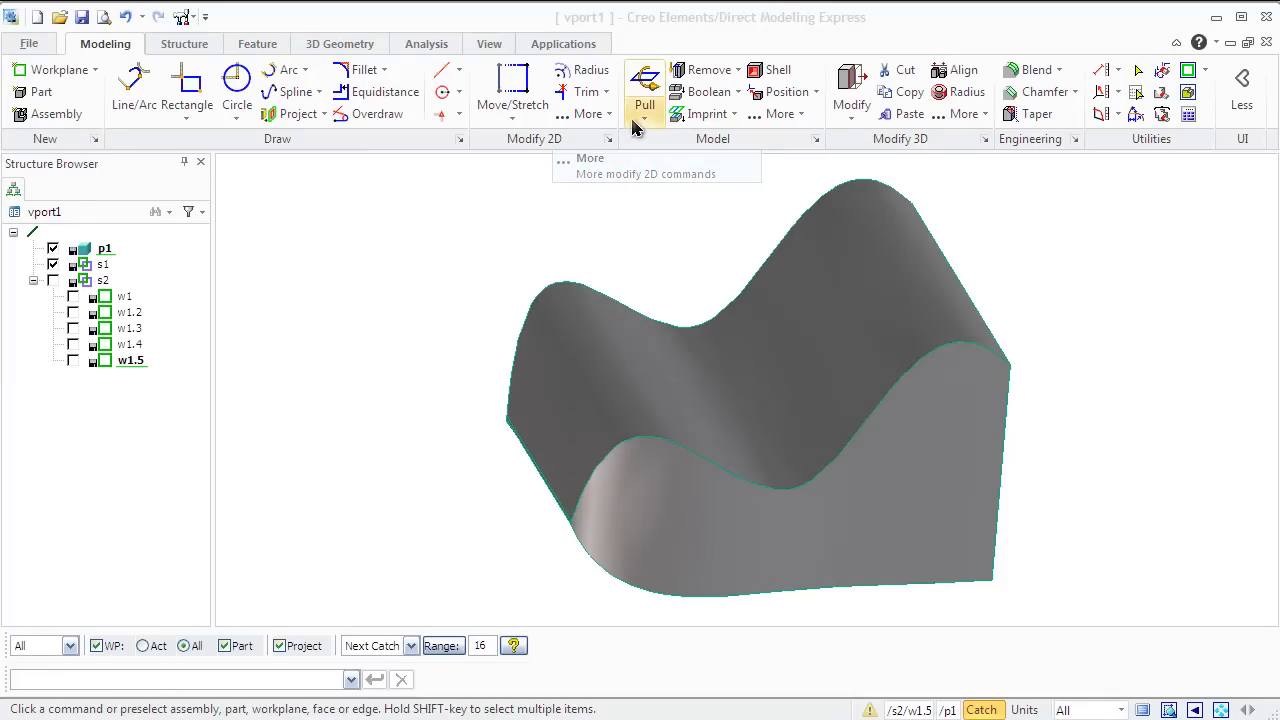
Create parallel workplane copies of w1 with Number 4, Offset 30 and the Copy option.
{"action": "left_click", "coordinate": [644, 104]}
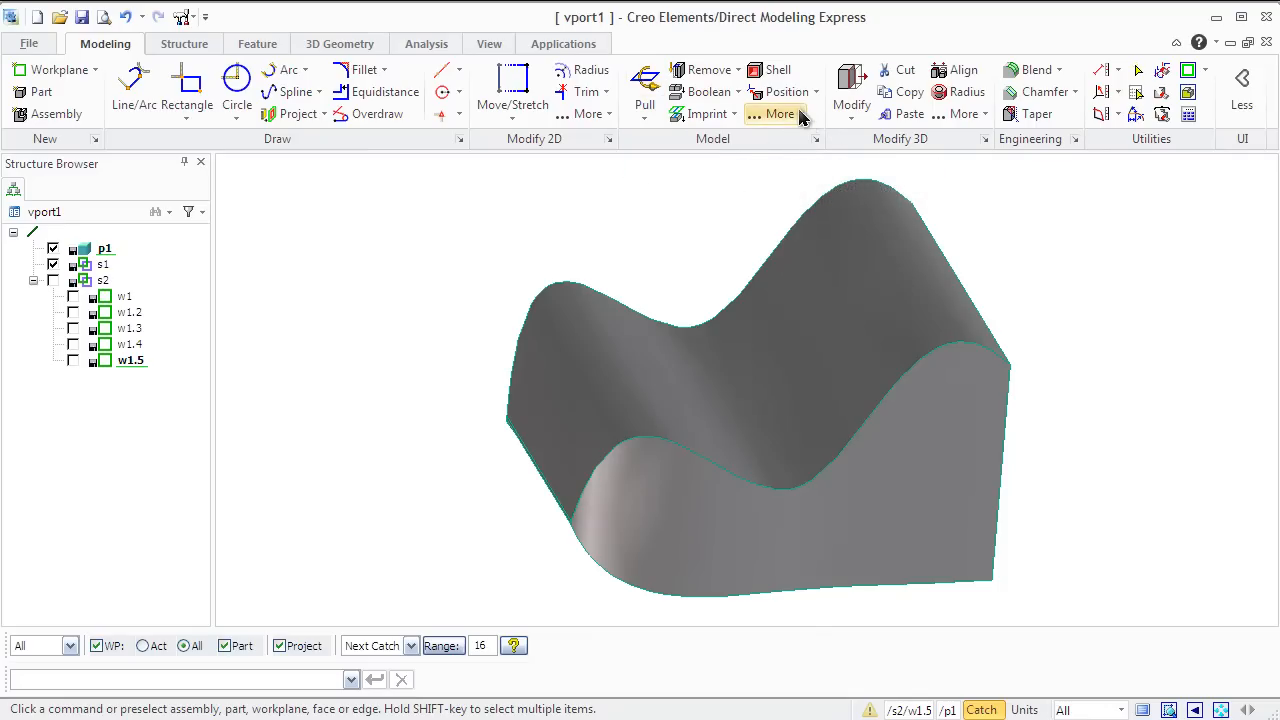
{"action": "left_click", "coordinate": [779, 113]}
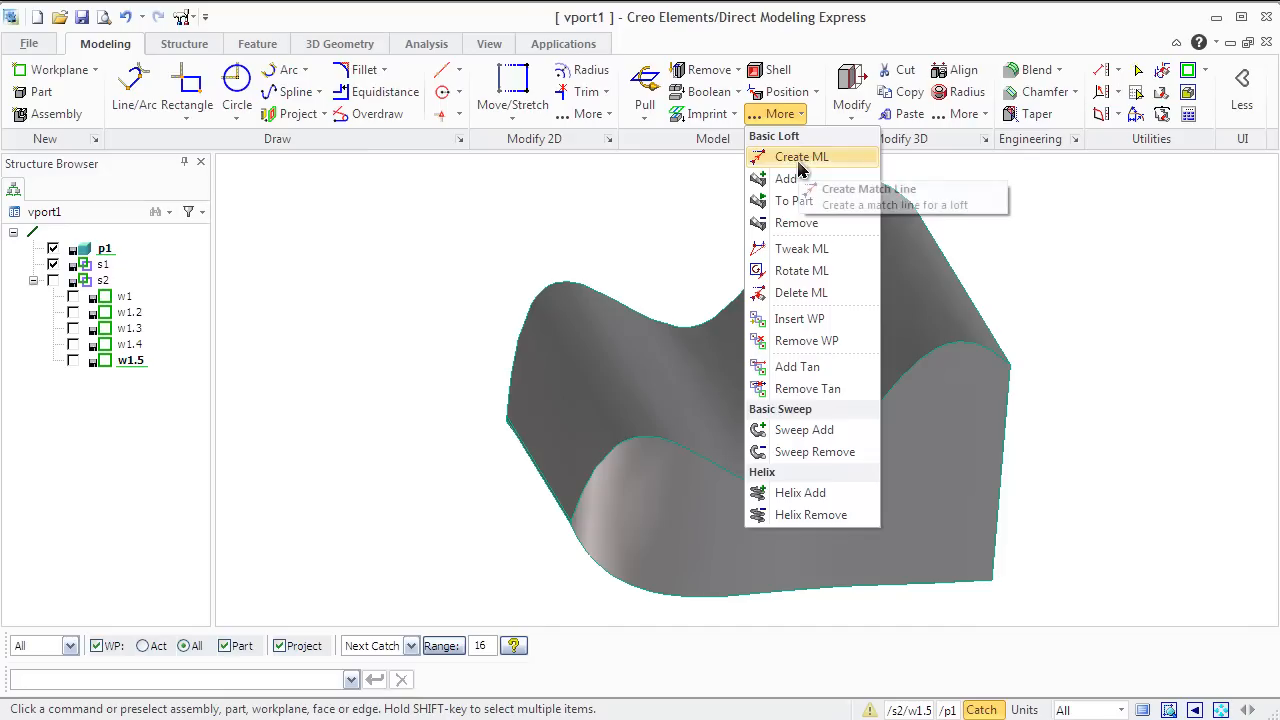
{"action": "mouse_move", "coordinate": [796, 222]}
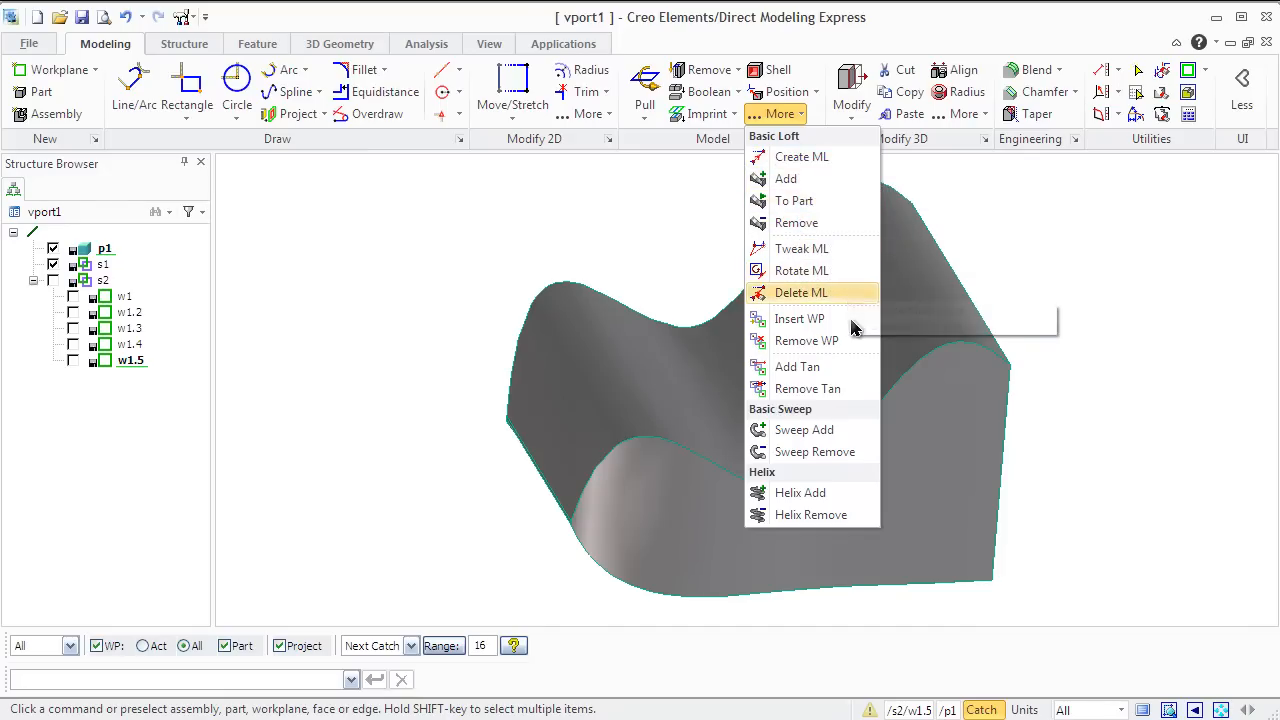
{"action": "mouse_move", "coordinate": [840, 417]}
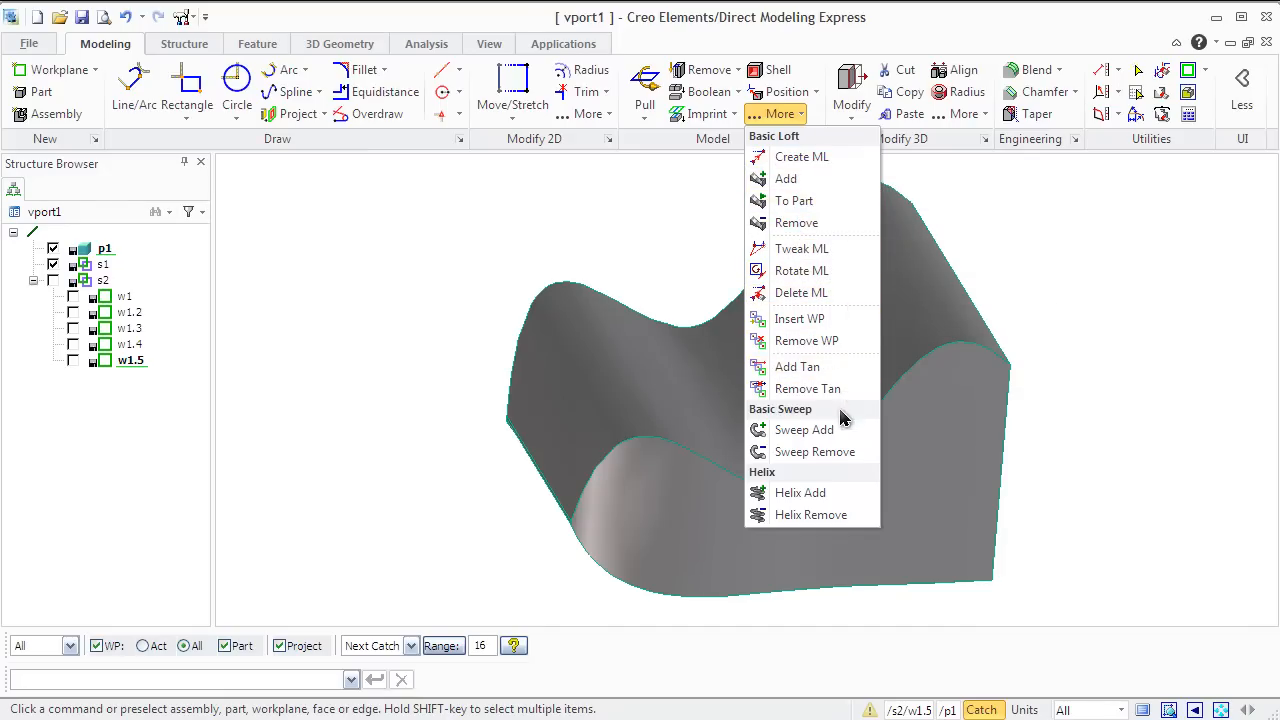
{"action": "mouse_move", "coordinate": [800, 492]}
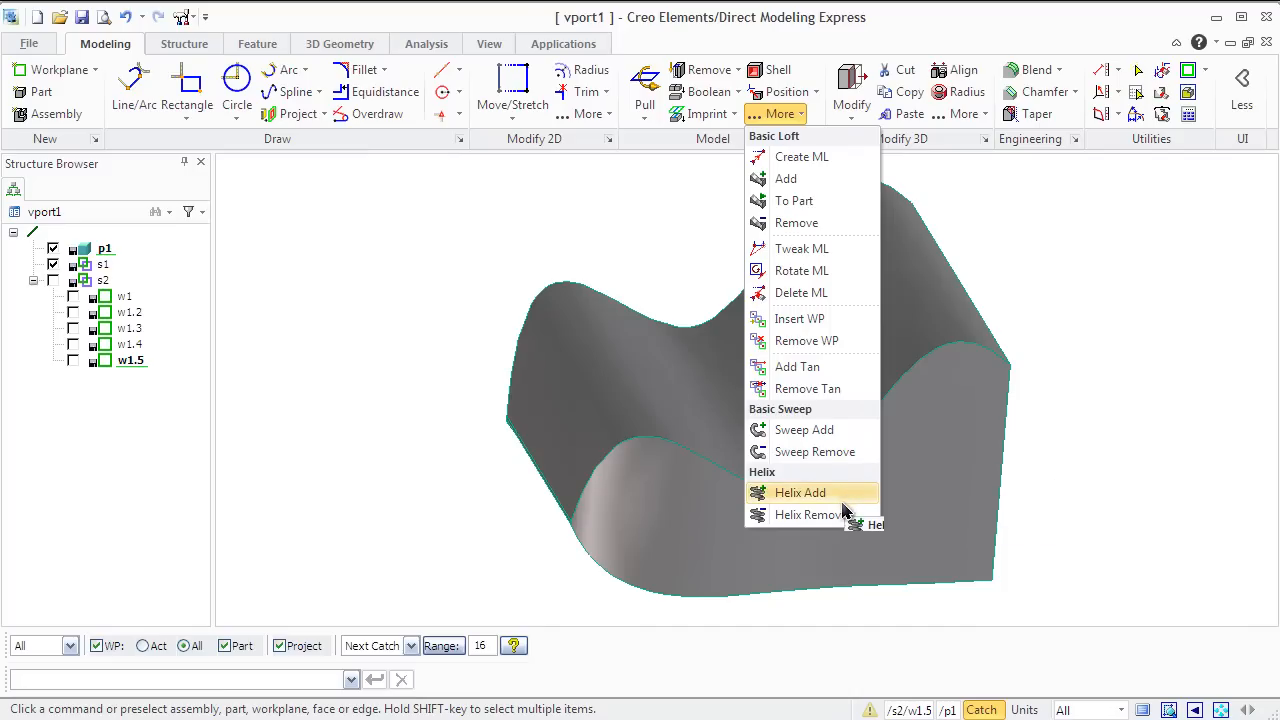
{"action": "mouse_move", "coordinate": [810, 514]}
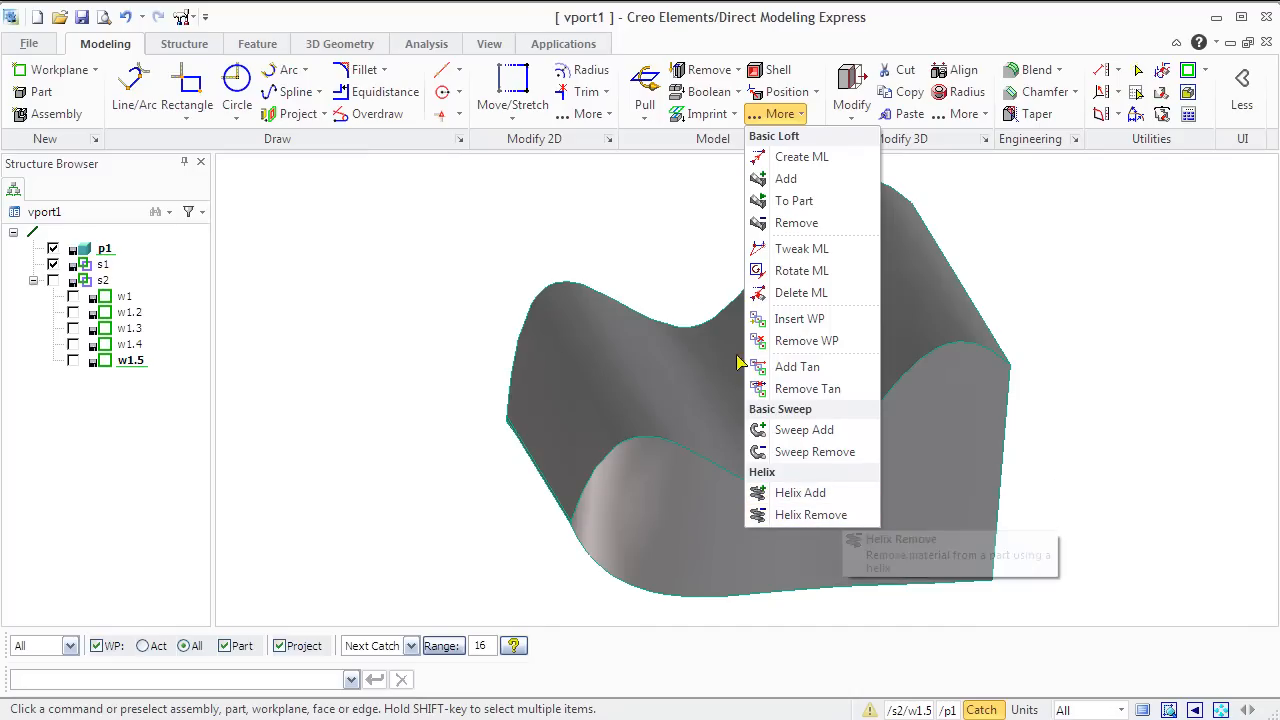
{"action": "mouse_move", "coordinate": [675, 242]}
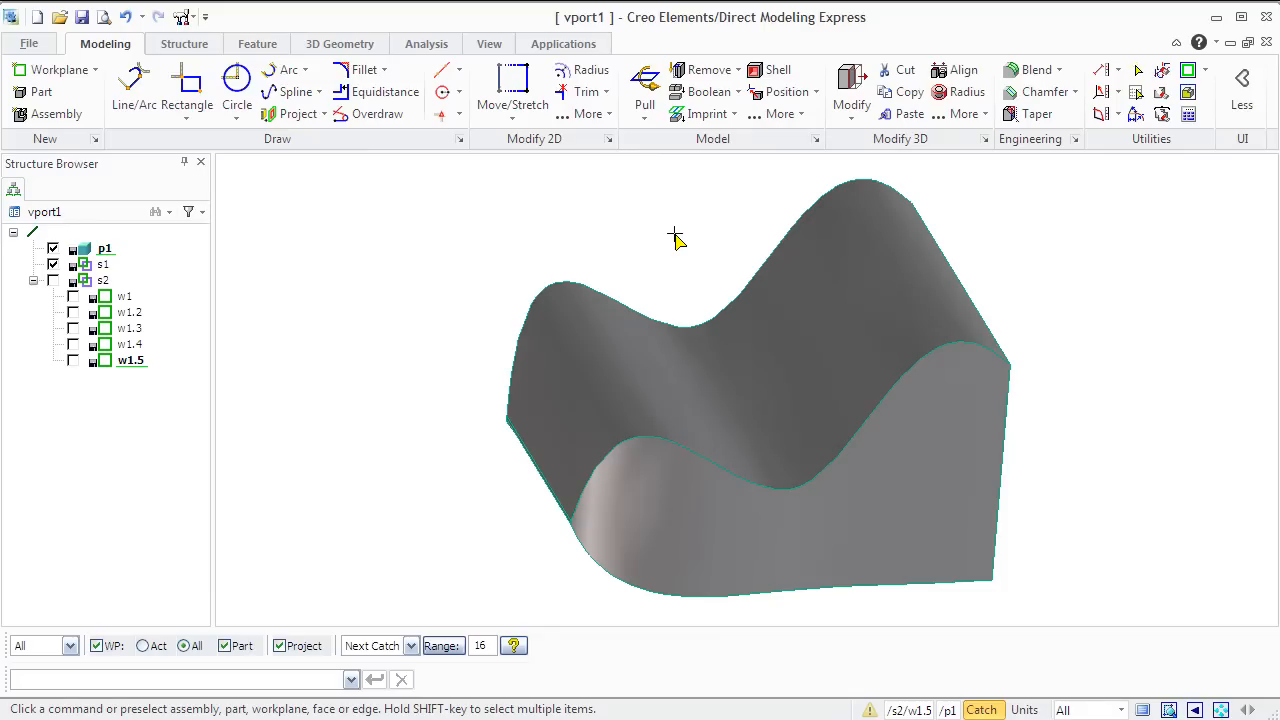
{"action": "left_click", "coordinate": [183, 43]}
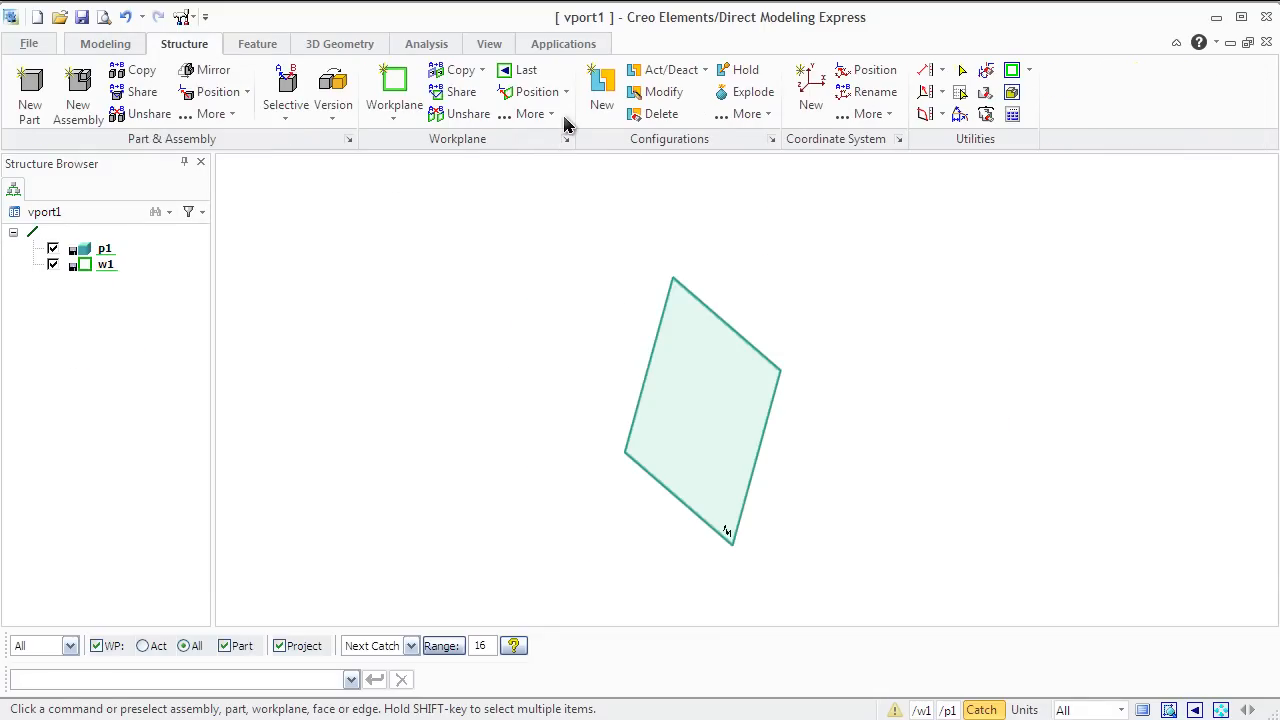
{"action": "left_click", "coordinate": [528, 113]}
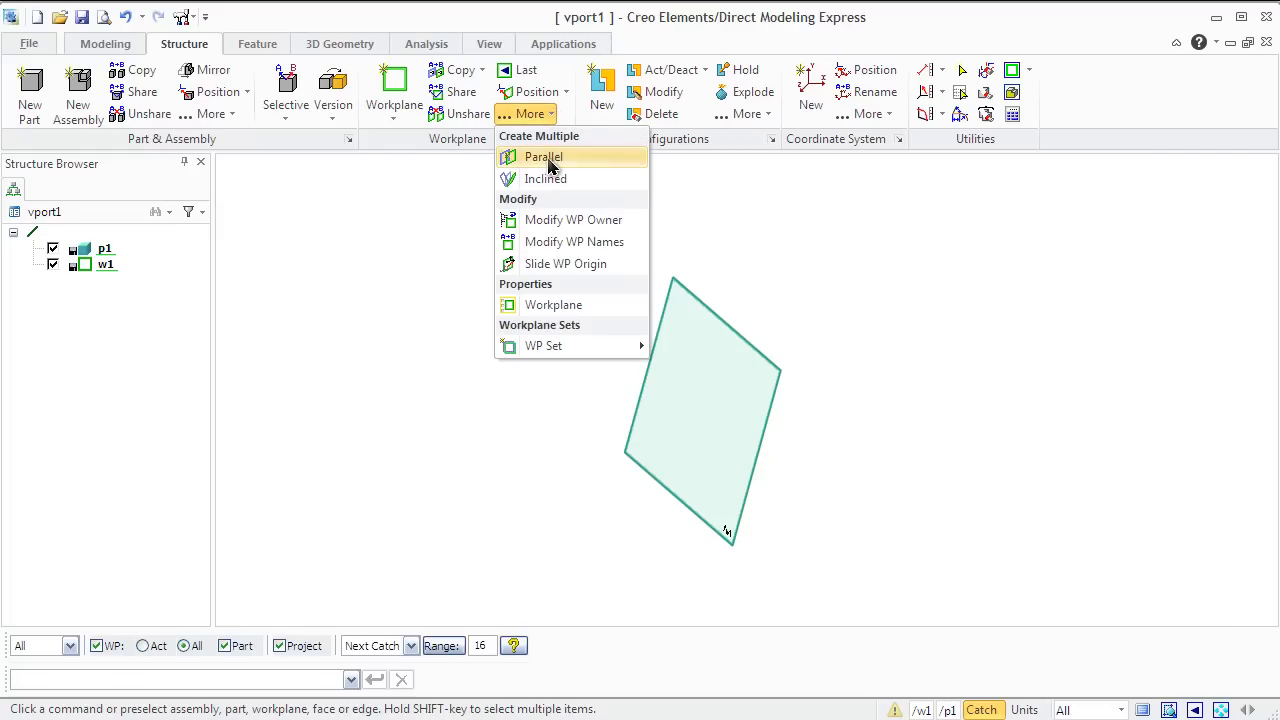
{"action": "left_click", "coordinate": [543, 157]}
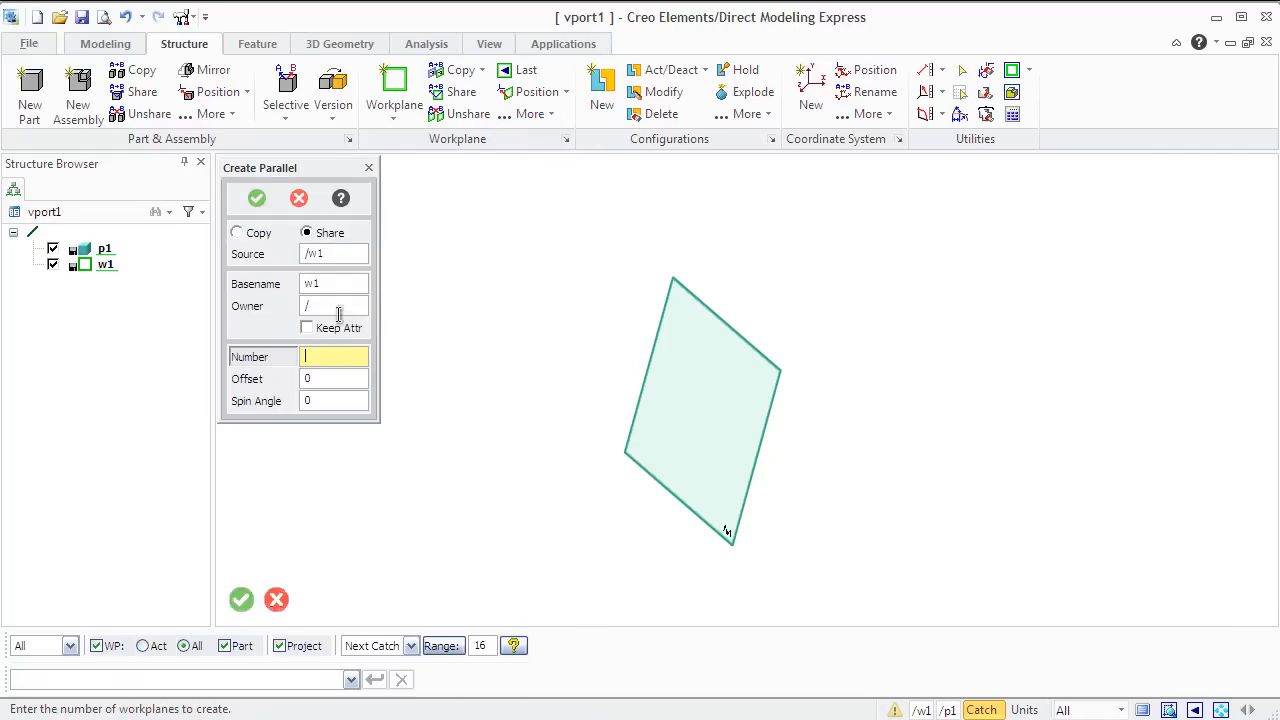
{"action": "type", "text": "4"}
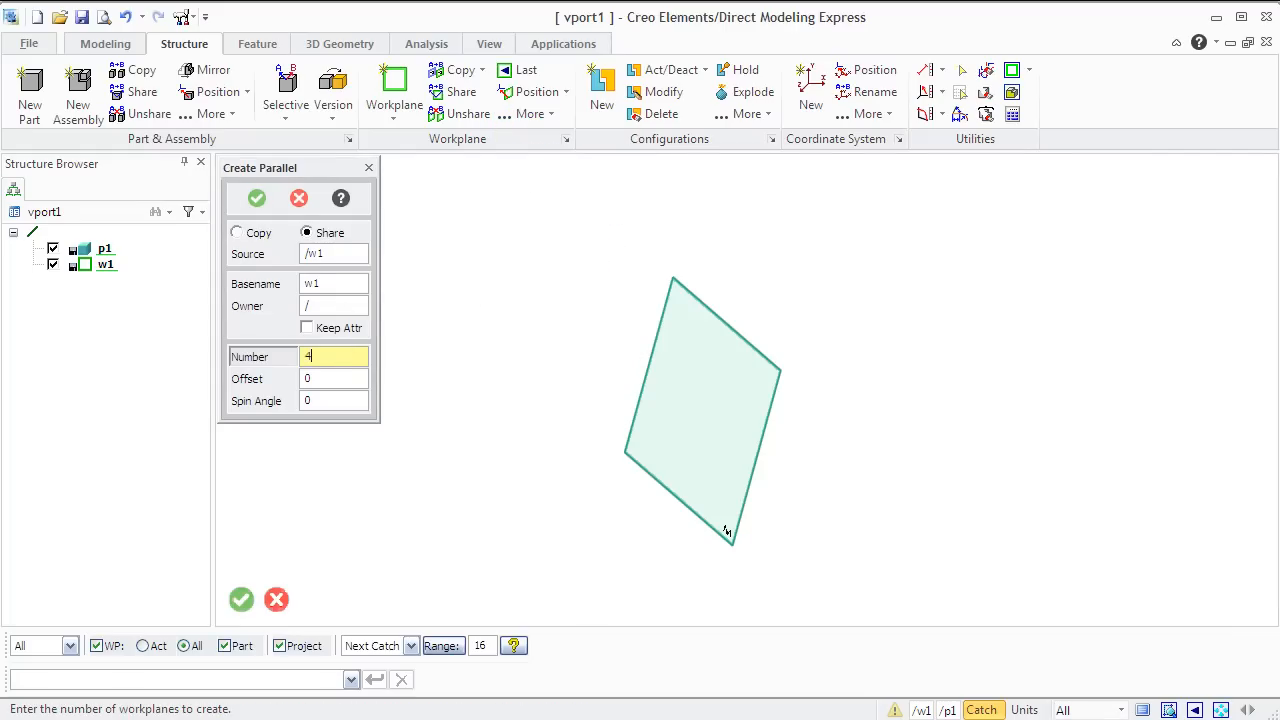
{"action": "left_click", "coordinate": [334, 378]}
{"action": "type", "text": "3"}
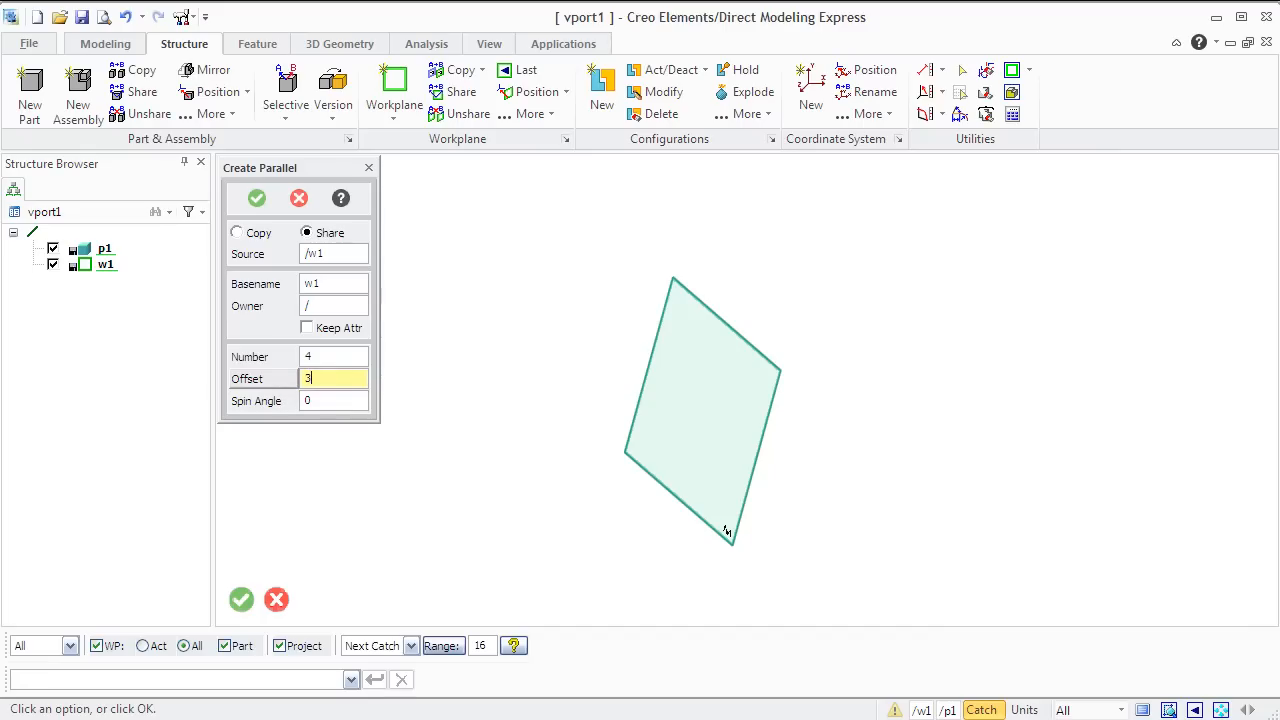
{"action": "type", "text": "0"}
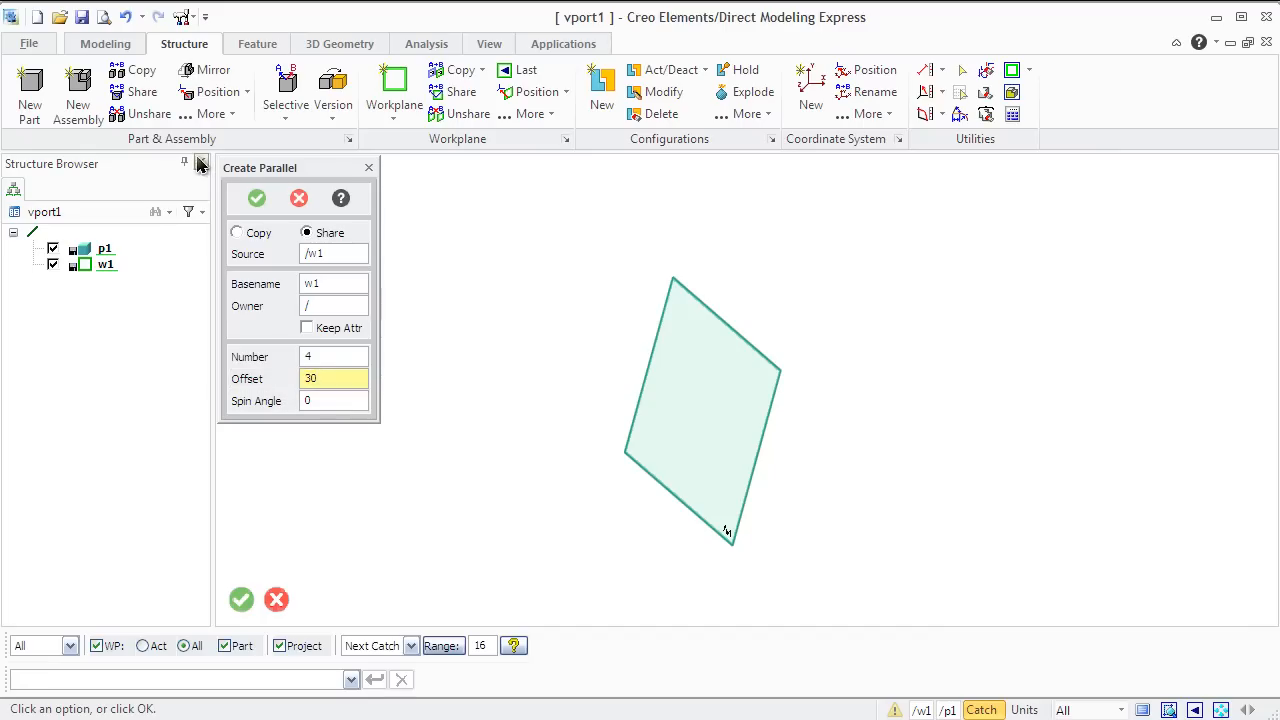
{"action": "left_click", "coordinate": [237, 232]}
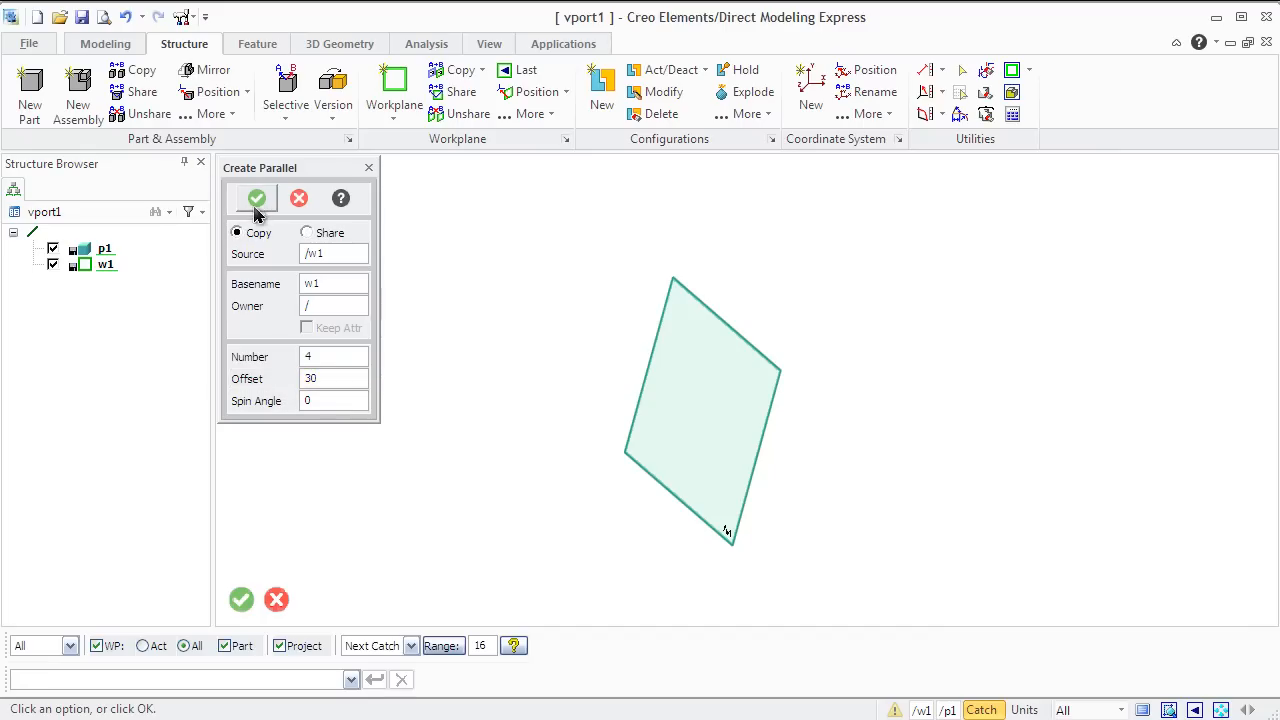
{"action": "left_click", "coordinate": [256, 198]}
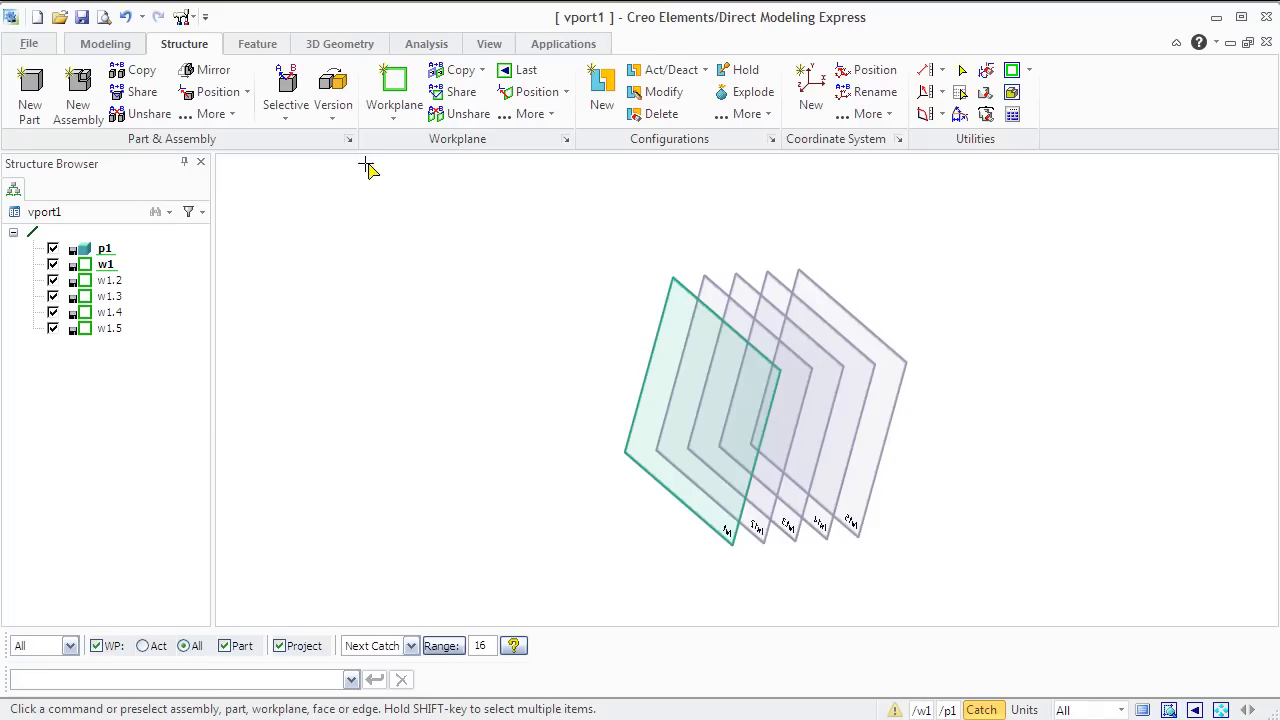
{"action": "left_click", "coordinate": [528, 113]}
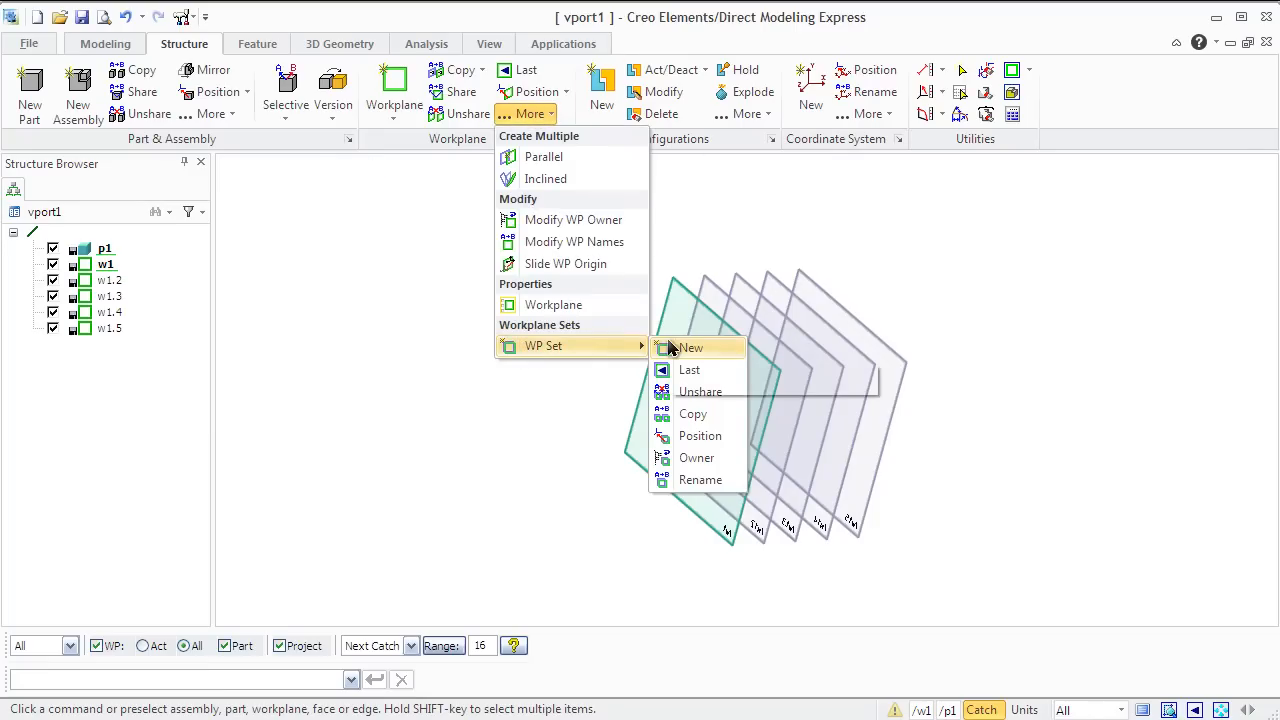
Create workplane set s1 holding w1 to w1.5 and view the current workplane face-on.
{"action": "left_click", "coordinate": [691, 347]}
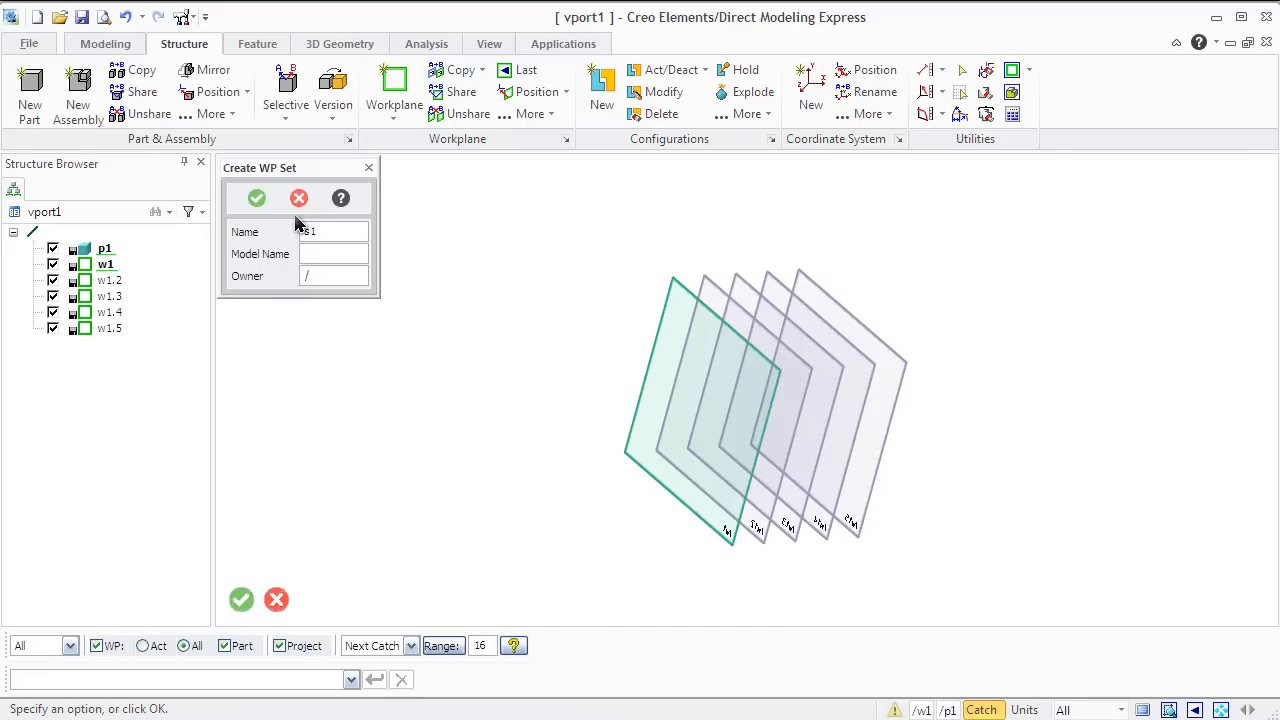
{"action": "left_click", "coordinate": [256, 198]}
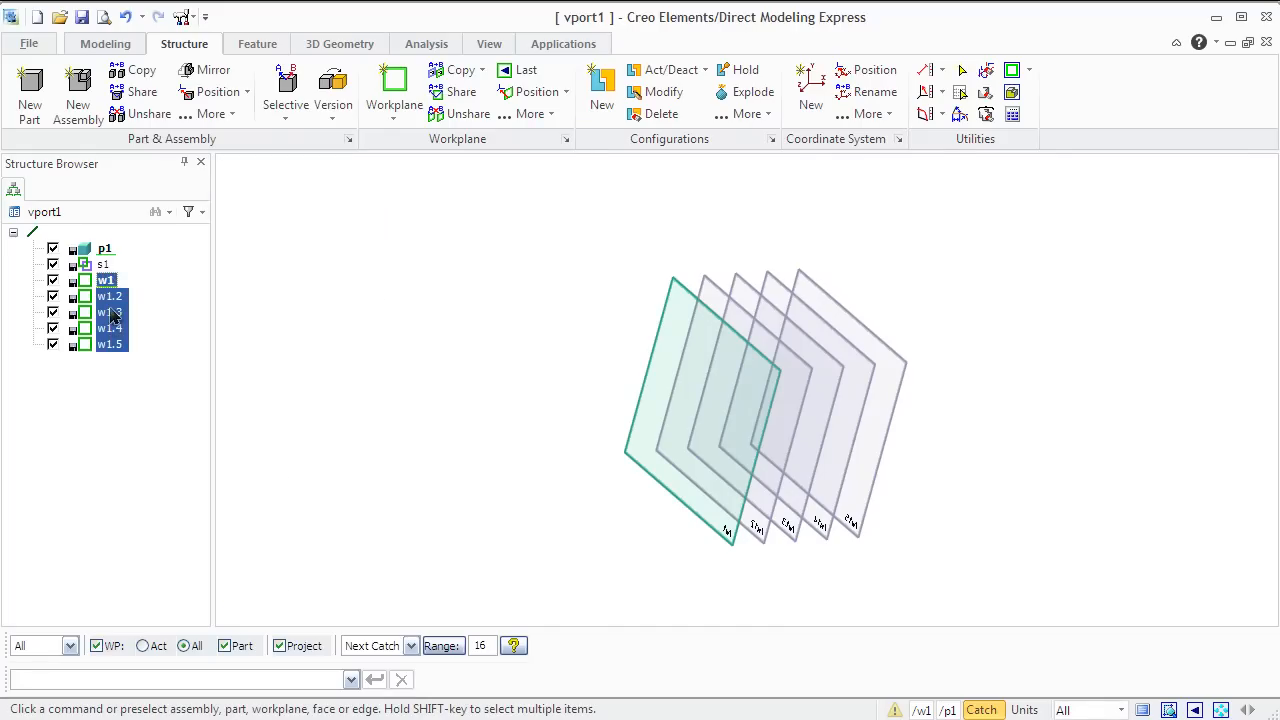
{"action": "left_click", "coordinate": [104, 264]}
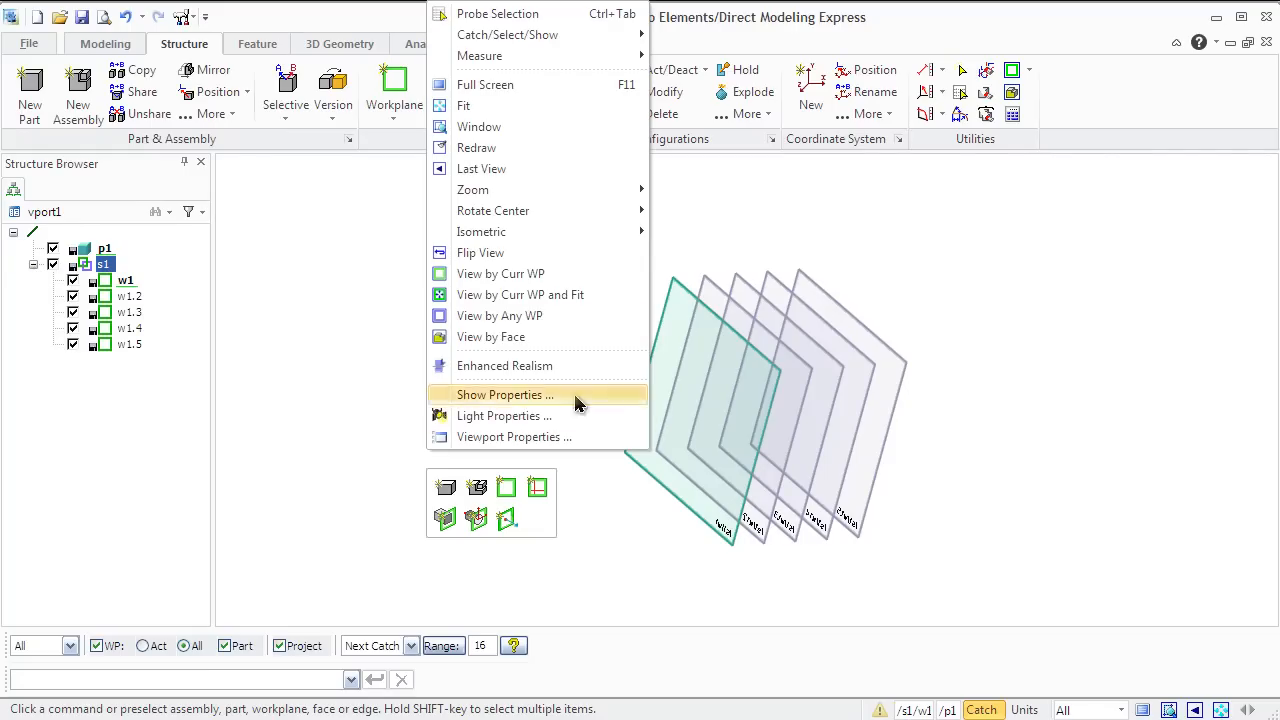
{"action": "mouse_move", "coordinate": [500, 273]}
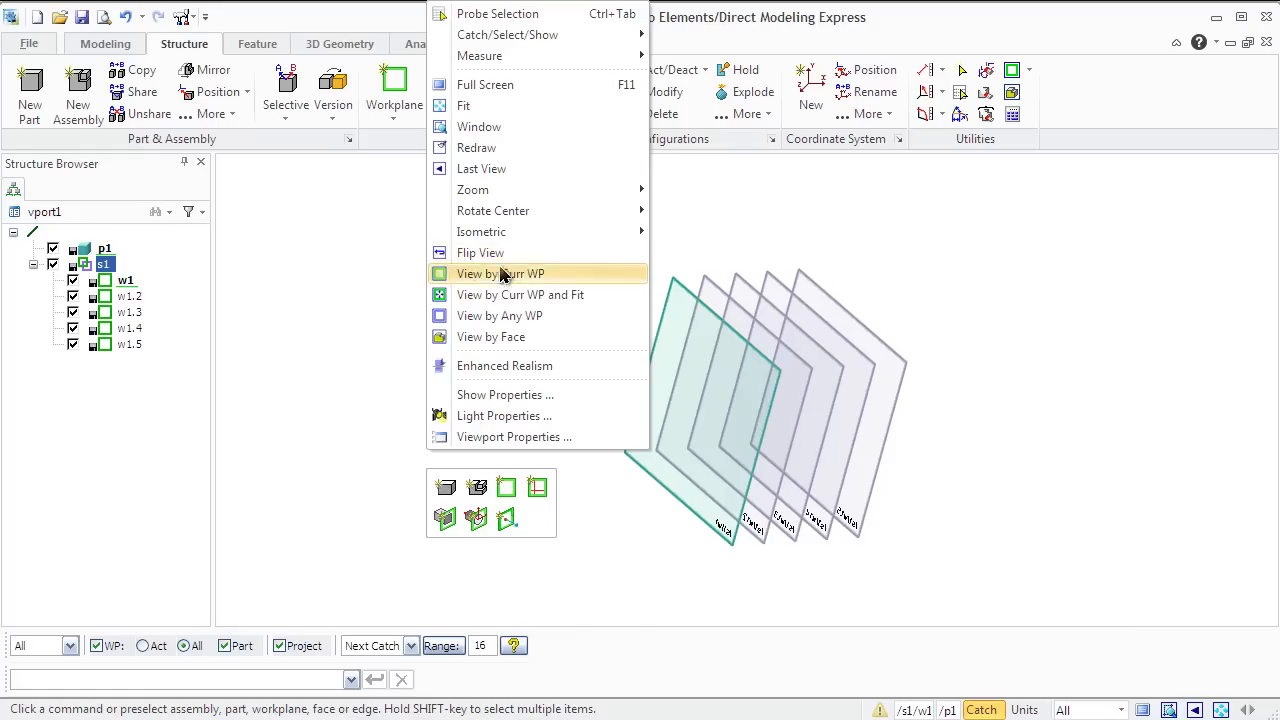
{"action": "left_click", "coordinate": [500, 273]}
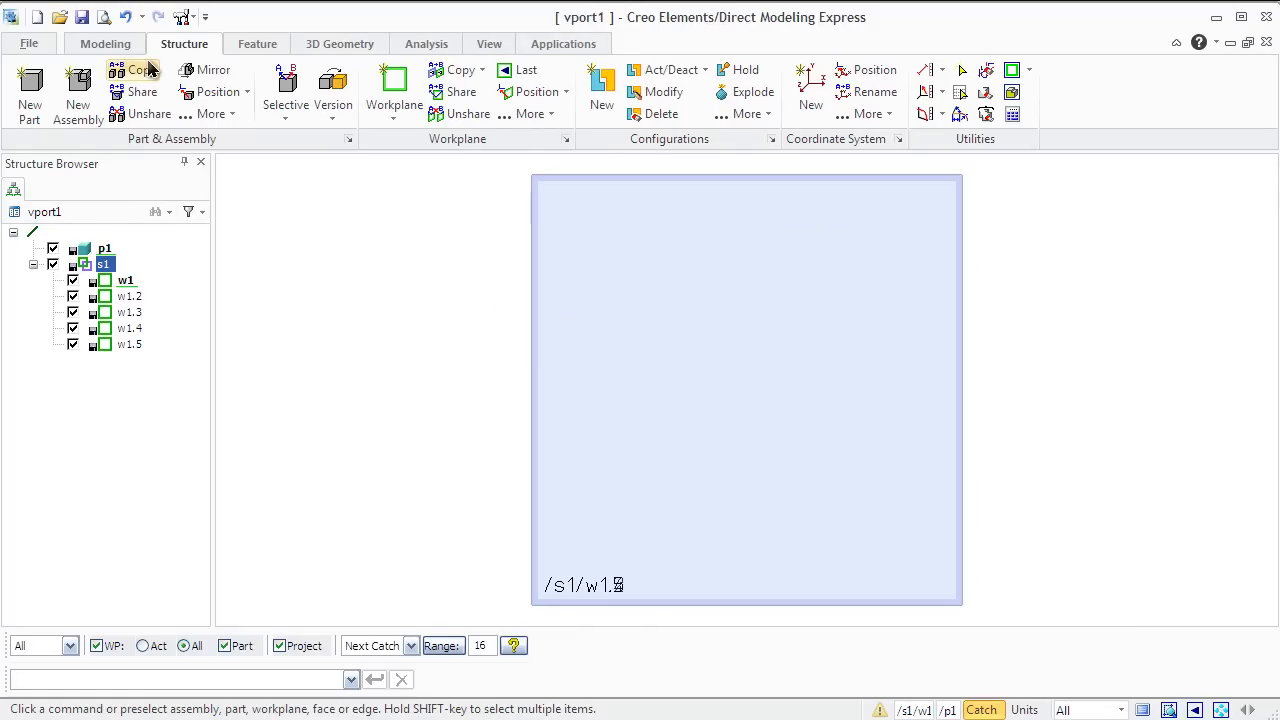
Draw a rectangle profile on the current workplane.
{"action": "left_click", "coordinate": [105, 43]}
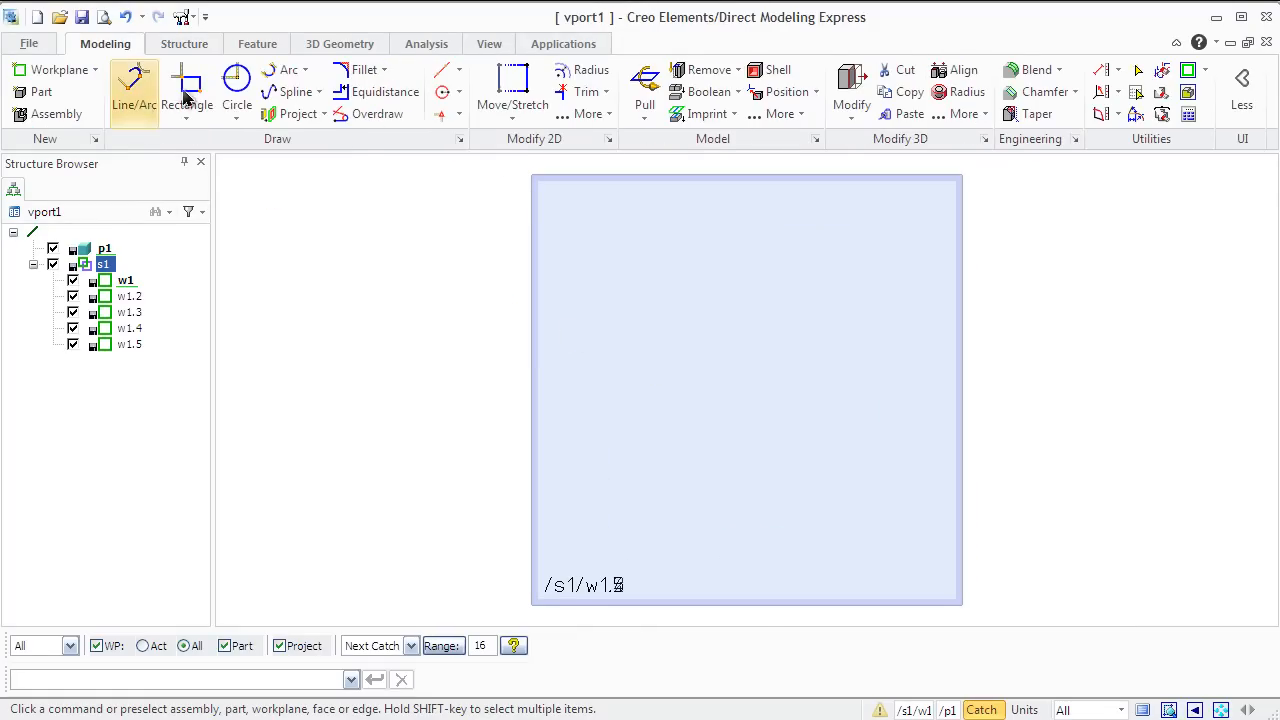
{"action": "left_click", "coordinate": [187, 92]}
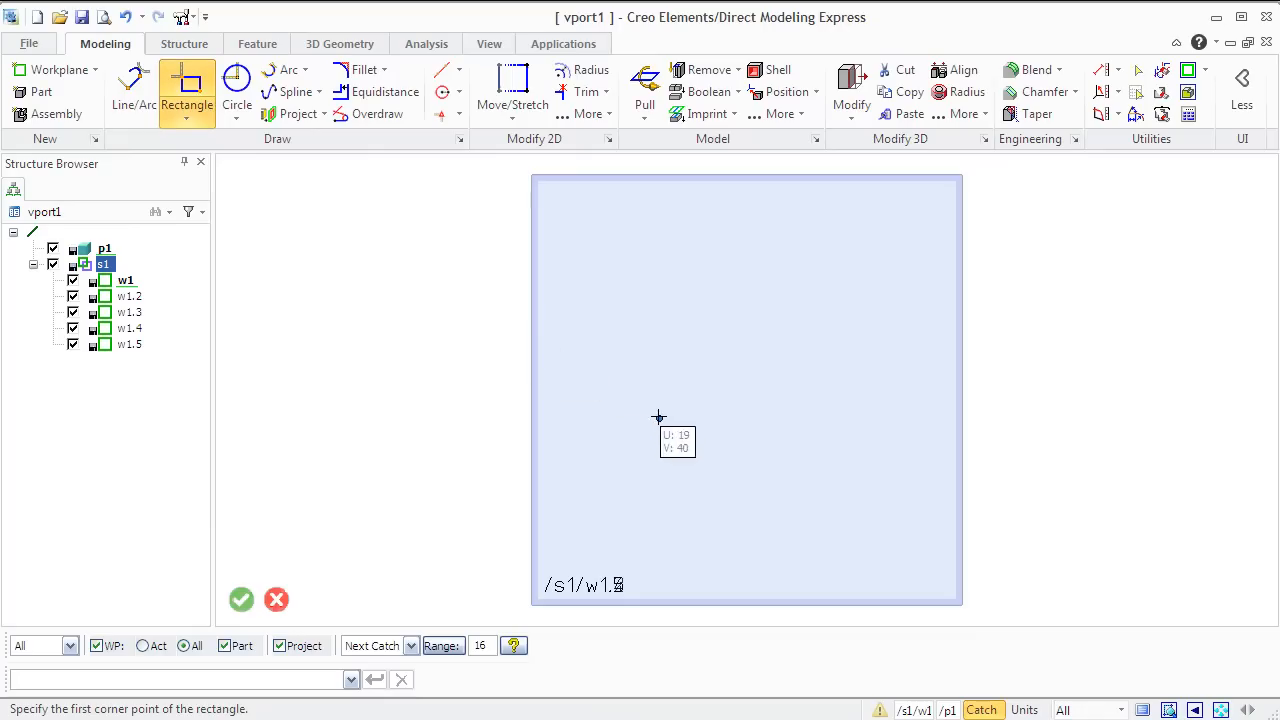
{"action": "left_click", "coordinate": [658, 417]}
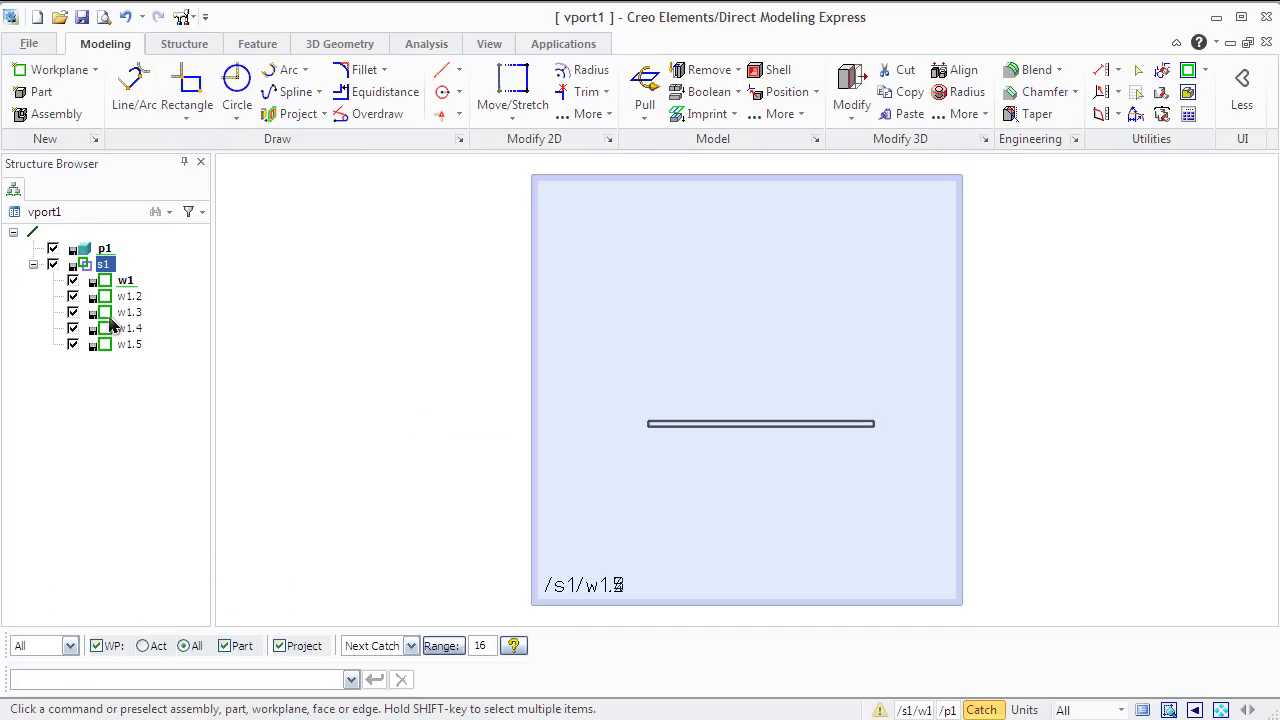
Activate workplanes w1.2 and then w1.3, drawing an offset rectangle on each.
{"action": "right_click", "coordinate": [130, 296]}
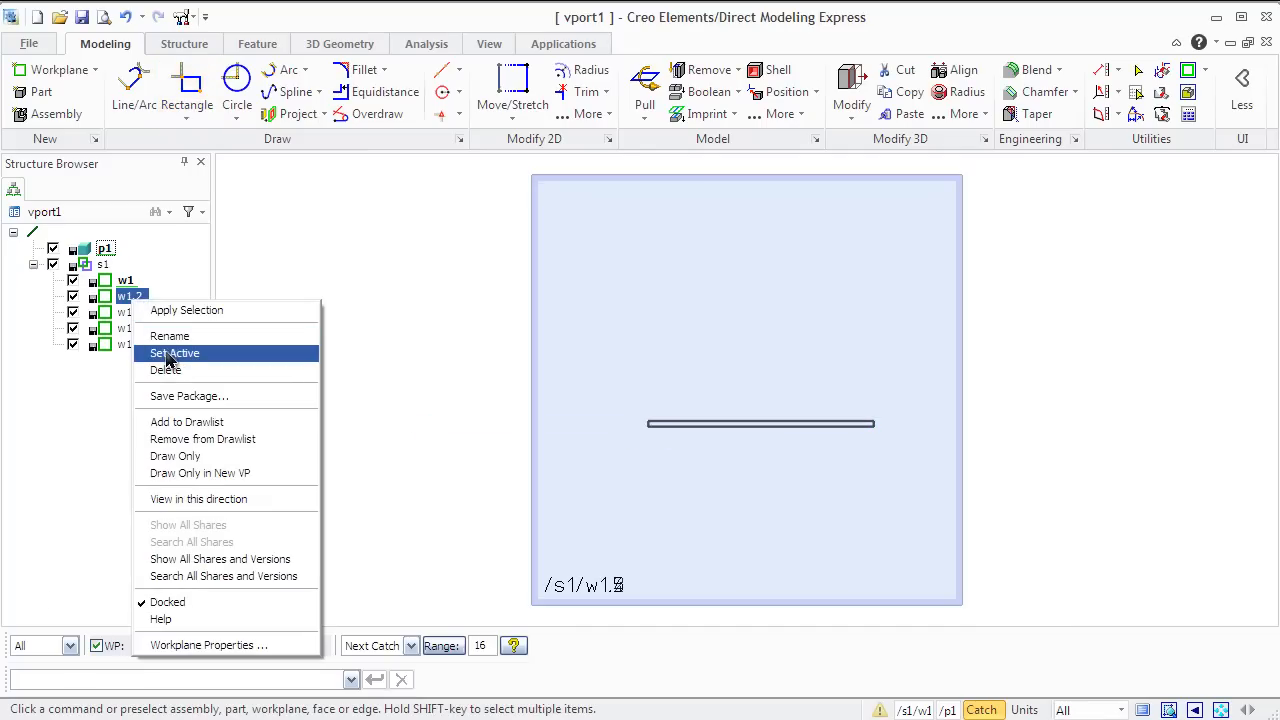
{"action": "left_click", "coordinate": [175, 353]}
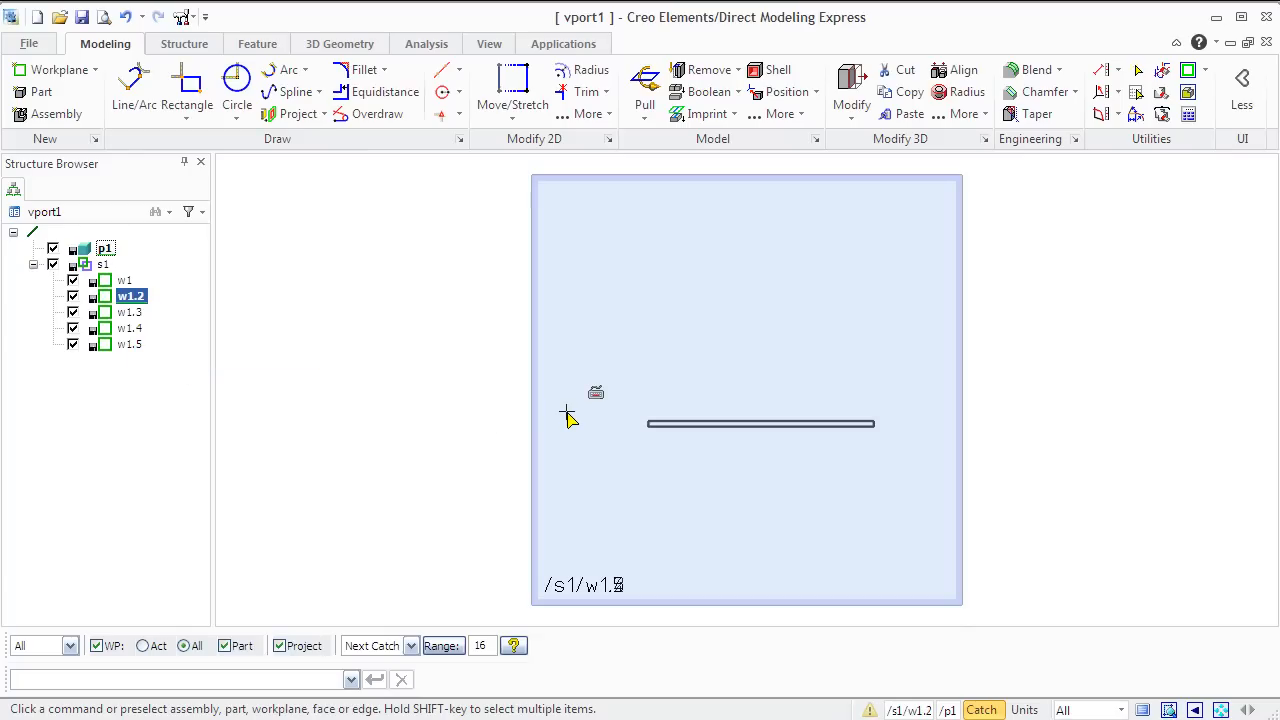
{"action": "mouse_move", "coordinate": [585, 350]}
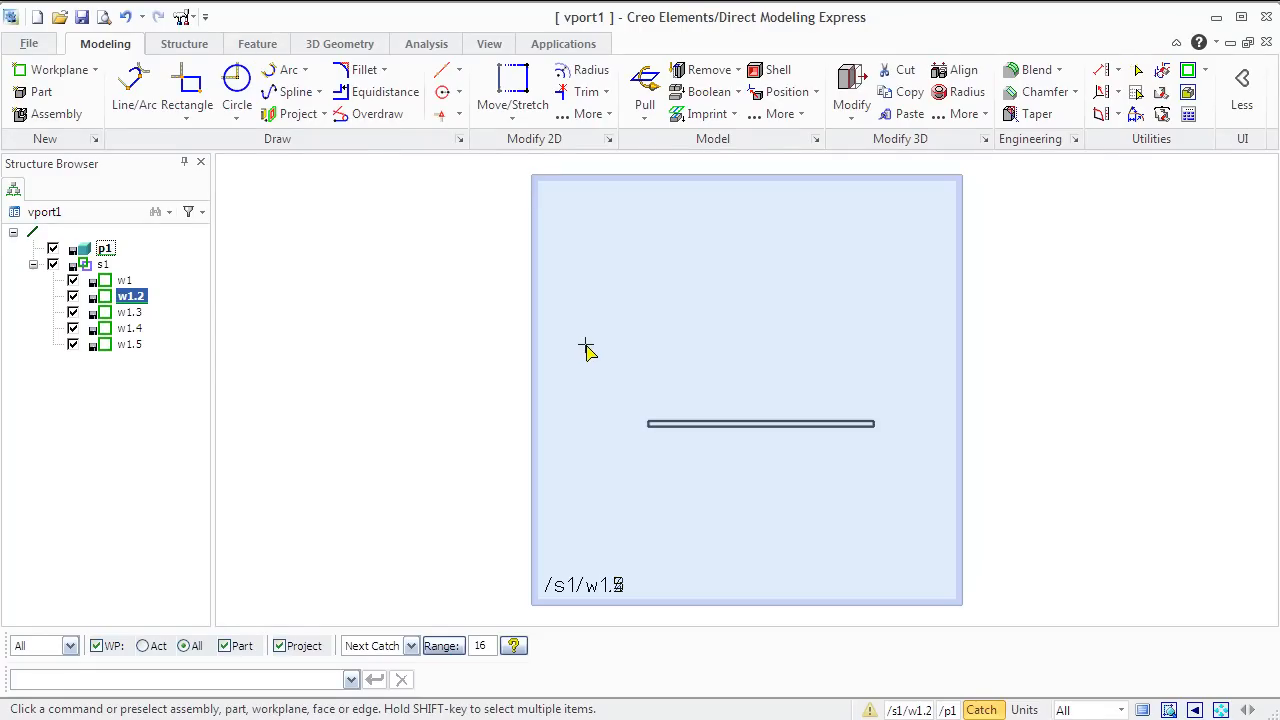
{"action": "mouse_move", "coordinate": [188, 85]}
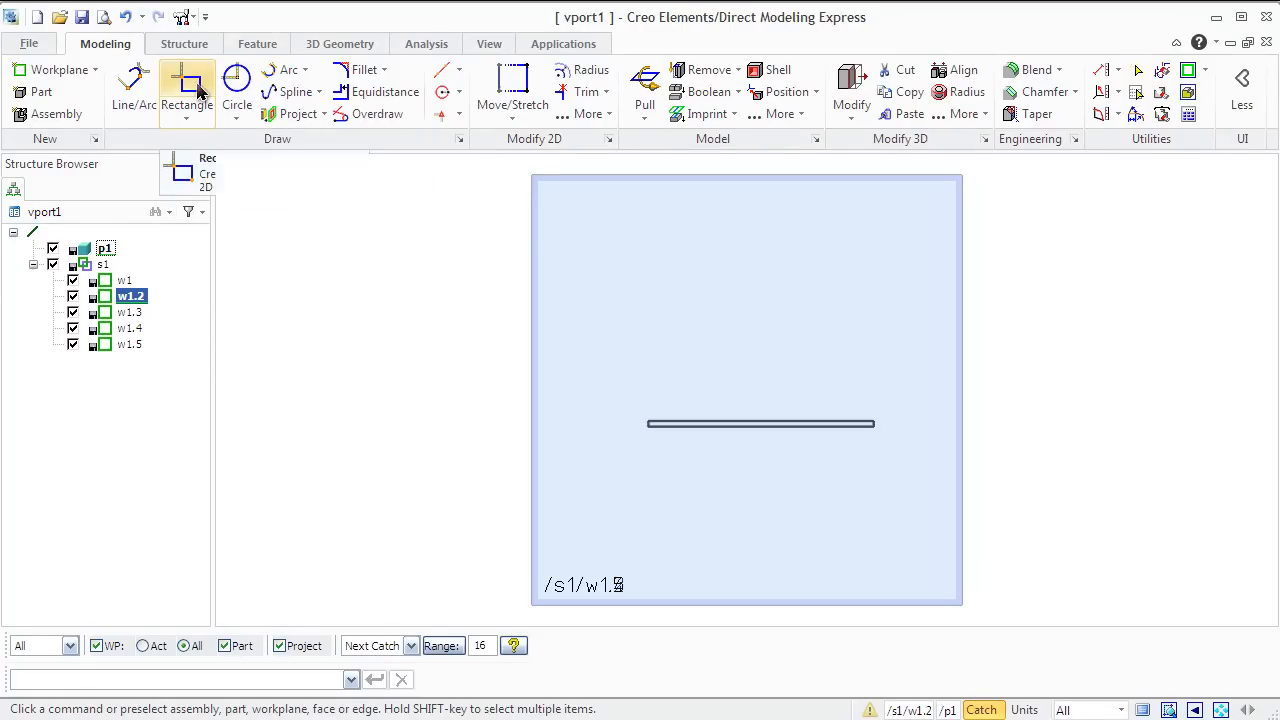
{"action": "left_click", "coordinate": [187, 90]}
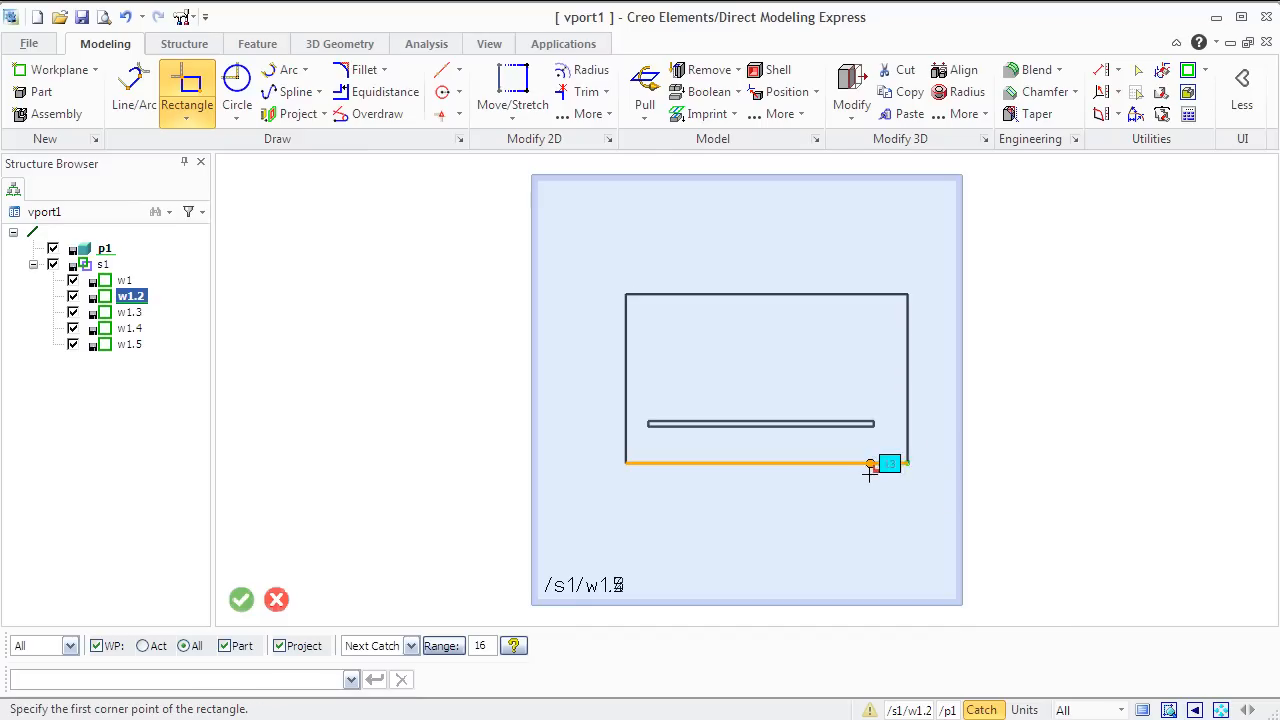
{"action": "mouse_move", "coordinate": [237, 560]}
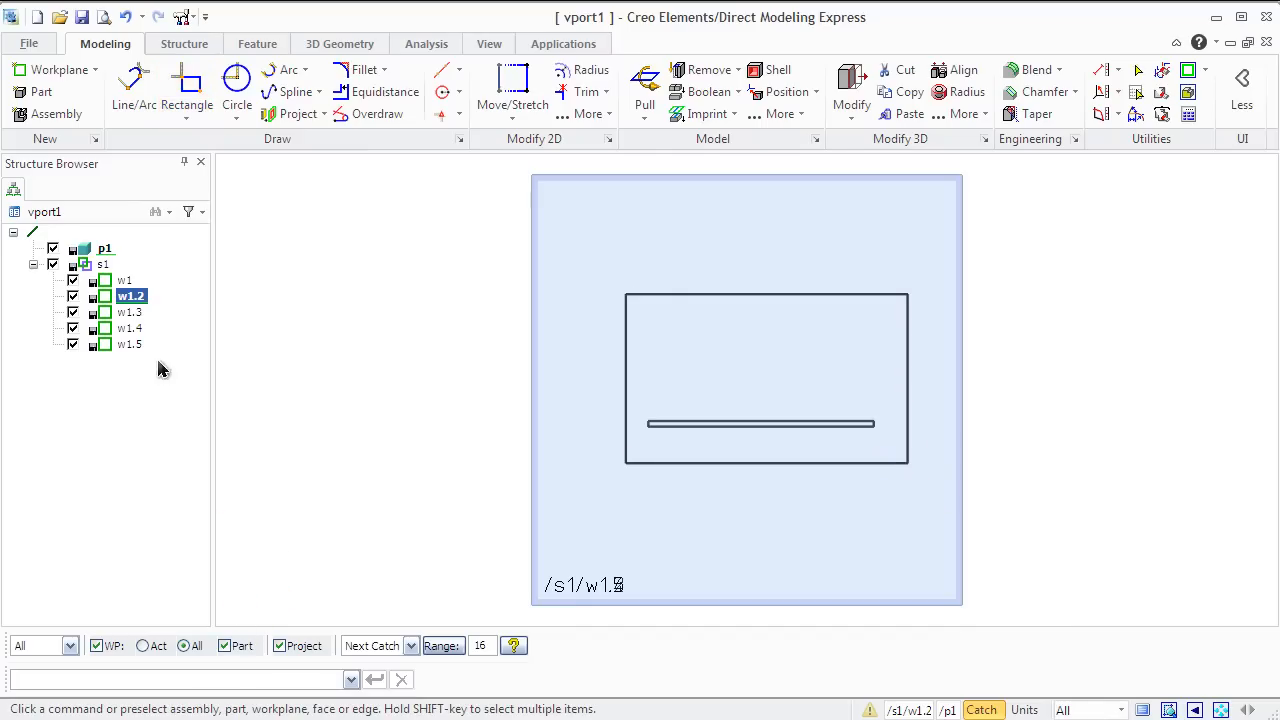
{"action": "right_click", "coordinate": [131, 311]}
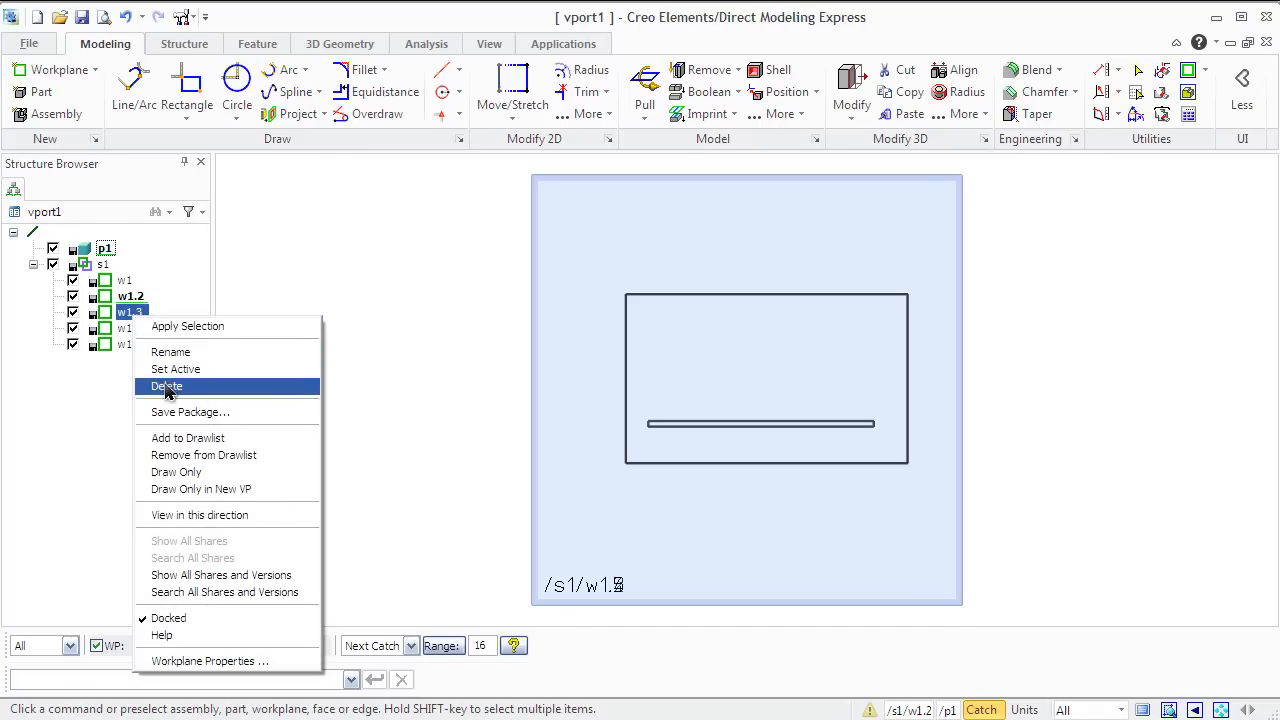
{"action": "left_click", "coordinate": [167, 386]}
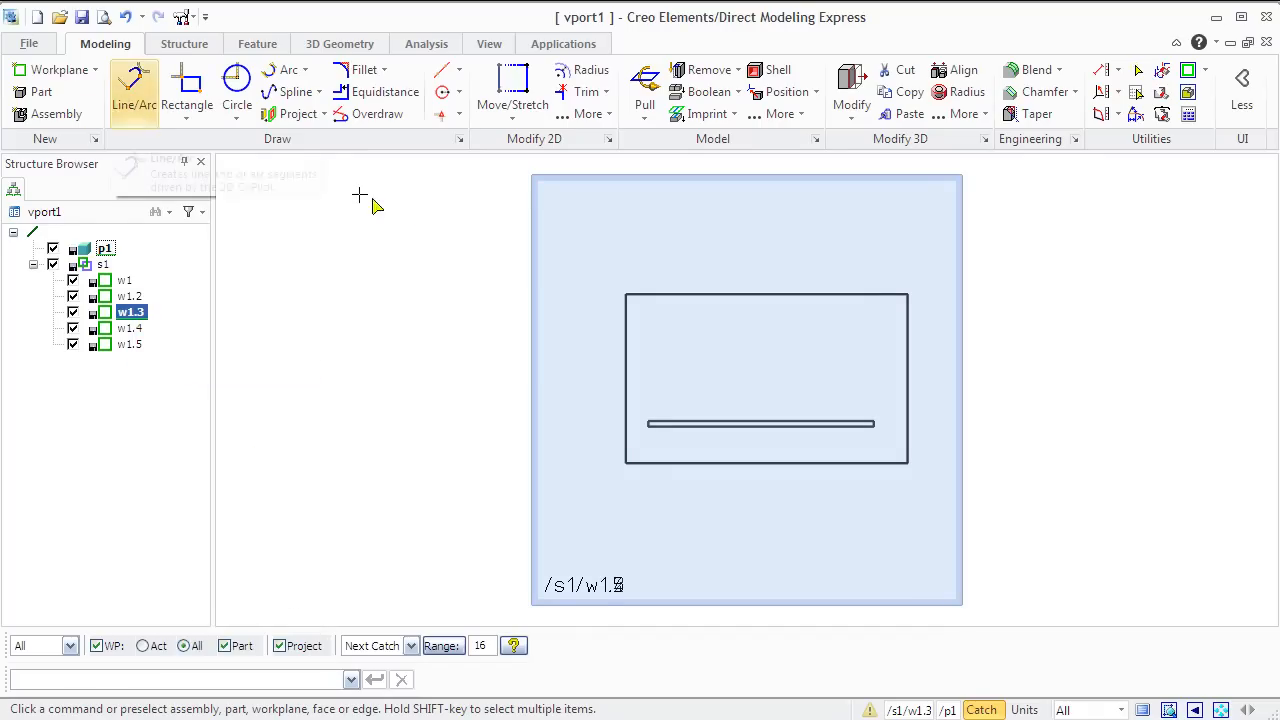
{"action": "left_click", "coordinate": [187, 90]}
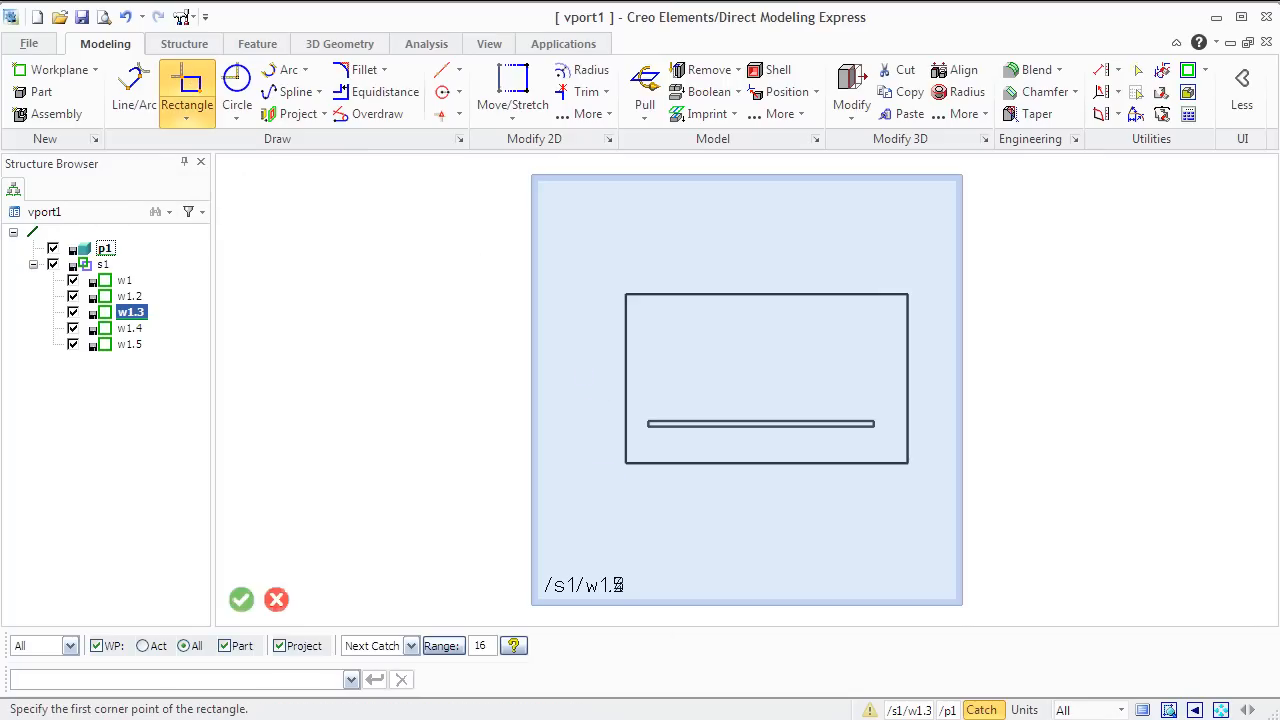
{"action": "mouse_move", "coordinate": [627, 463]}
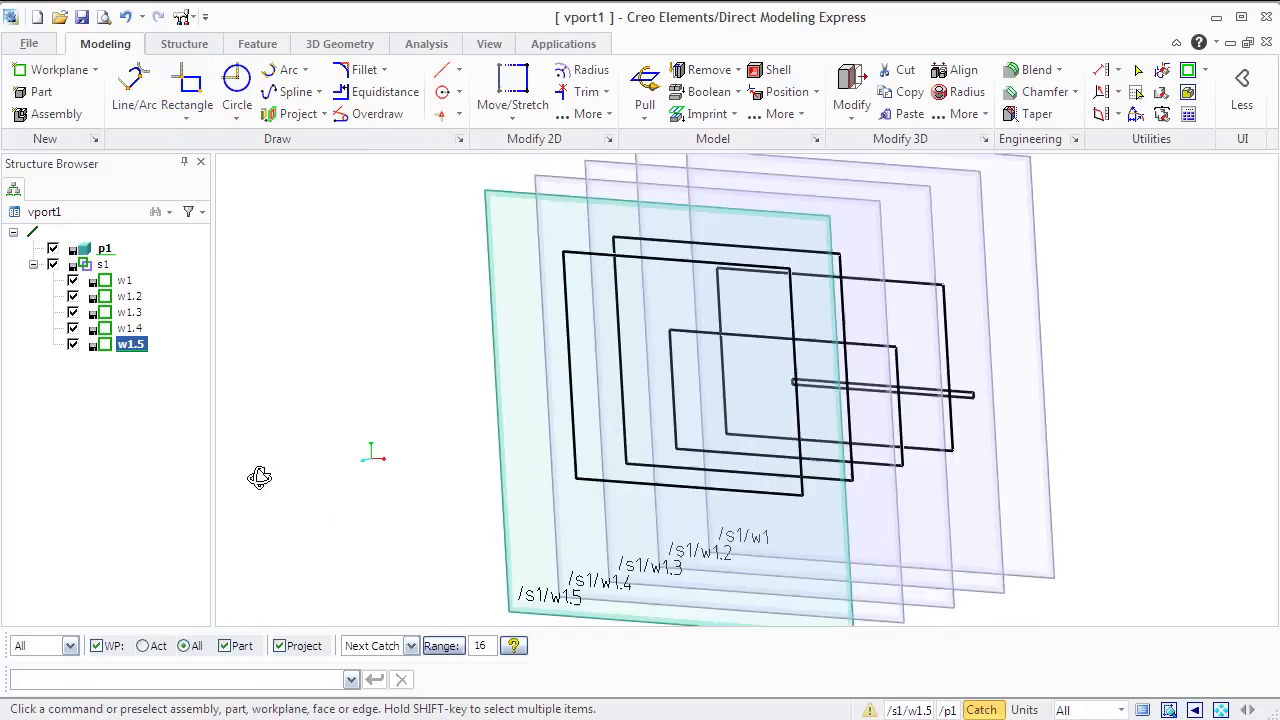
Orbit the view and create a match line through matching corners of every rectangle profile.
{"action": "left_click_drag", "start_coordinate": [260, 477], "coordinate": [241, 489]}
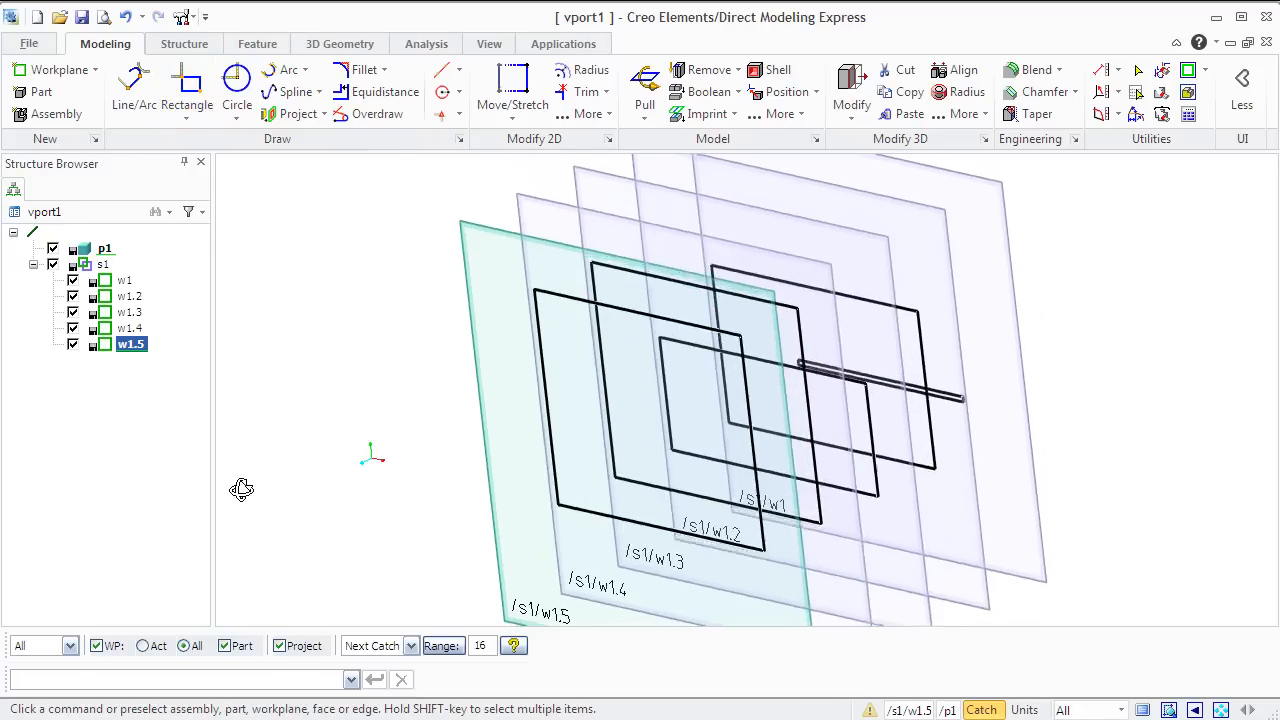
{"action": "left_click", "coordinate": [780, 113]}
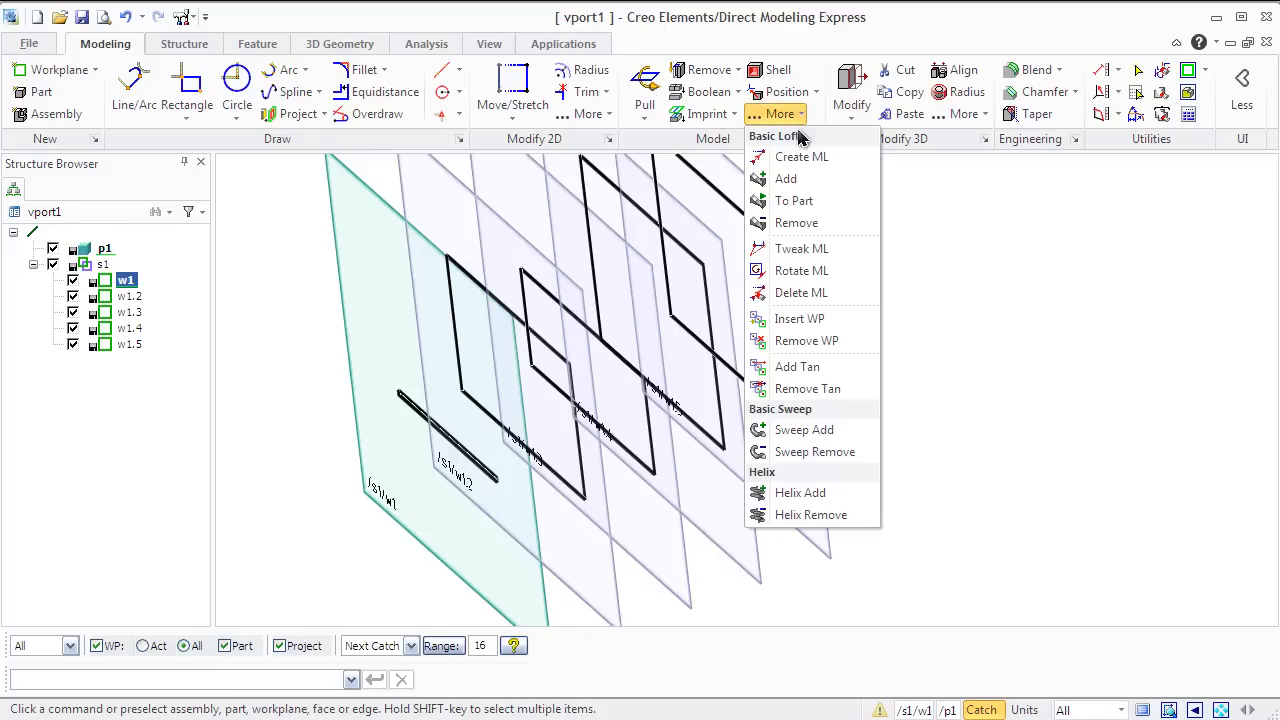
{"action": "left_click", "coordinate": [775, 135]}
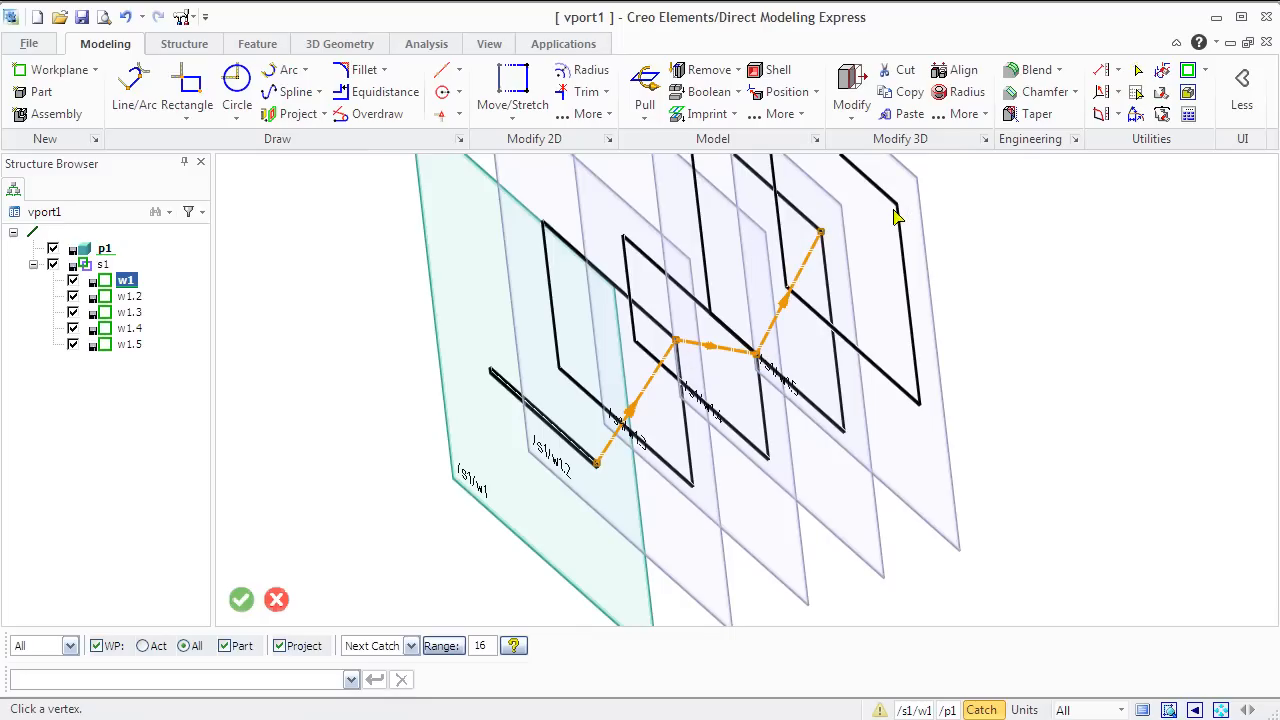
{"action": "left_click", "coordinate": [895, 206]}
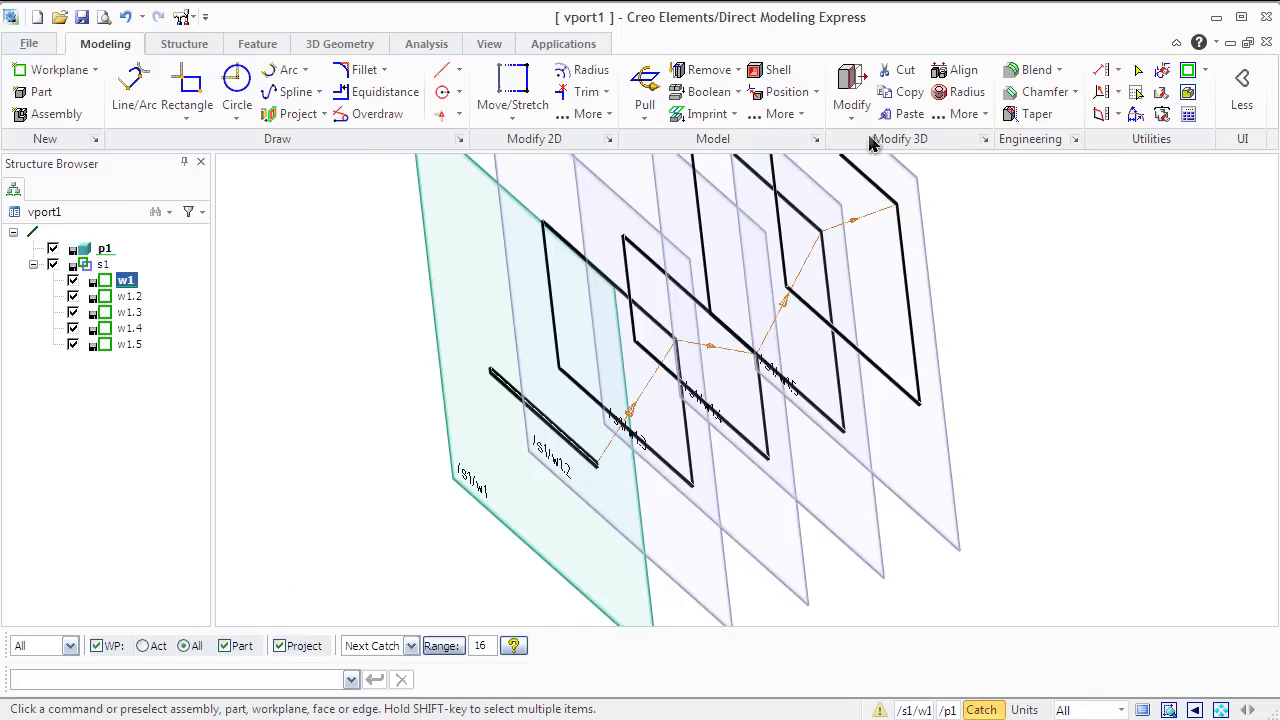
Start Tweak ML and pick the existing match line to adjust.
{"action": "left_click", "coordinate": [770, 113]}
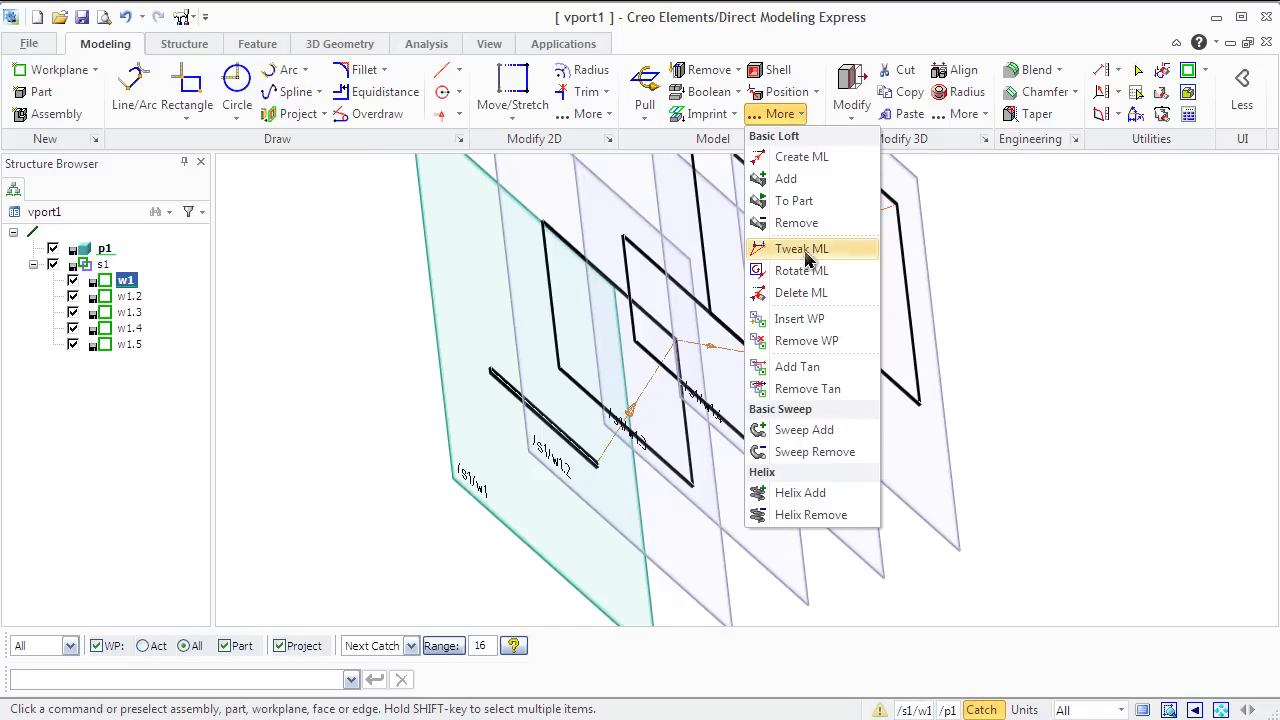
{"action": "mouse_move", "coordinate": [801, 248]}
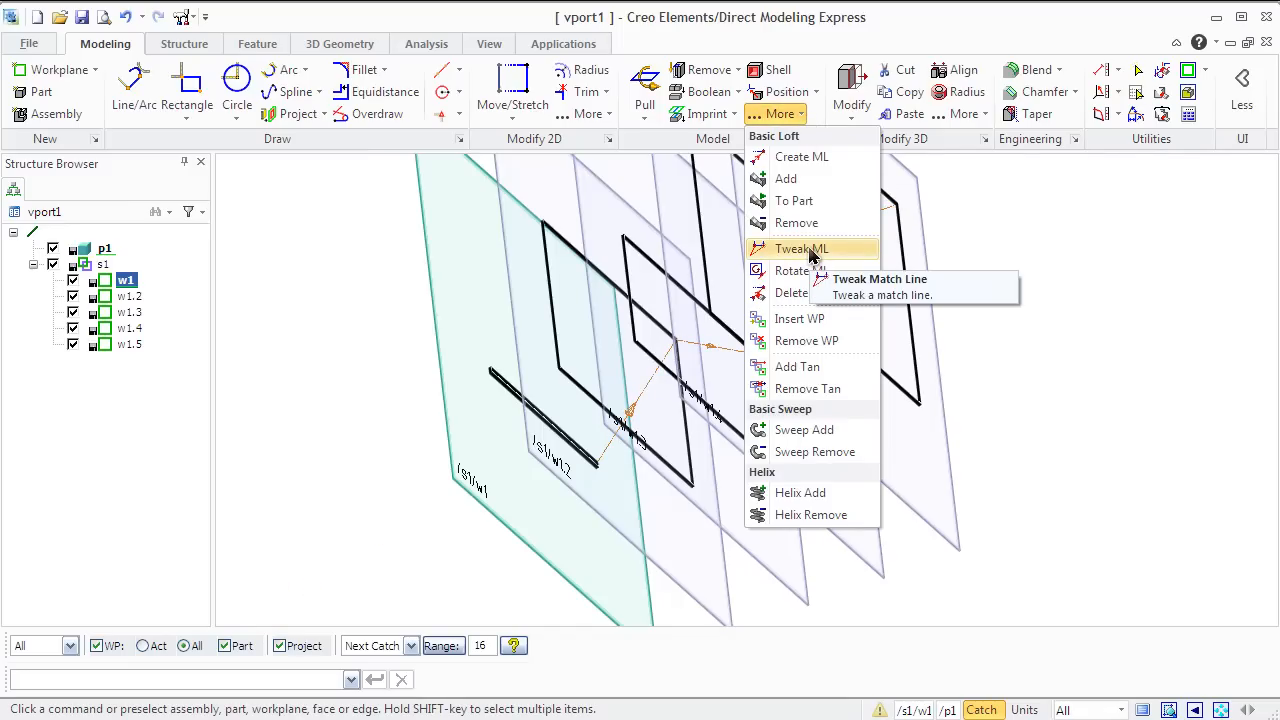
{"action": "left_click", "coordinate": [801, 248]}
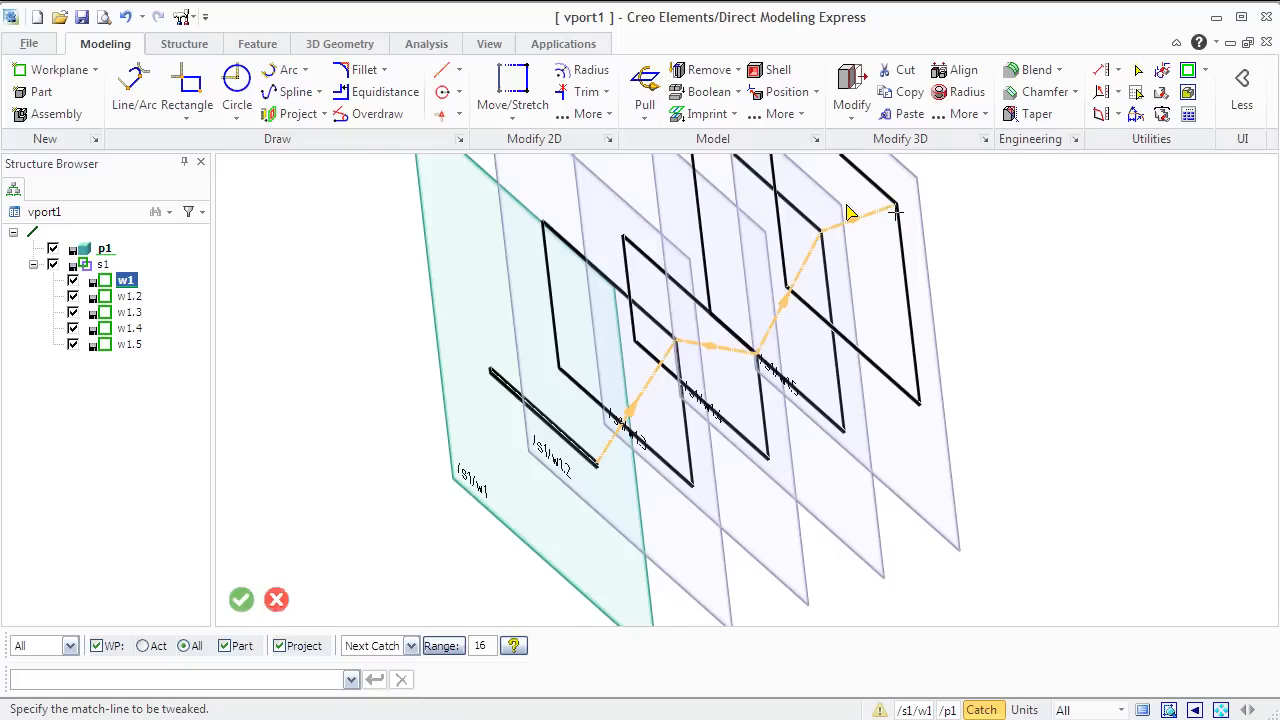
{"action": "left_click", "coordinate": [850, 210]}
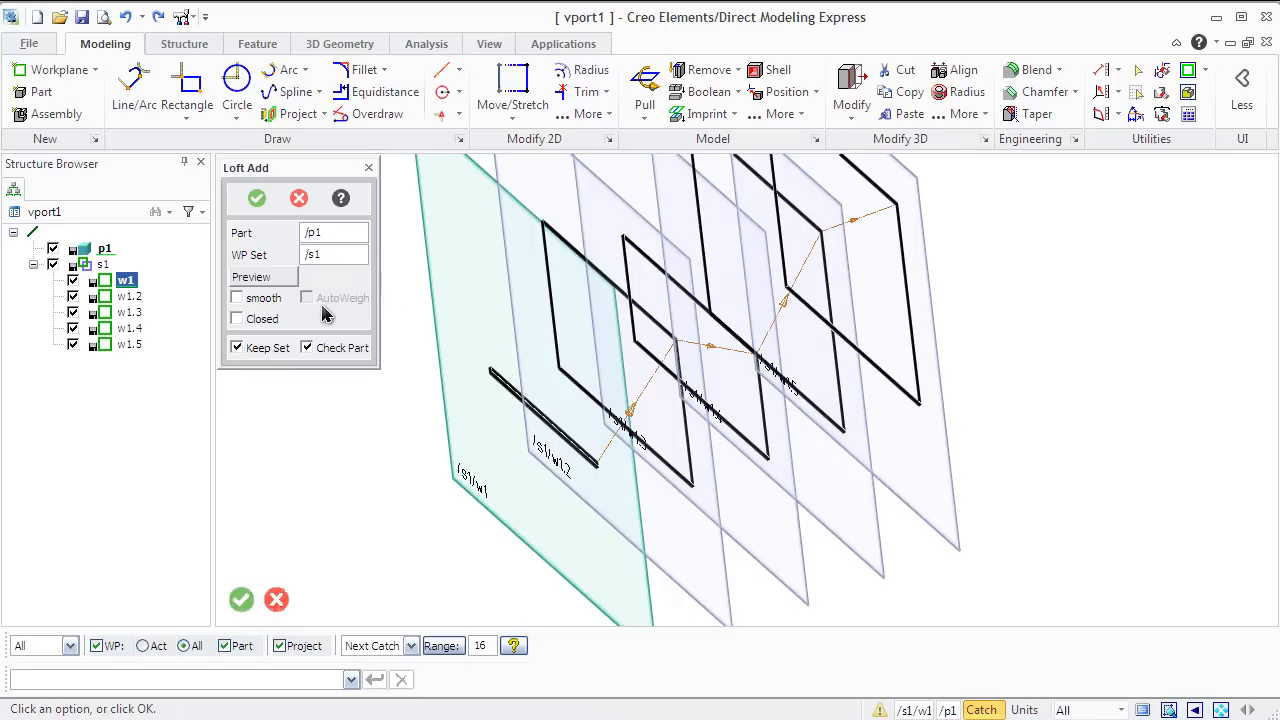
Preview and confirm a smooth loft through the profiles, then hide set s1 and inspect it.
{"action": "left_click", "coordinate": [237, 298]}
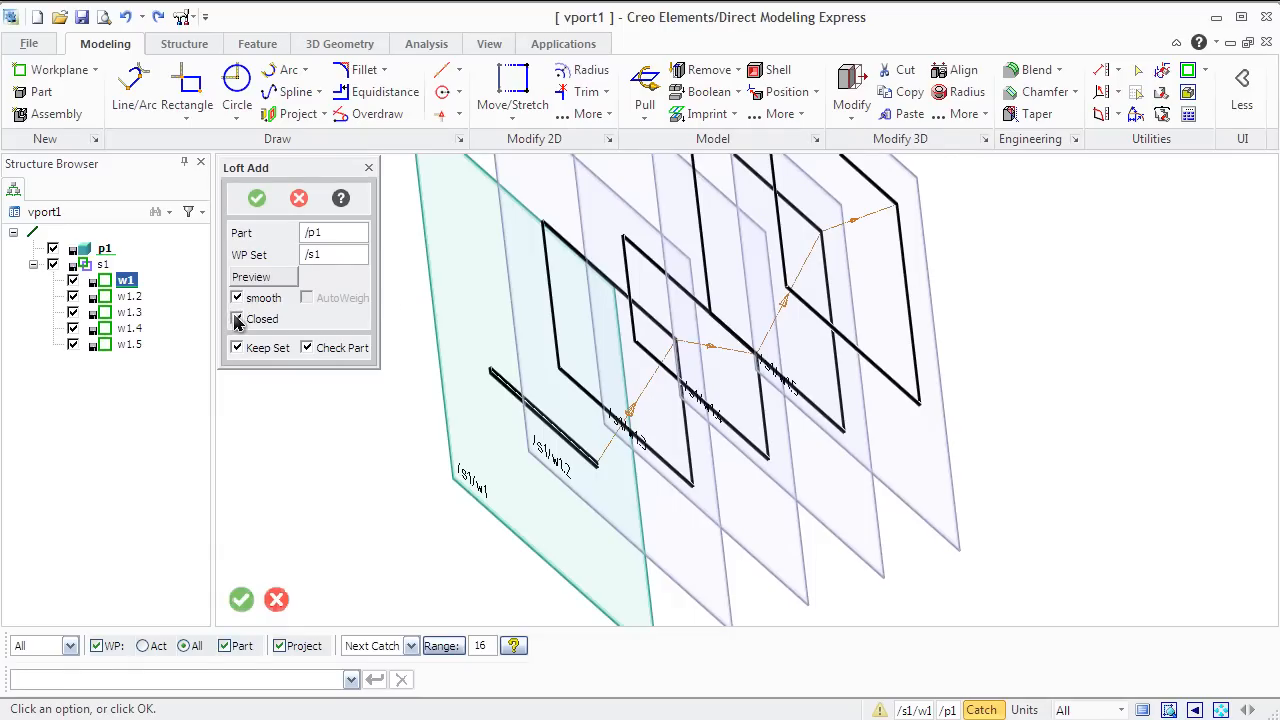
{"action": "left_click", "coordinate": [237, 318]}
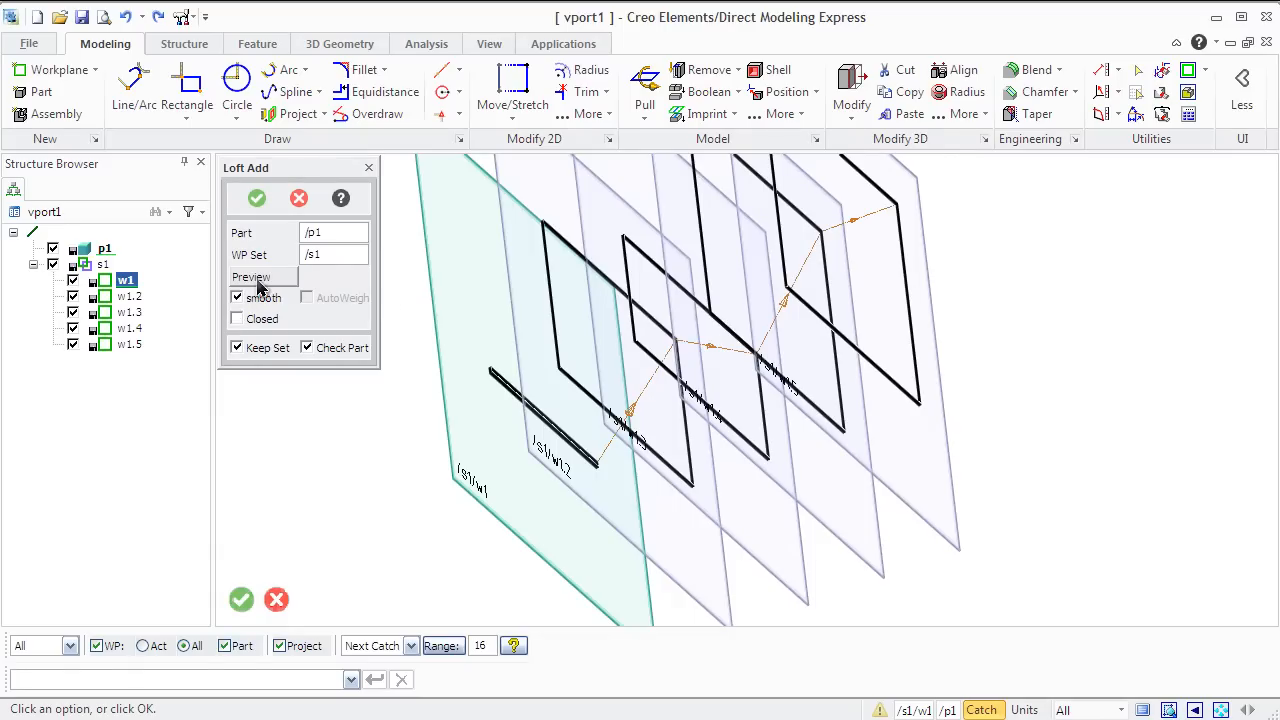
{"action": "left_click", "coordinate": [251, 277]}
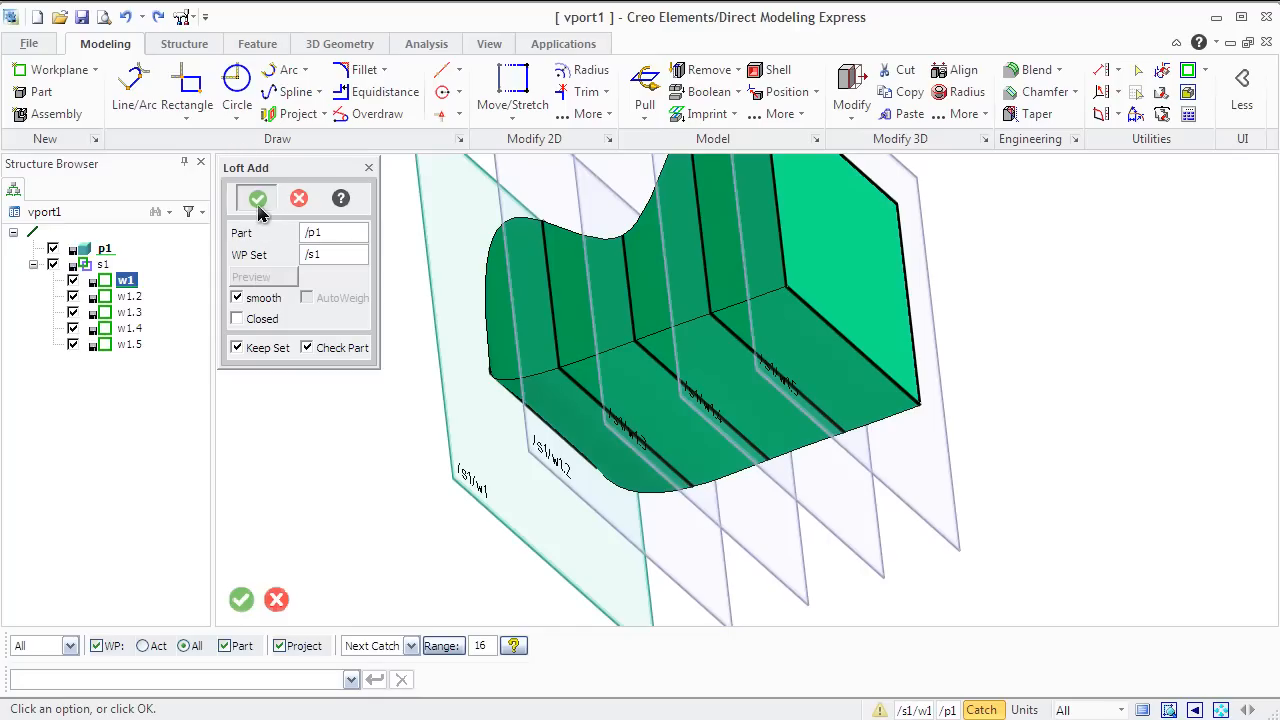
{"action": "left_click", "coordinate": [257, 198]}
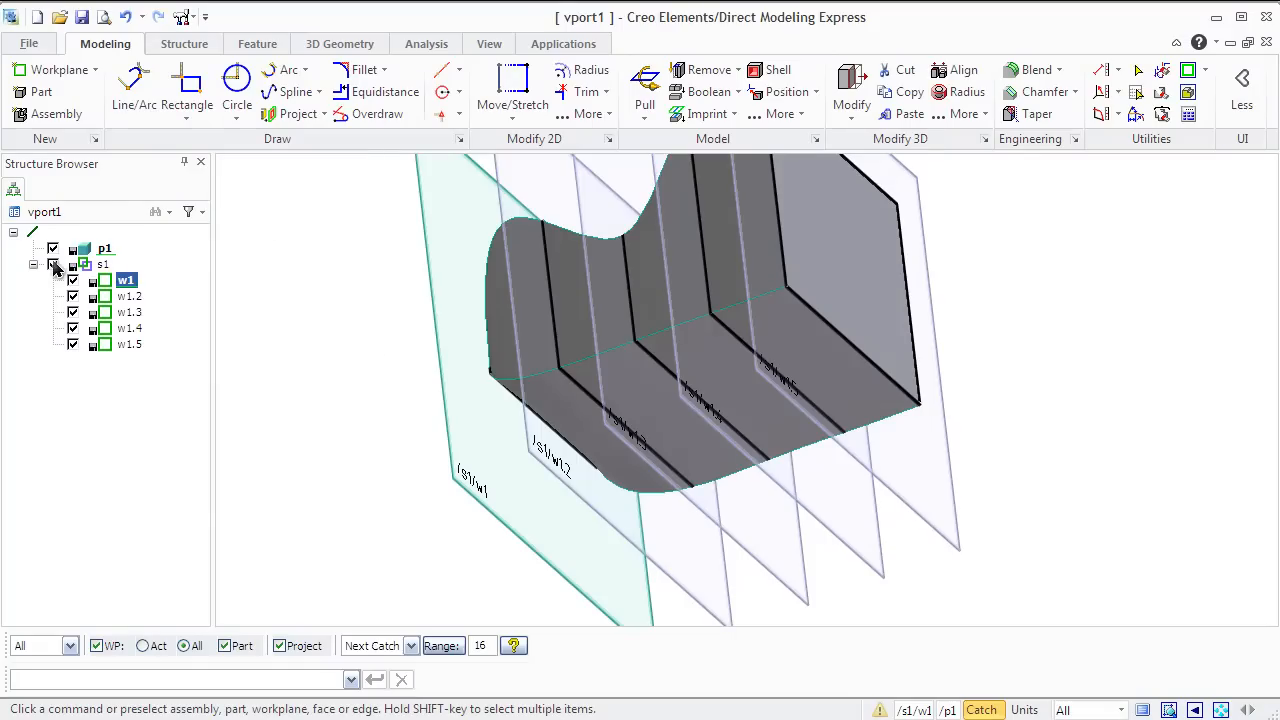
{"action": "left_click", "coordinate": [53, 264]}
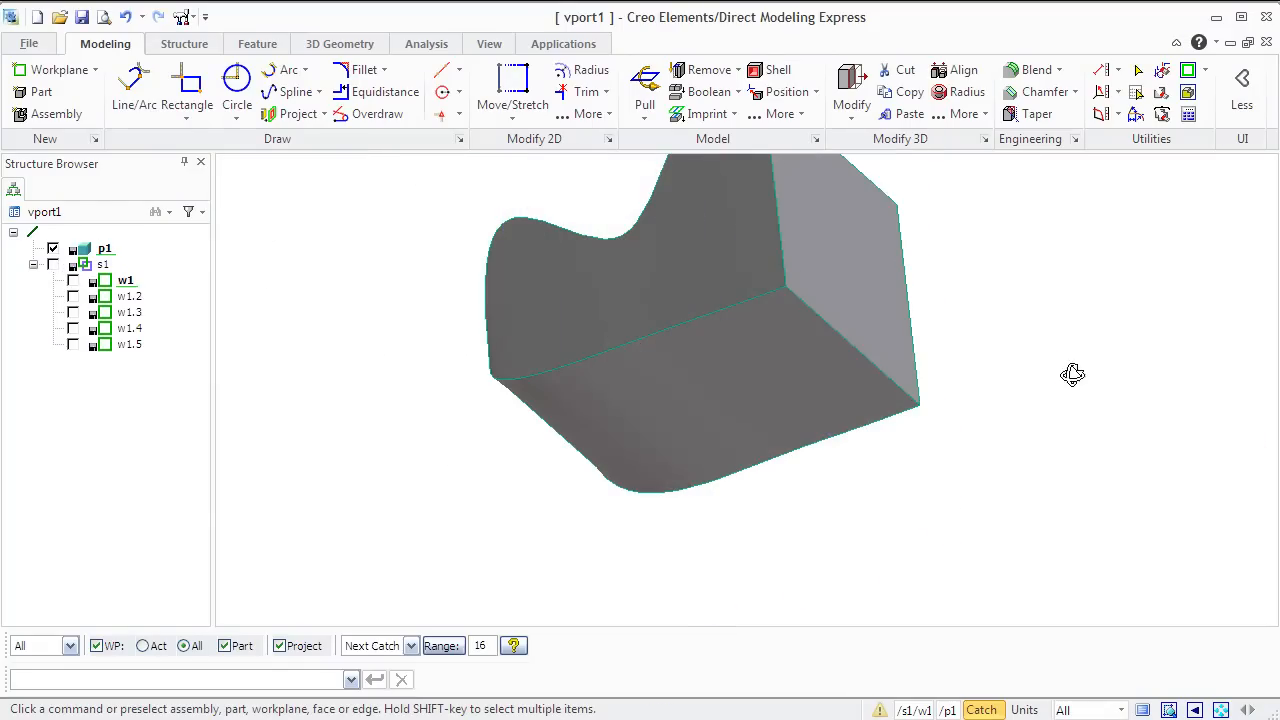
{"action": "left_click_drag", "start_coordinate": [1073, 375], "coordinate": [1248, 423]}
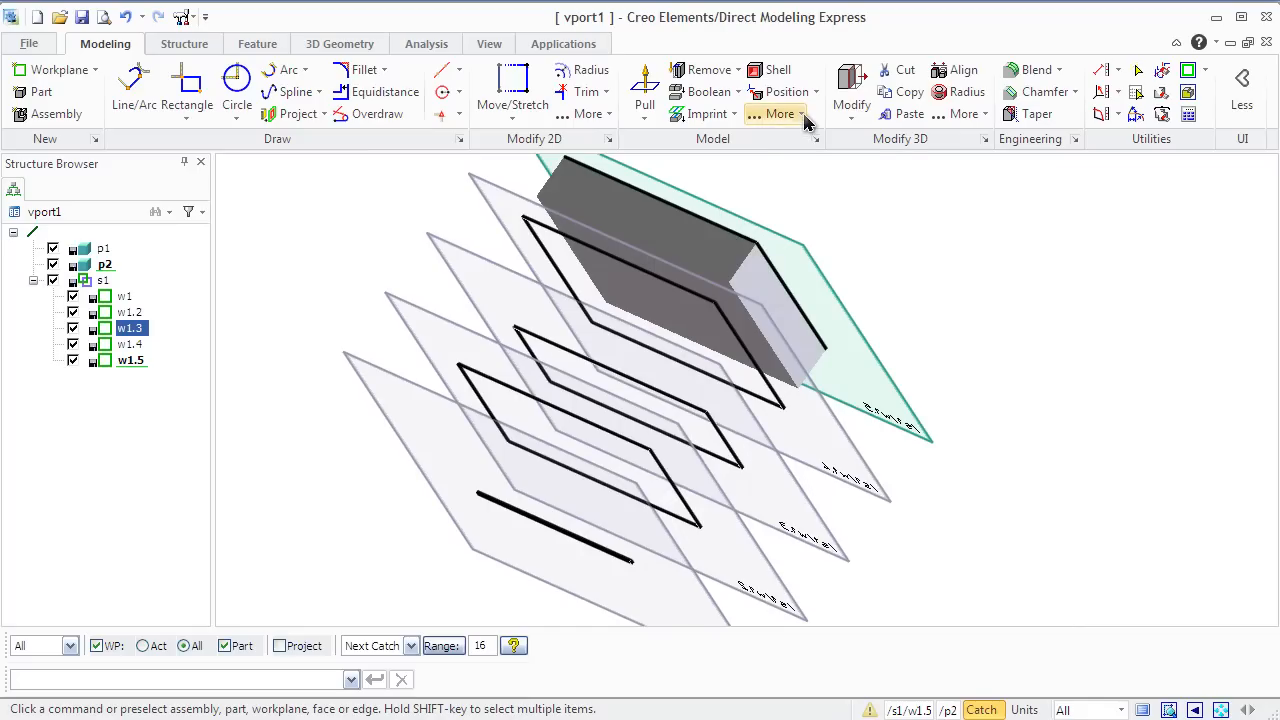
Create a match line across the new profiles and start Loft To Part onto p2.
{"action": "left_click", "coordinate": [781, 113]}
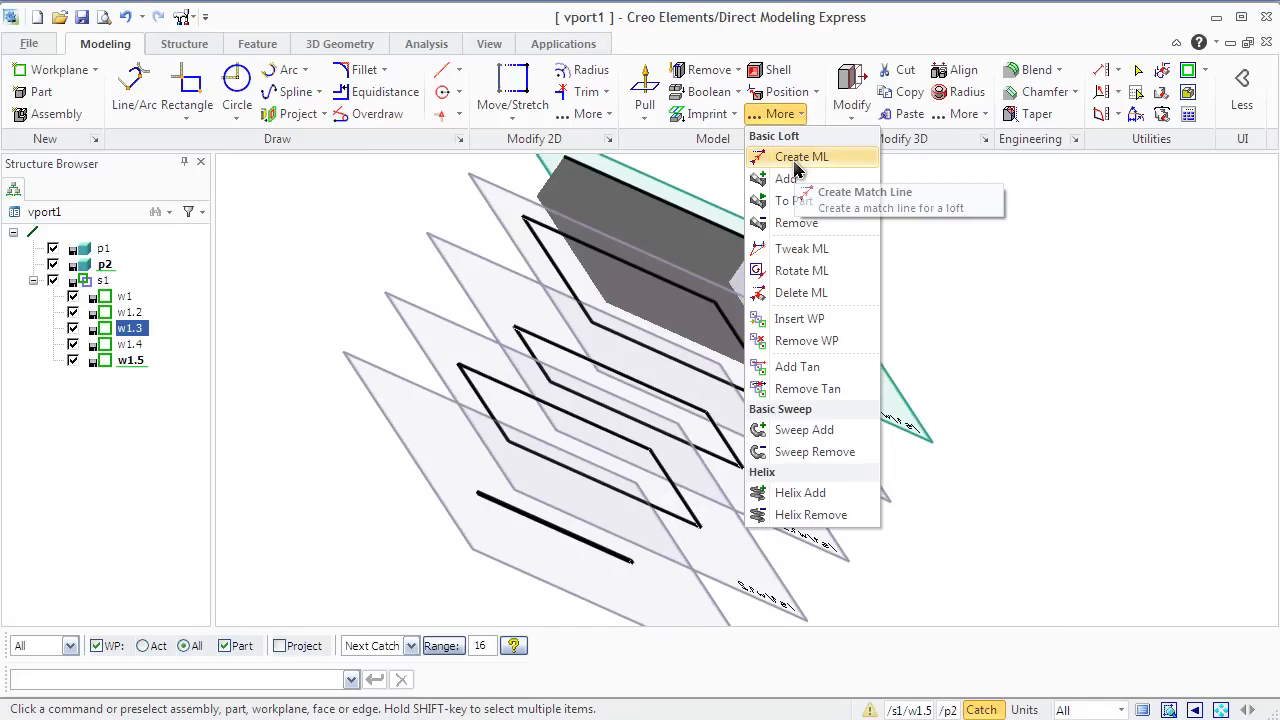
{"action": "left_click", "coordinate": [801, 156]}
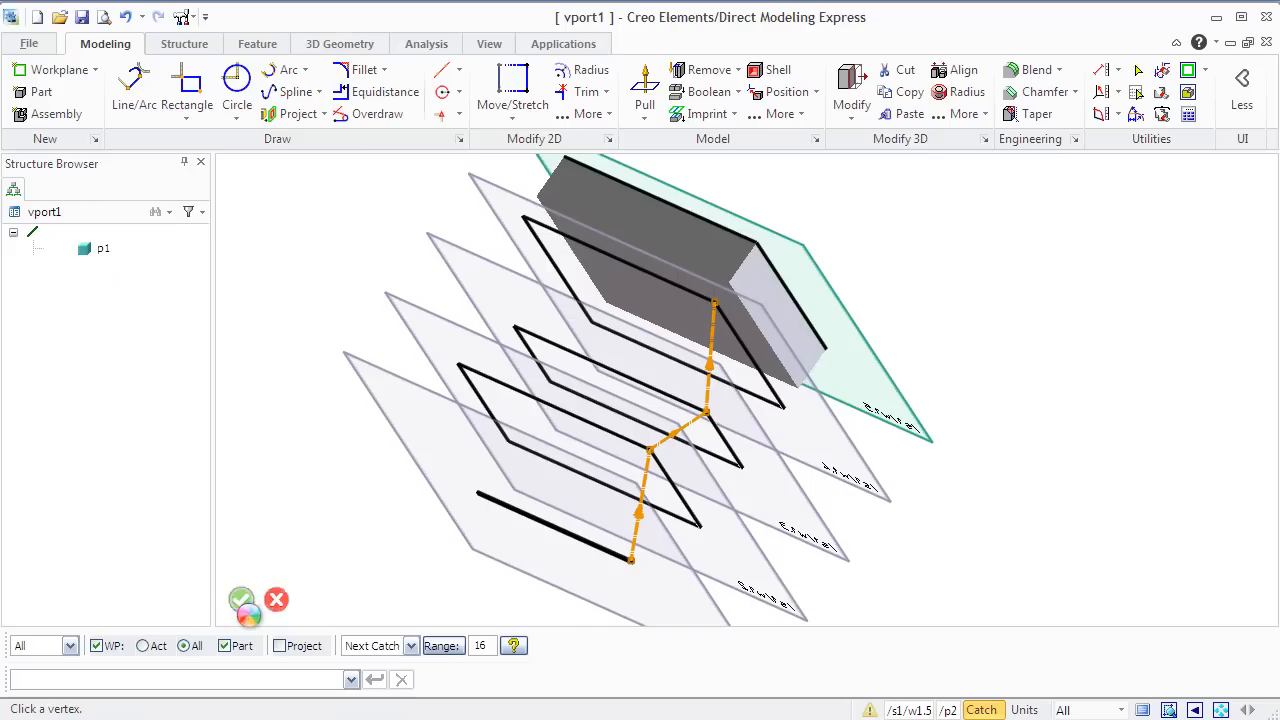
{"action": "left_click", "coordinate": [242, 605]}
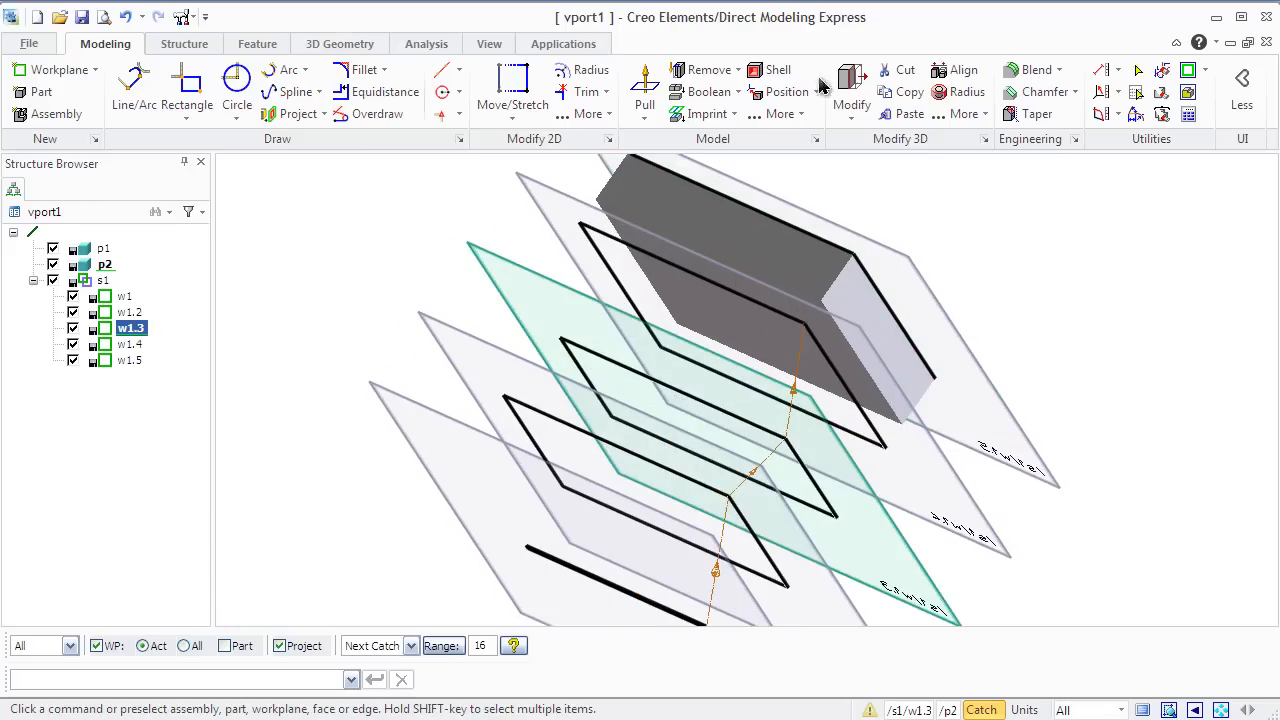
{"action": "left_click", "coordinate": [778, 113]}
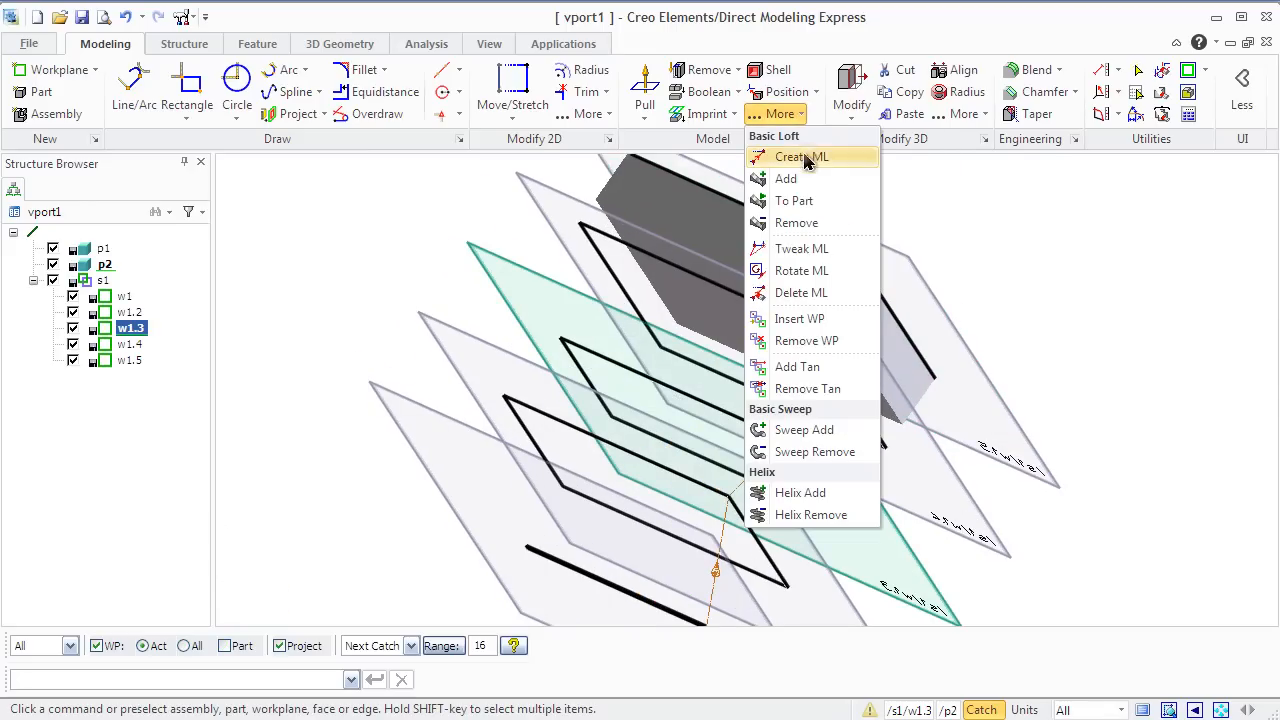
{"action": "mouse_move", "coordinate": [793, 200]}
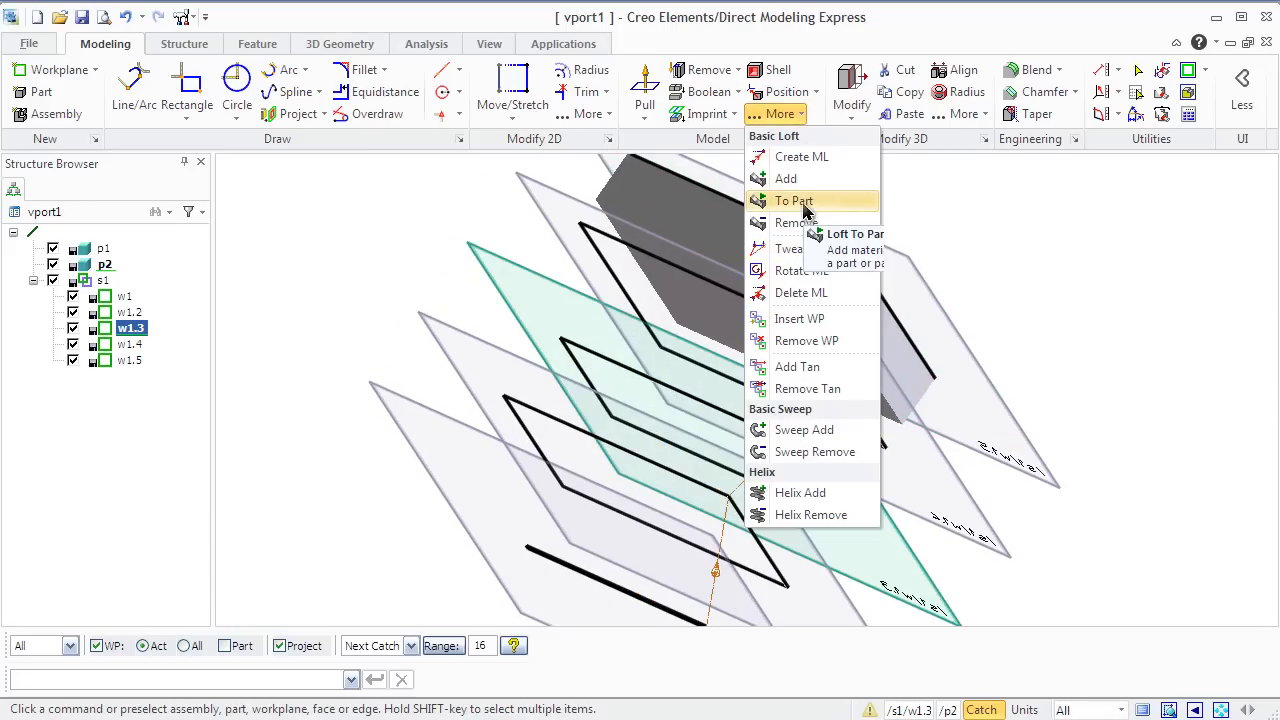
{"action": "left_click", "coordinate": [793, 200]}
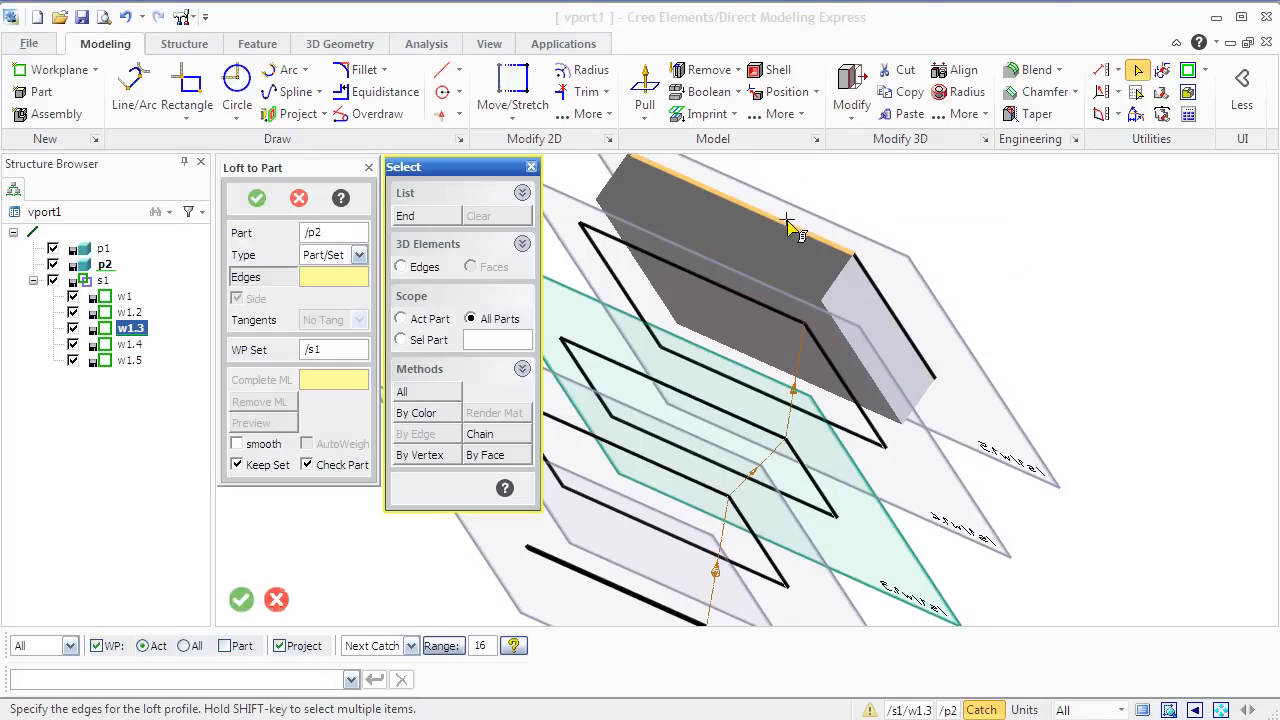
{"action": "mouse_move", "coordinate": [750, 295]}
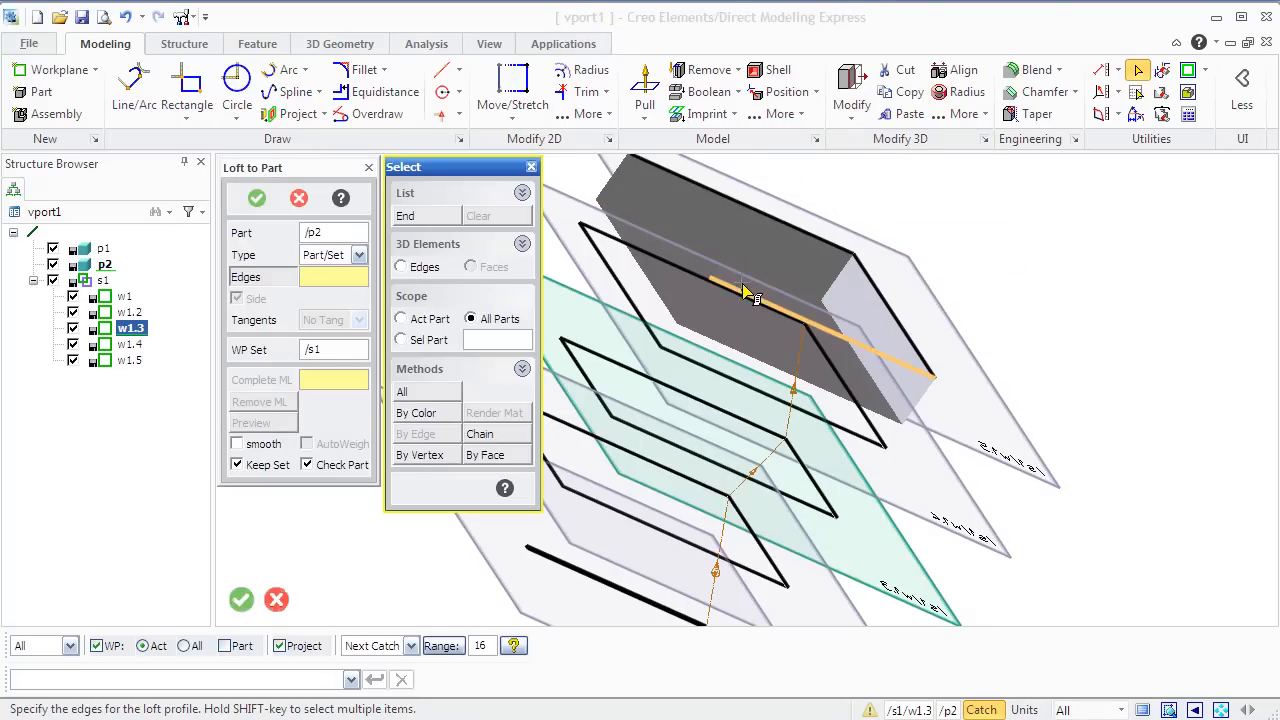
{"action": "mouse_move", "coordinate": [835, 350]}
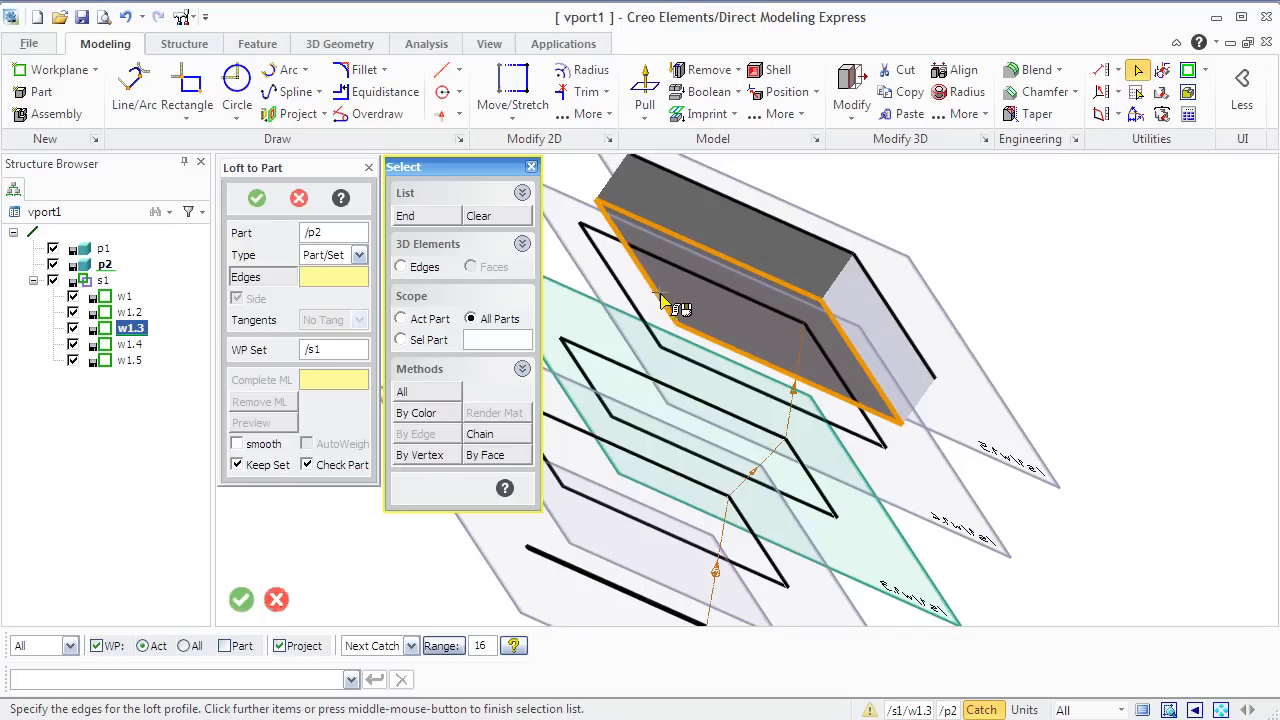
{"action": "mouse_move", "coordinate": [450, 225]}
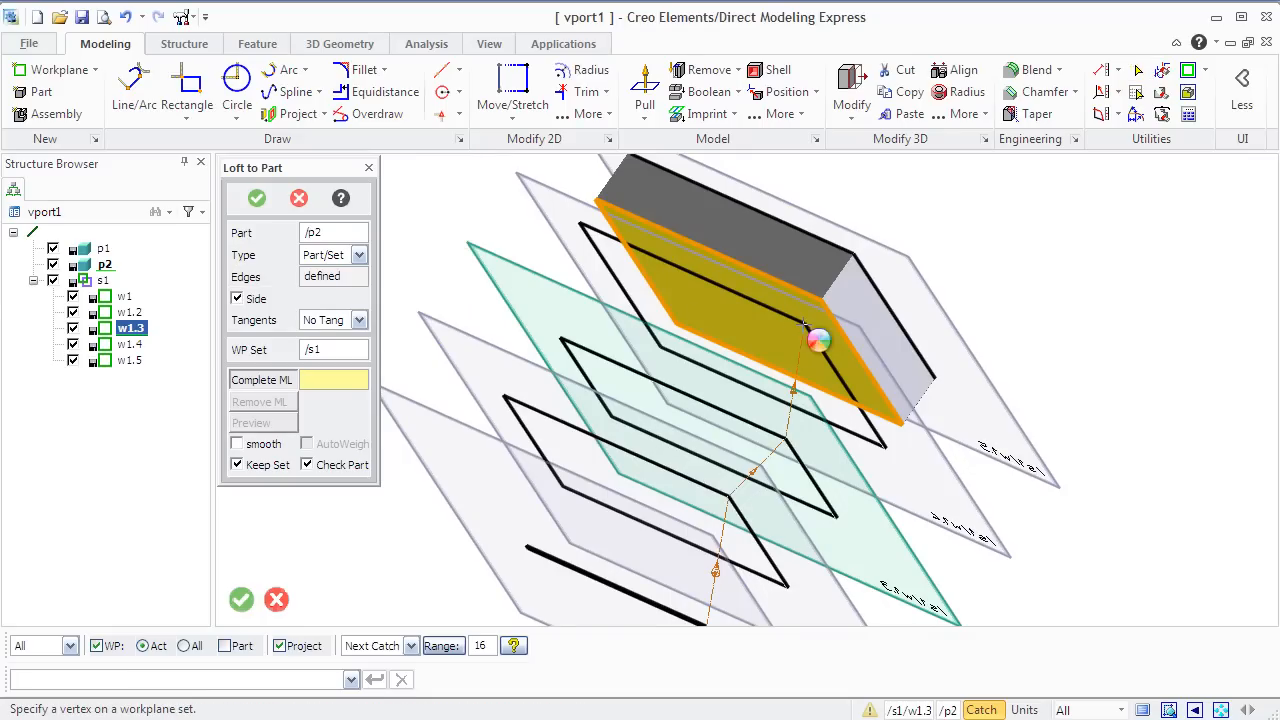
End the match line at the block corner, then preview and confirm a smooth loft onto p2.
{"action": "left_click", "coordinate": [805, 324]}
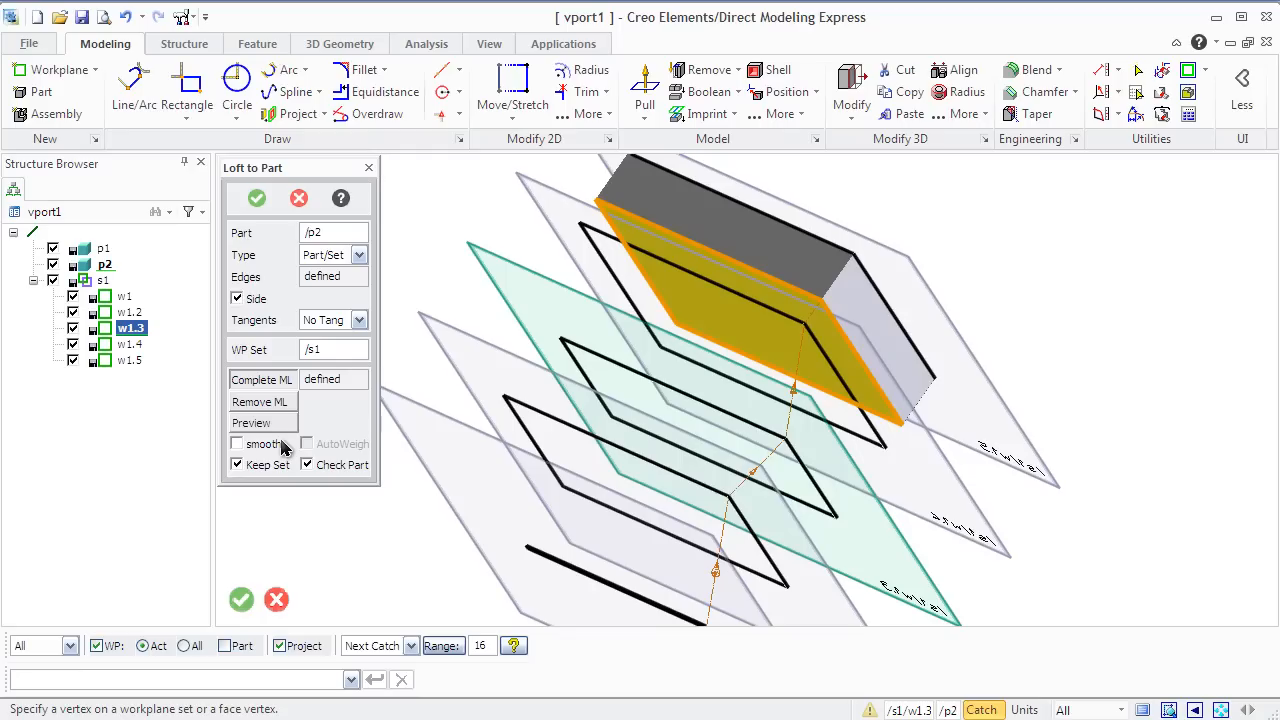
{"action": "left_click", "coordinate": [237, 444]}
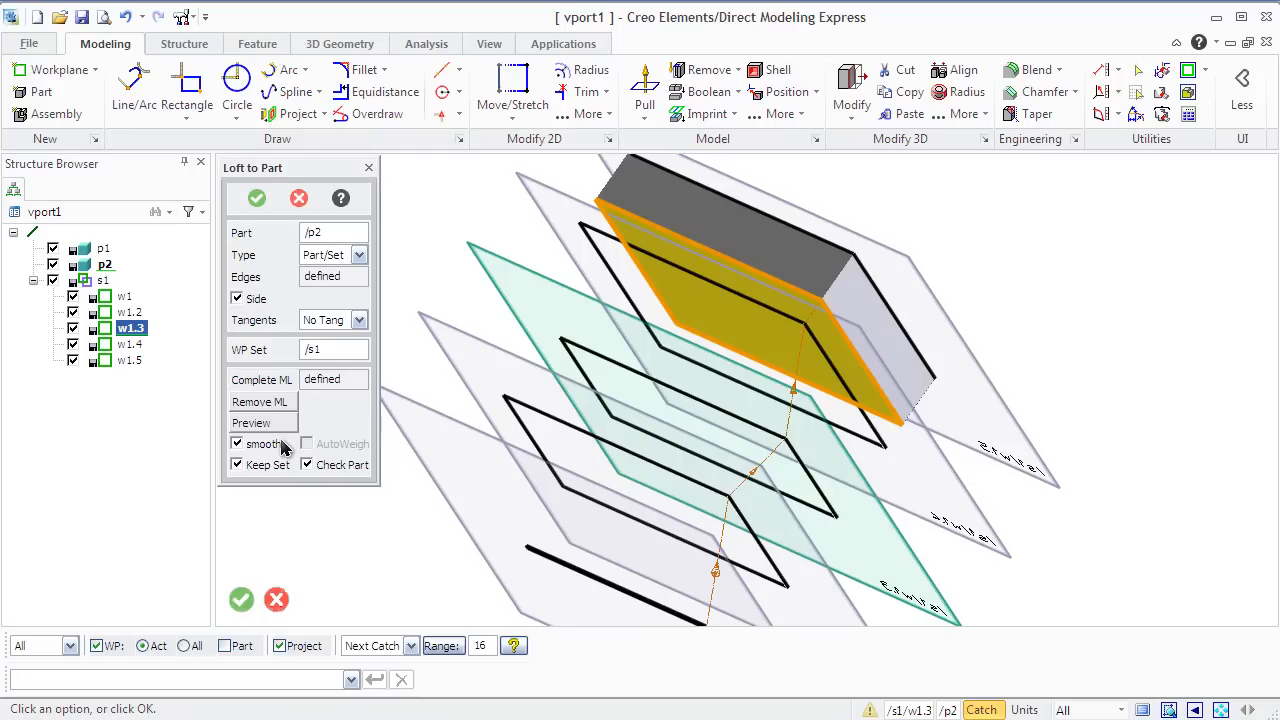
{"action": "left_click", "coordinate": [251, 422]}
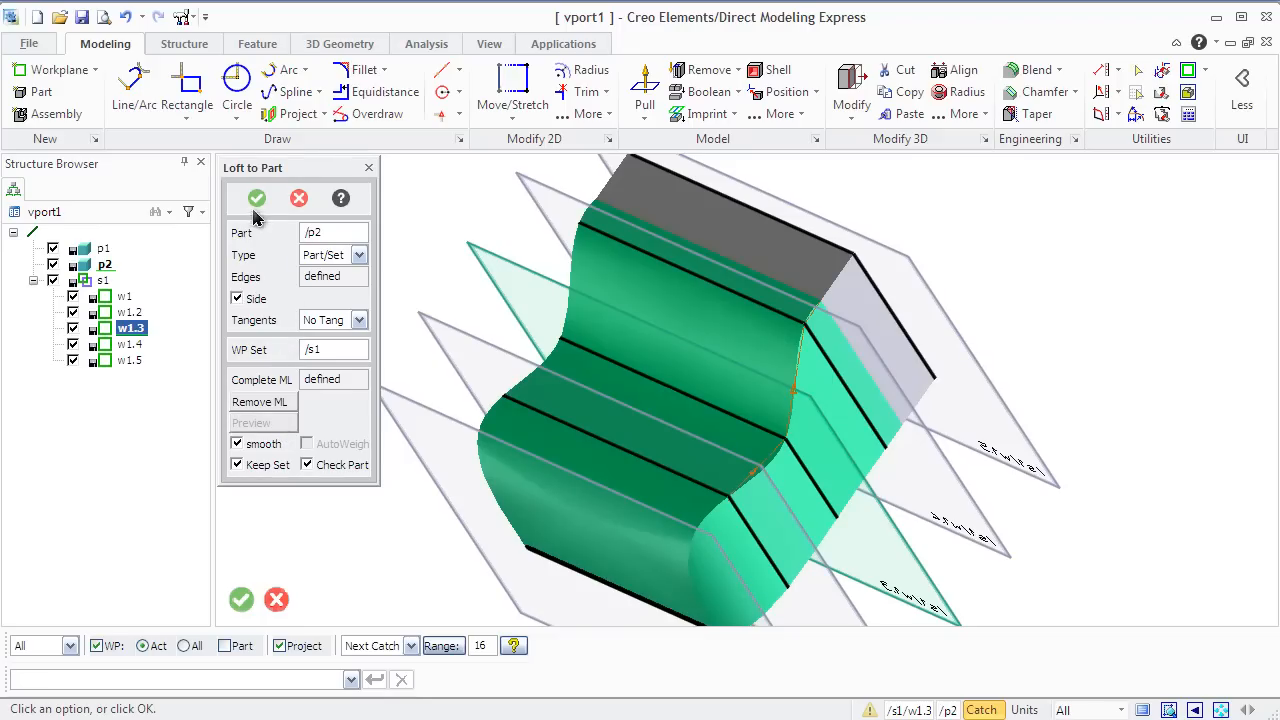
{"action": "left_click", "coordinate": [256, 198]}
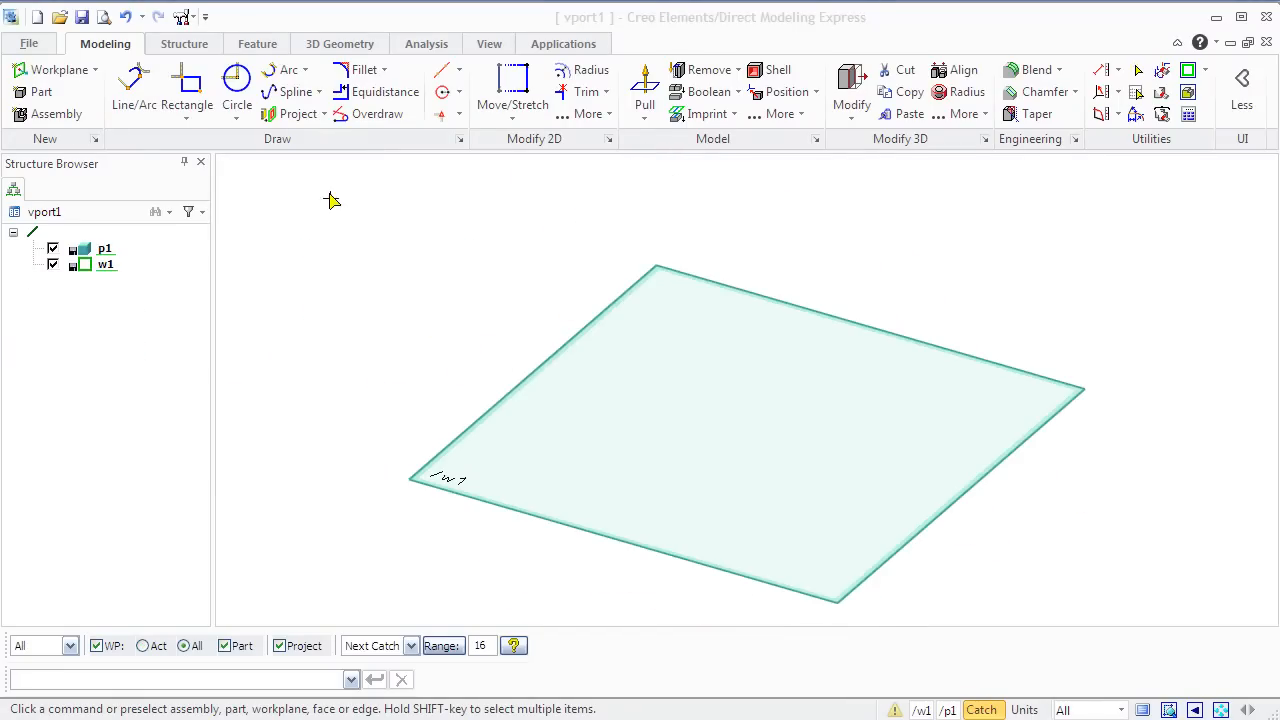
Place a circle centred near the middle of workplane w1 and end the Circle command.
{"action": "left_click", "coordinate": [237, 91]}
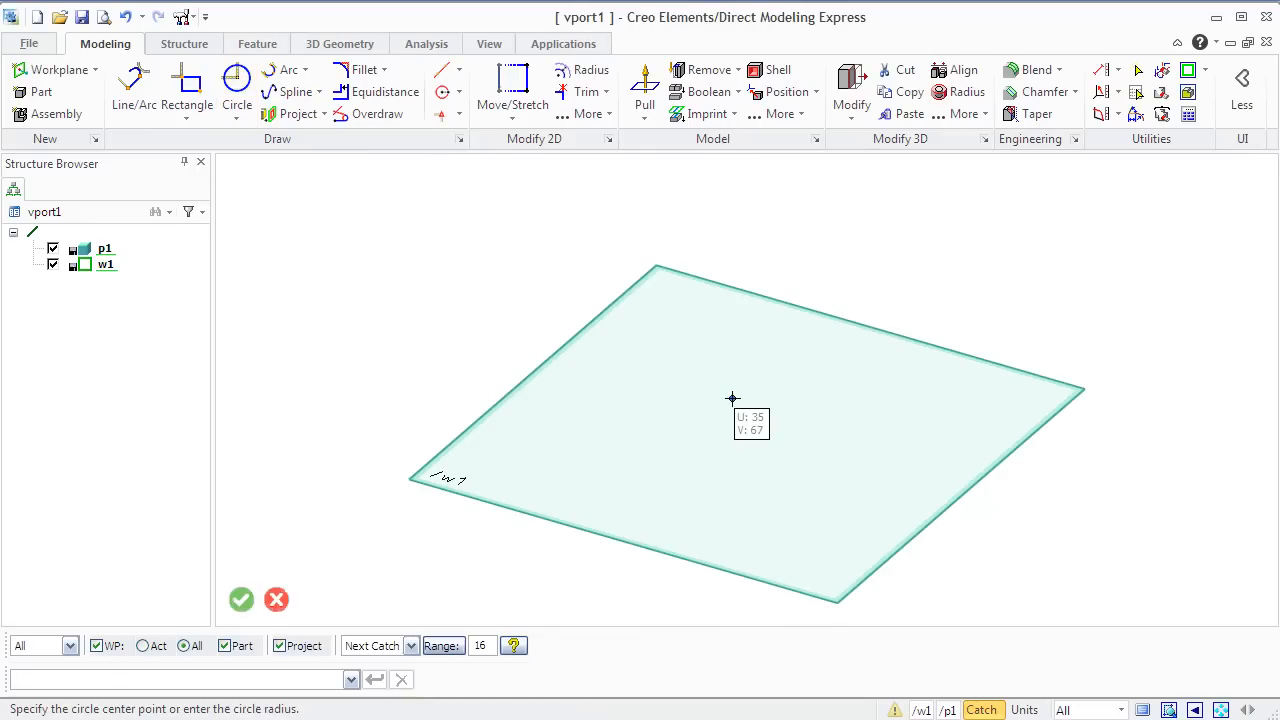
{"action": "left_click", "coordinate": [730, 399]}
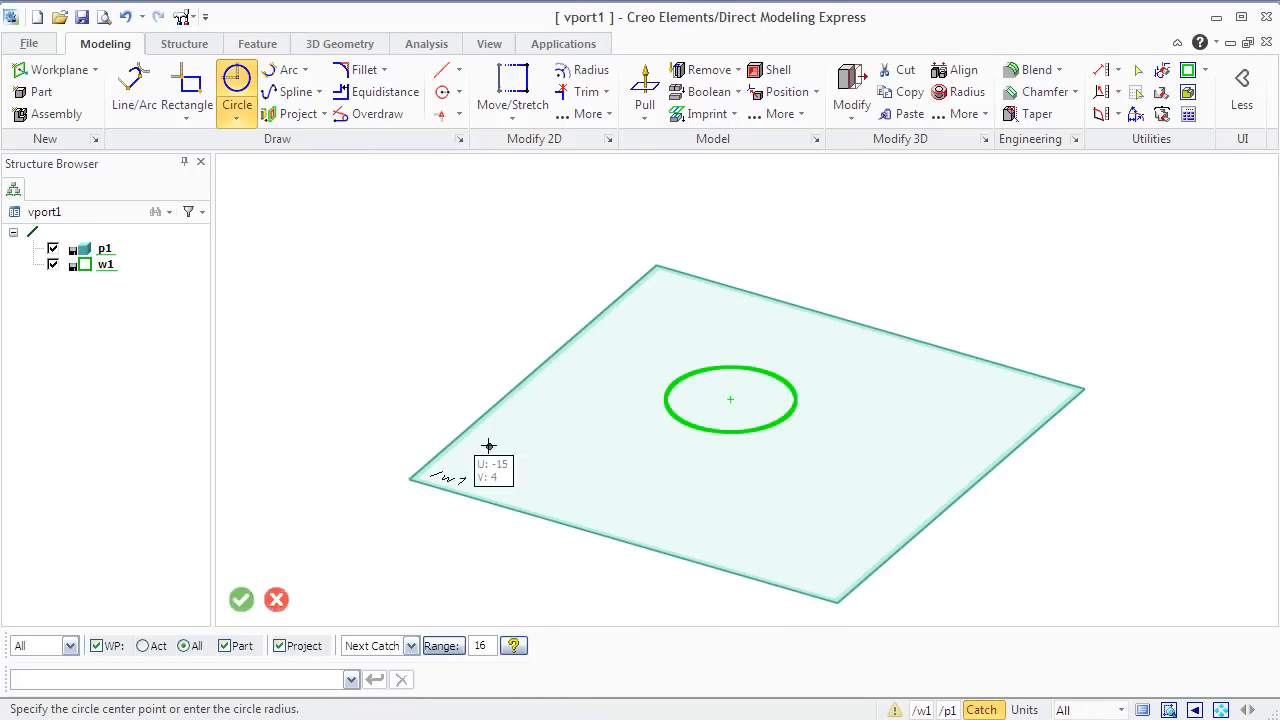
{"action": "left_click", "coordinate": [241, 599]}
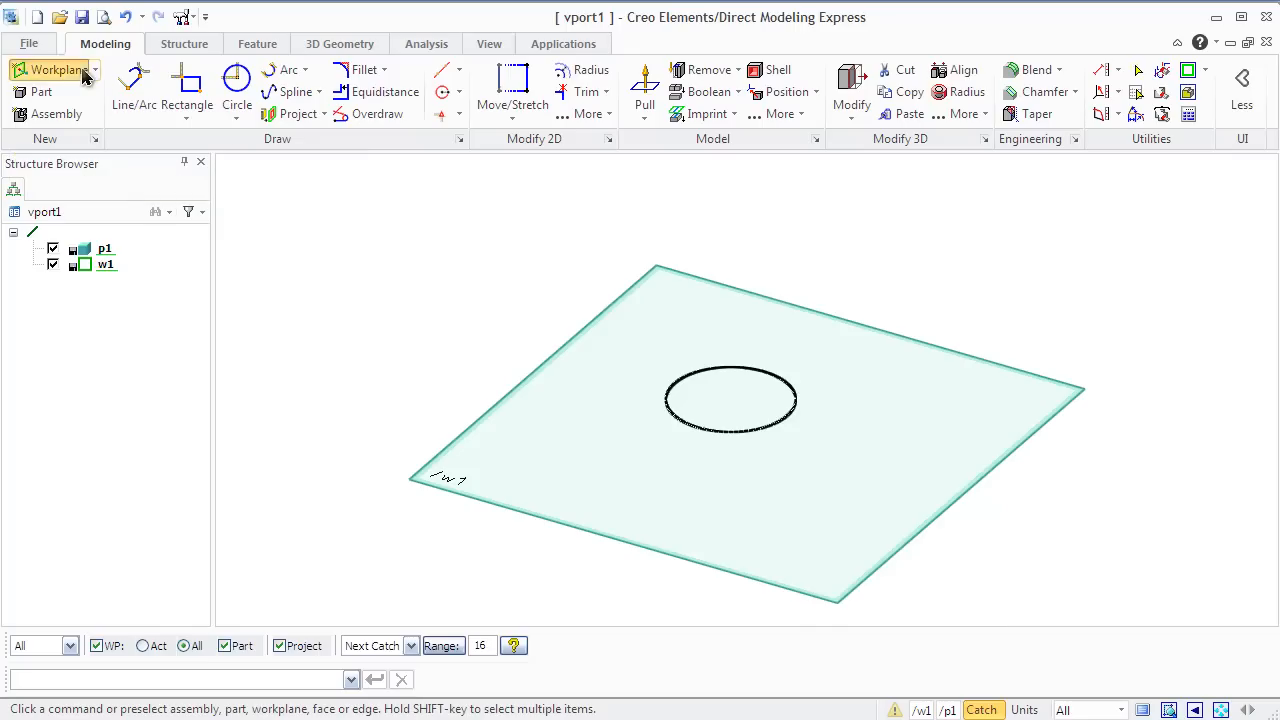
Create workplane w2 normal to w1 and view it face-on, fitted to the screen.
{"action": "left_click", "coordinate": [55, 69]}
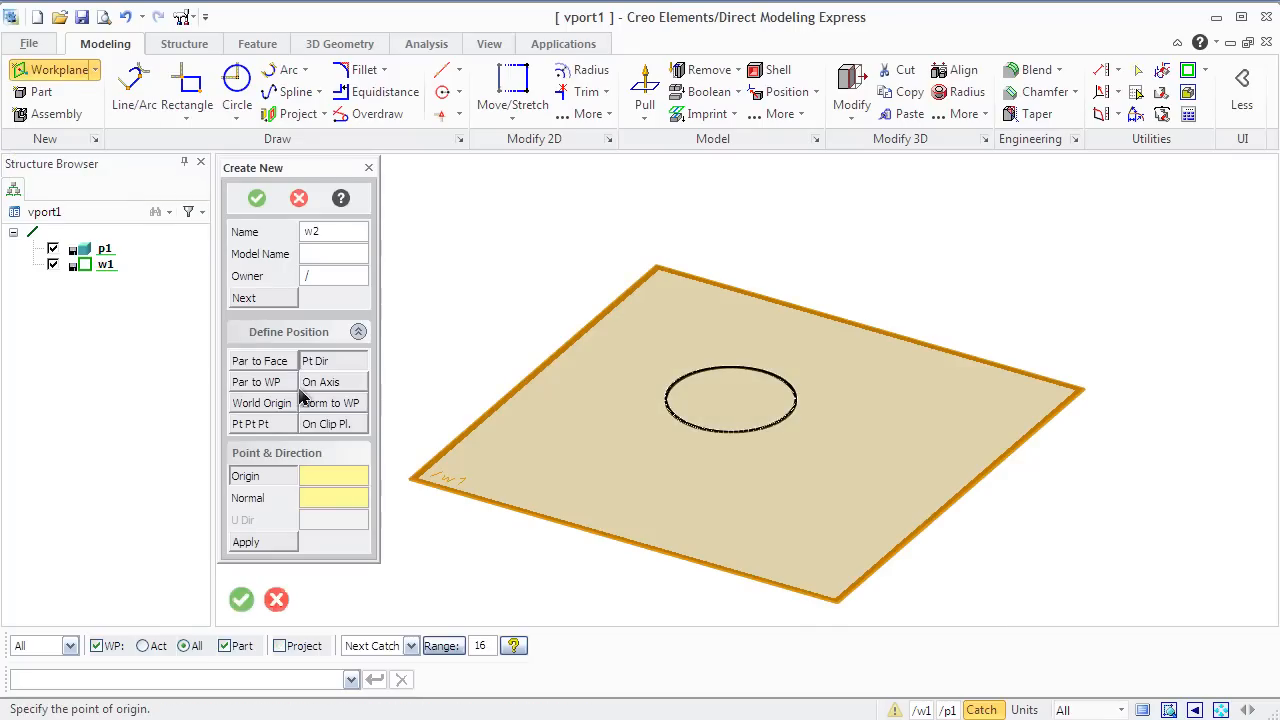
{"action": "mouse_move", "coordinate": [318, 368]}
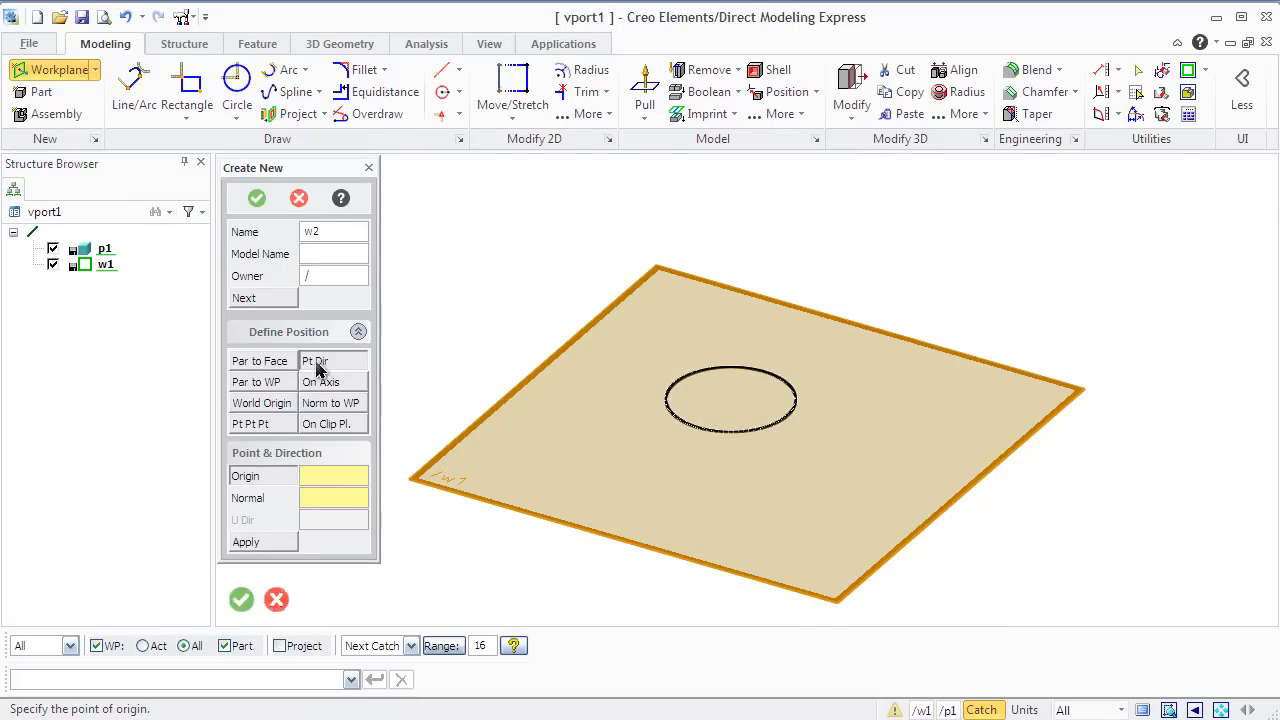
{"action": "left_click", "coordinate": [257, 197]}
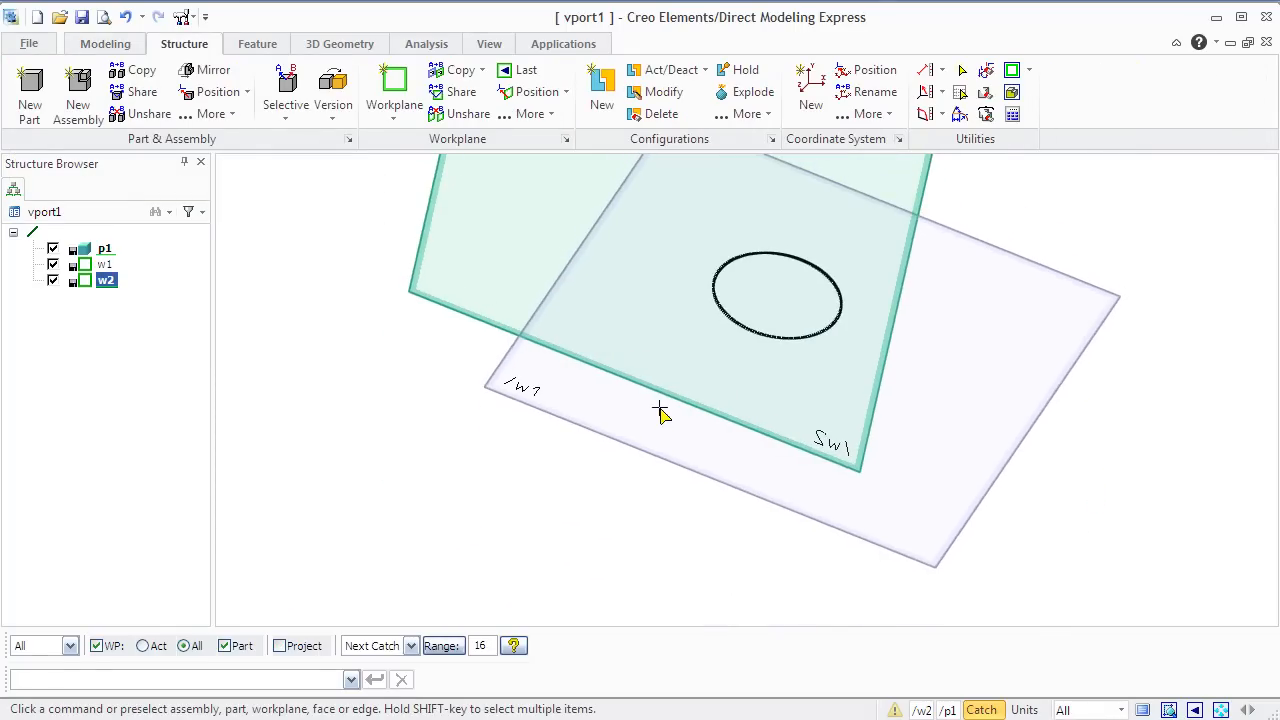
{"action": "right_click", "coordinate": [660, 413]}
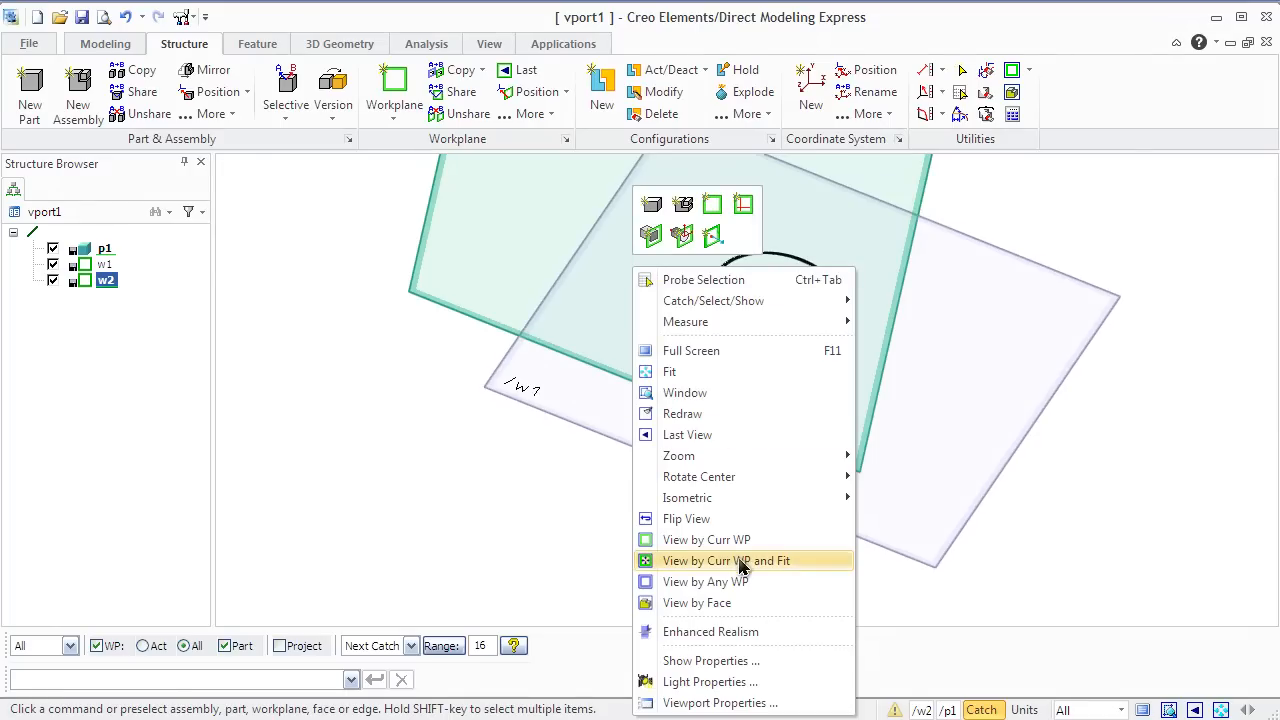
{"action": "left_click", "coordinate": [726, 560]}
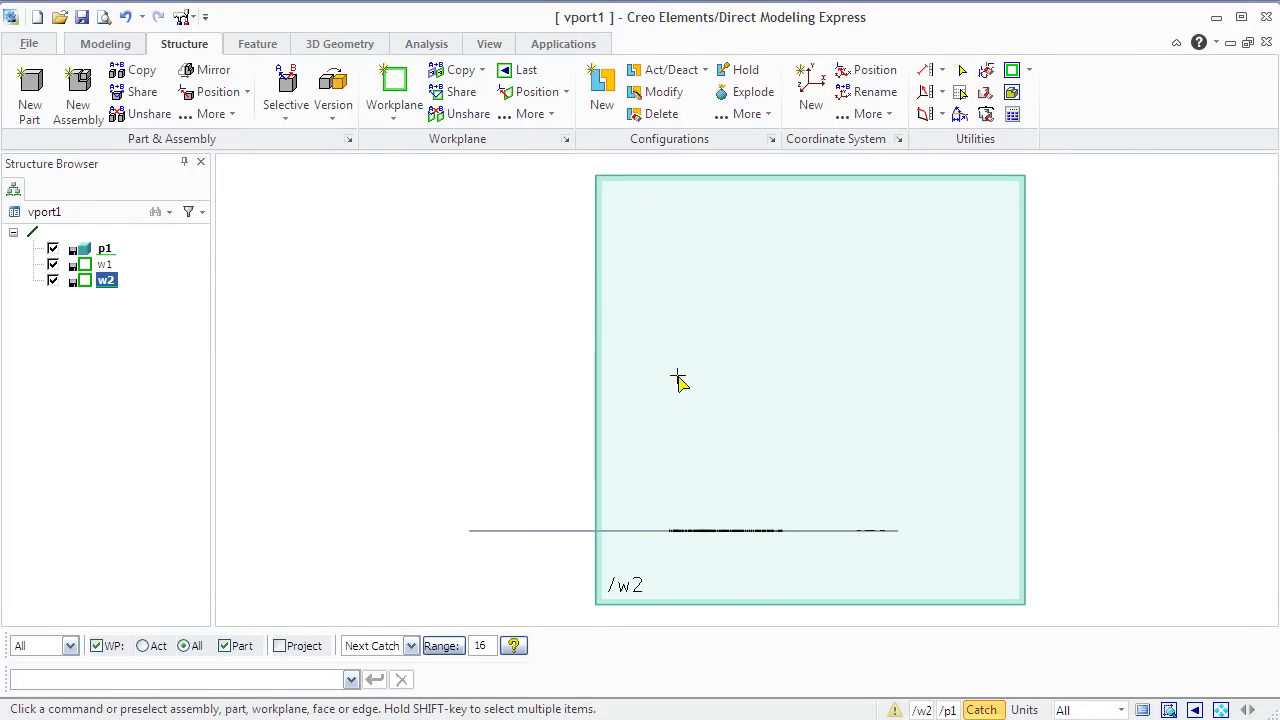
{"action": "mouse_move", "coordinate": [110, 52]}
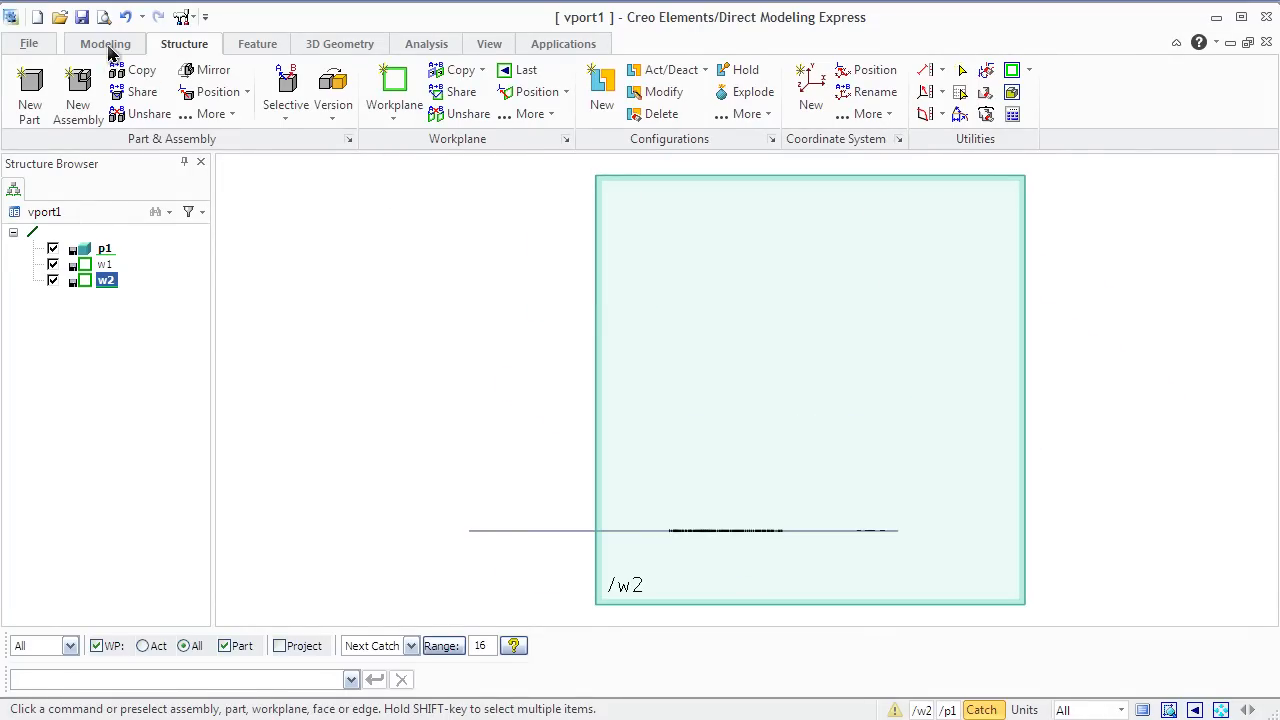
{"action": "left_click", "coordinate": [105, 43]}
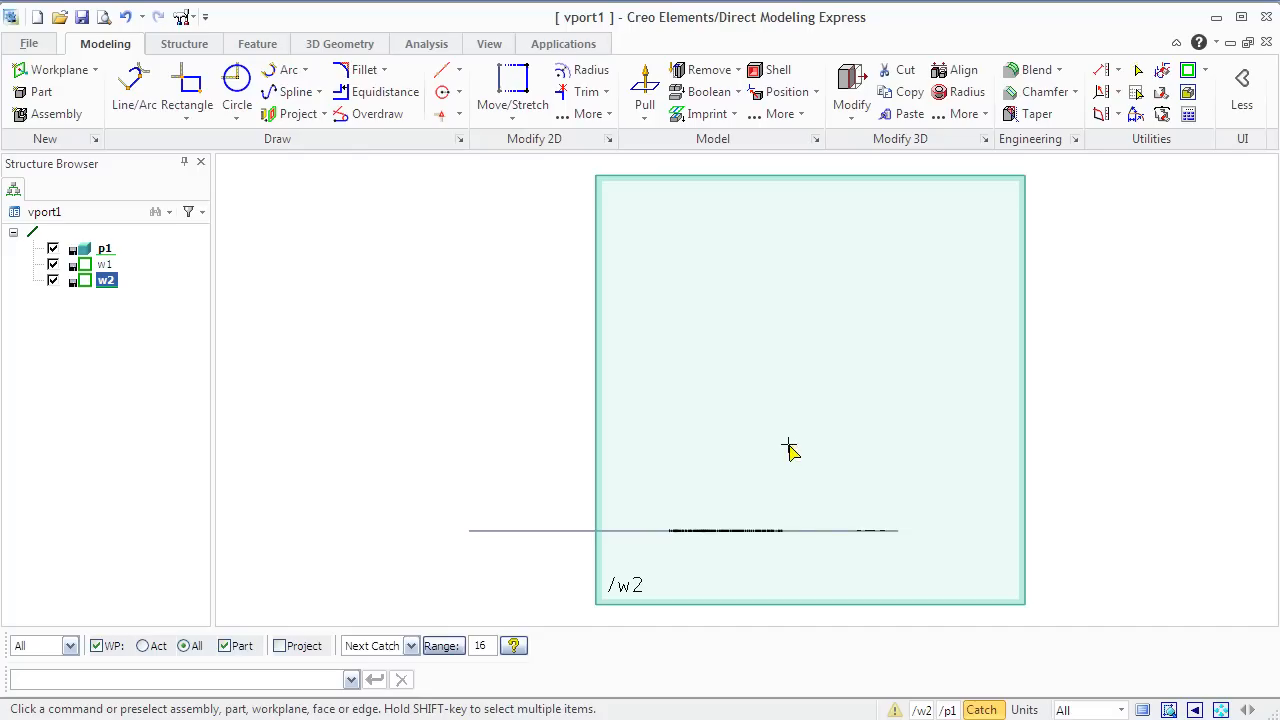
{"action": "mouse_move", "coordinate": [134, 90]}
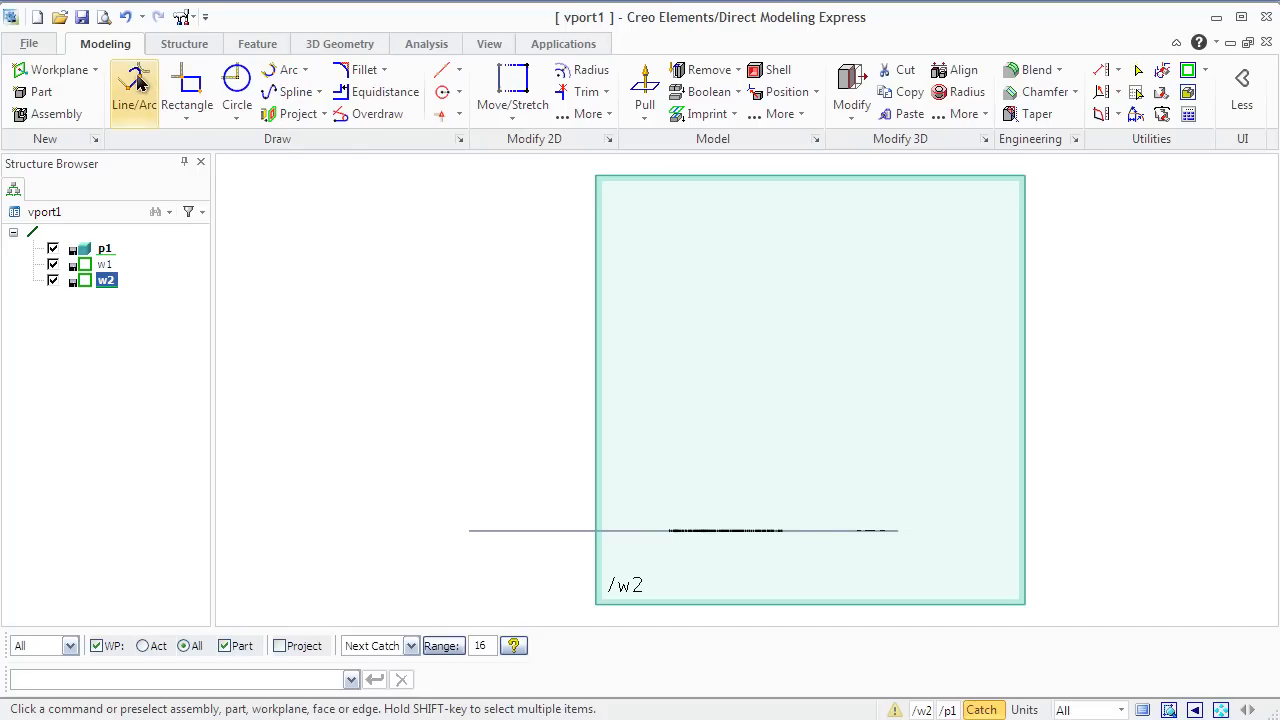
Draw a stepped line path on w2, starting from the w1 line.
{"action": "left_click", "coordinate": [134, 93]}
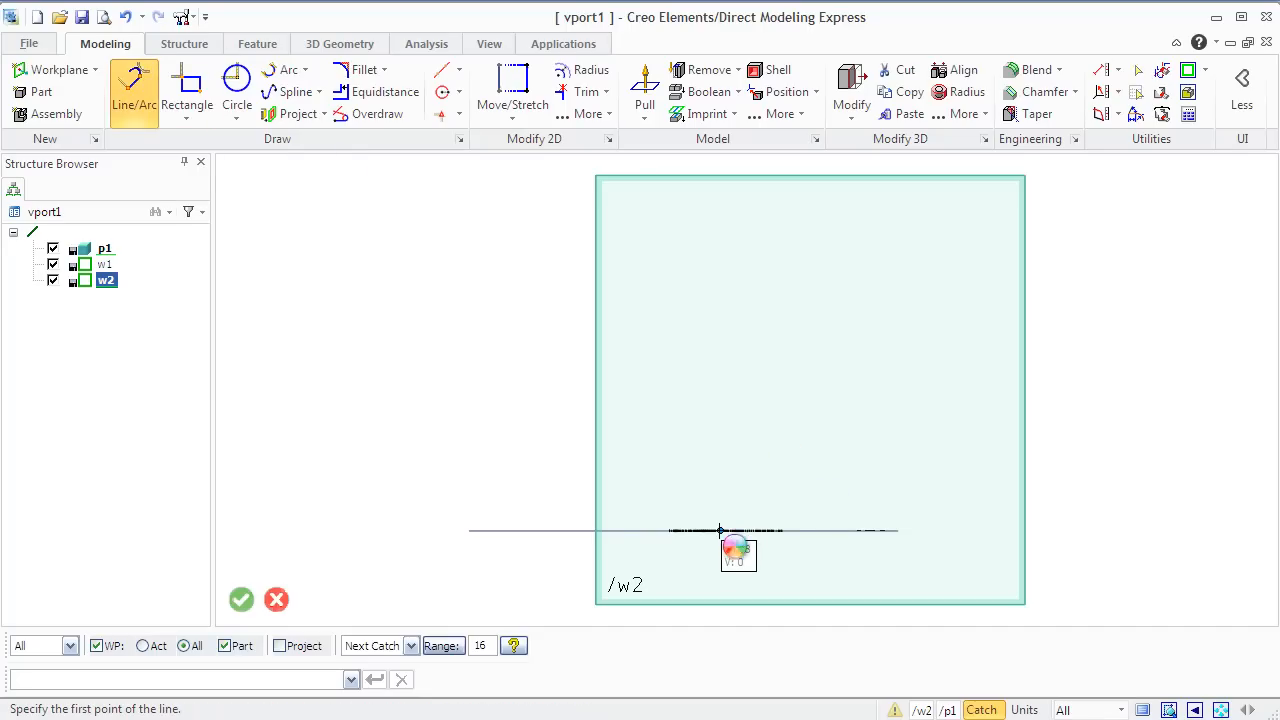
{"action": "left_click", "coordinate": [720, 530]}
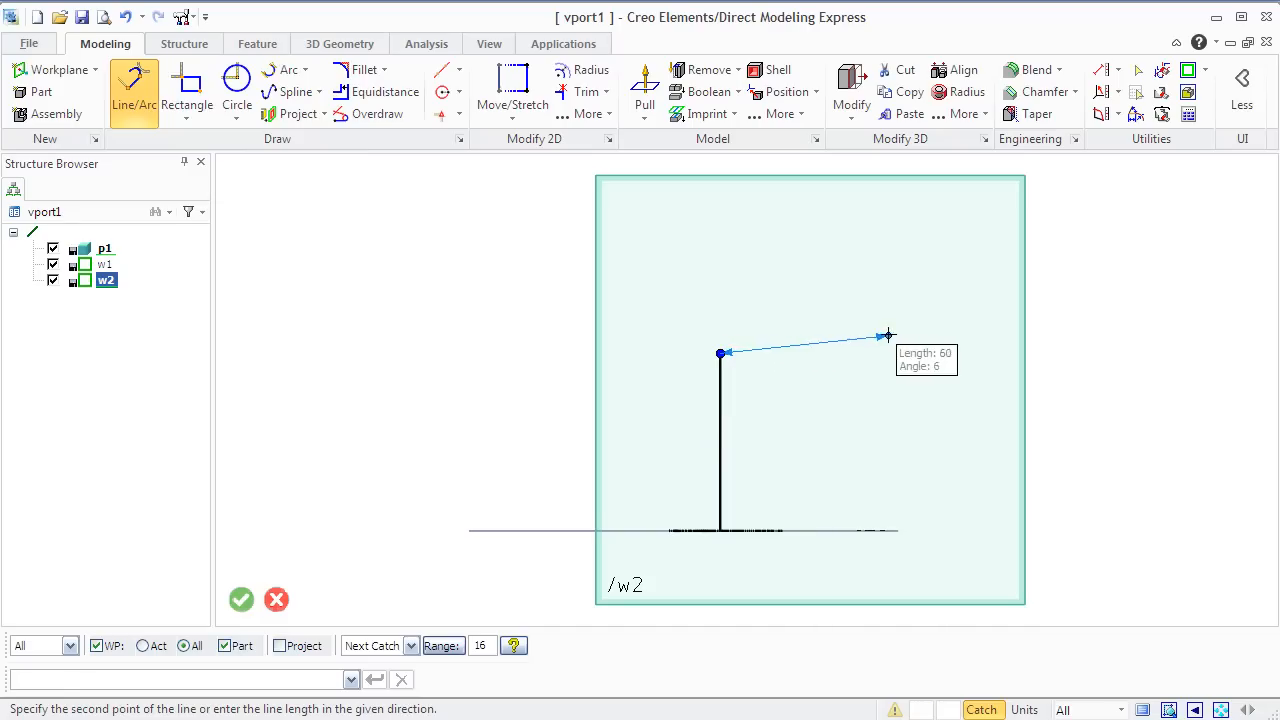
{"action": "mouse_move", "coordinate": [920, 352]}
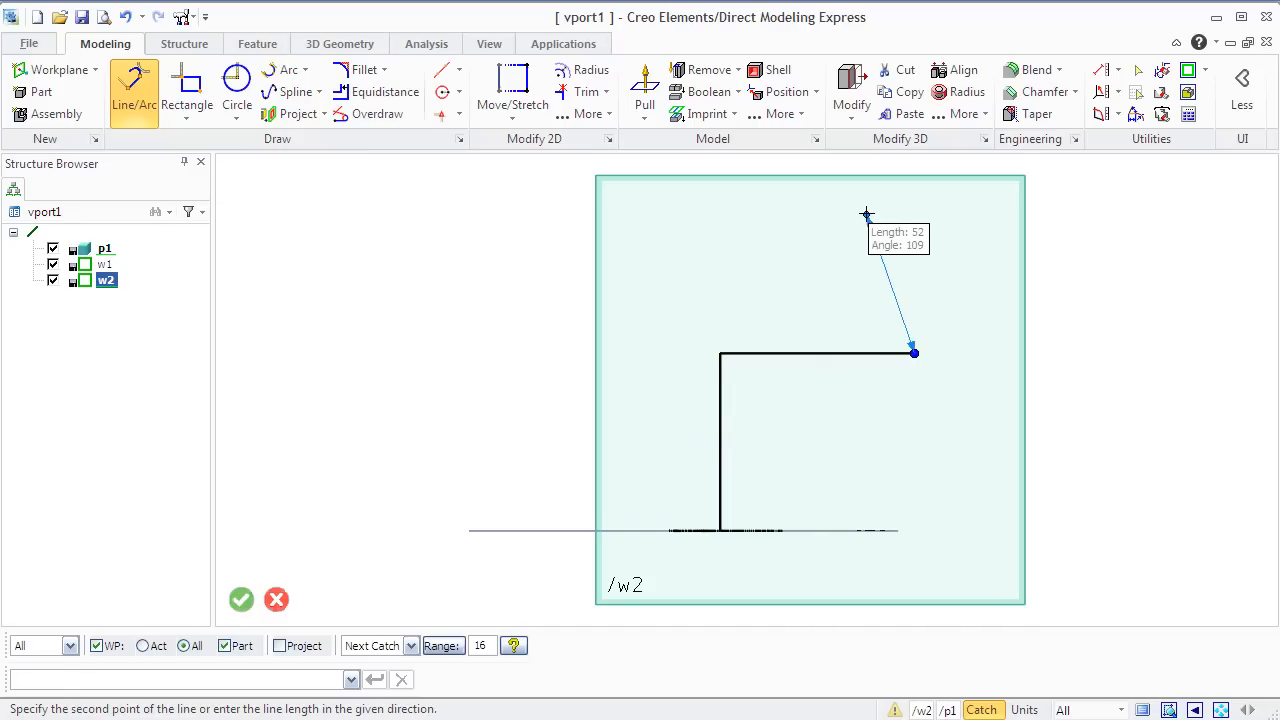
{"action": "left_click", "coordinate": [913, 217]}
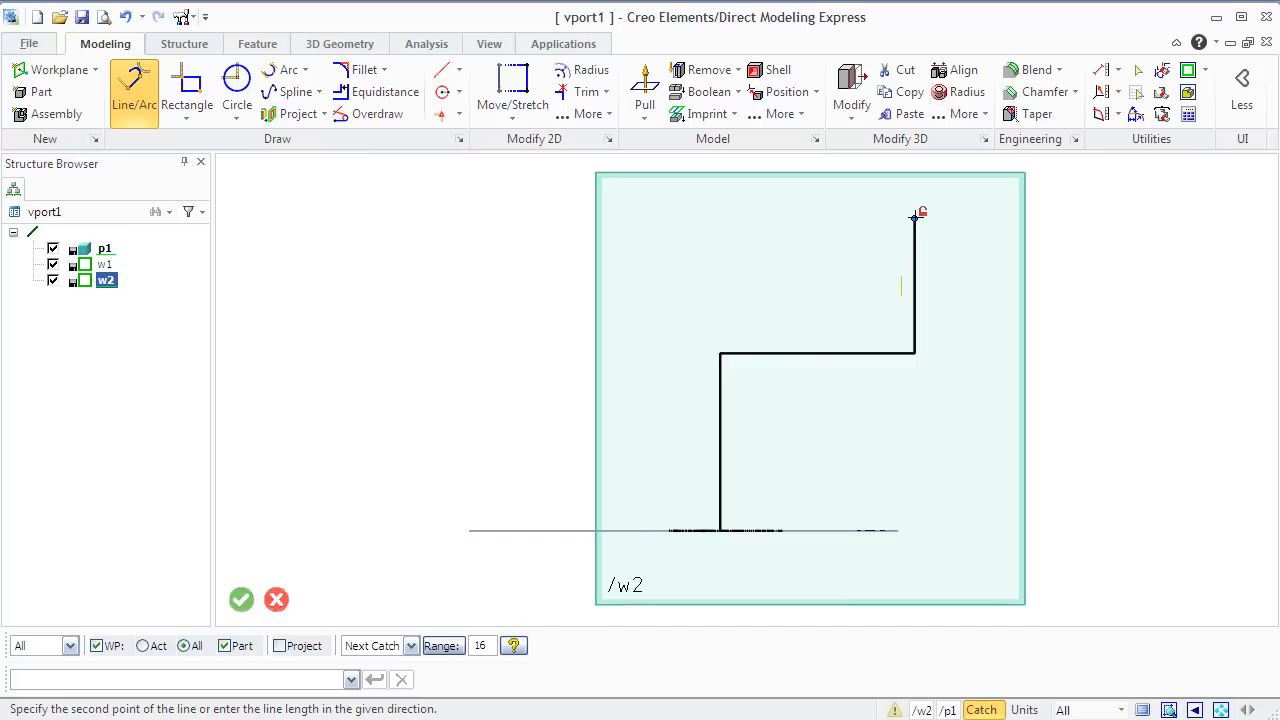
{"action": "mouse_move", "coordinate": [1040, 218]}
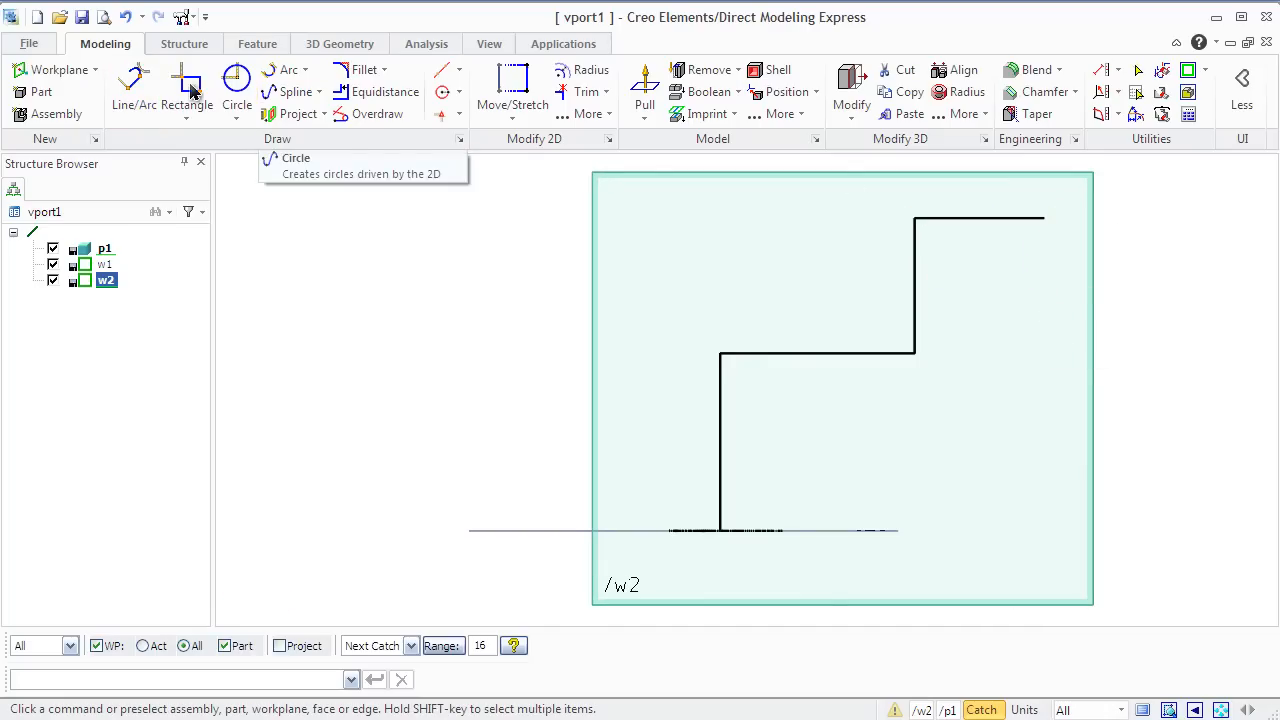
{"action": "left_click", "coordinate": [363, 70]}
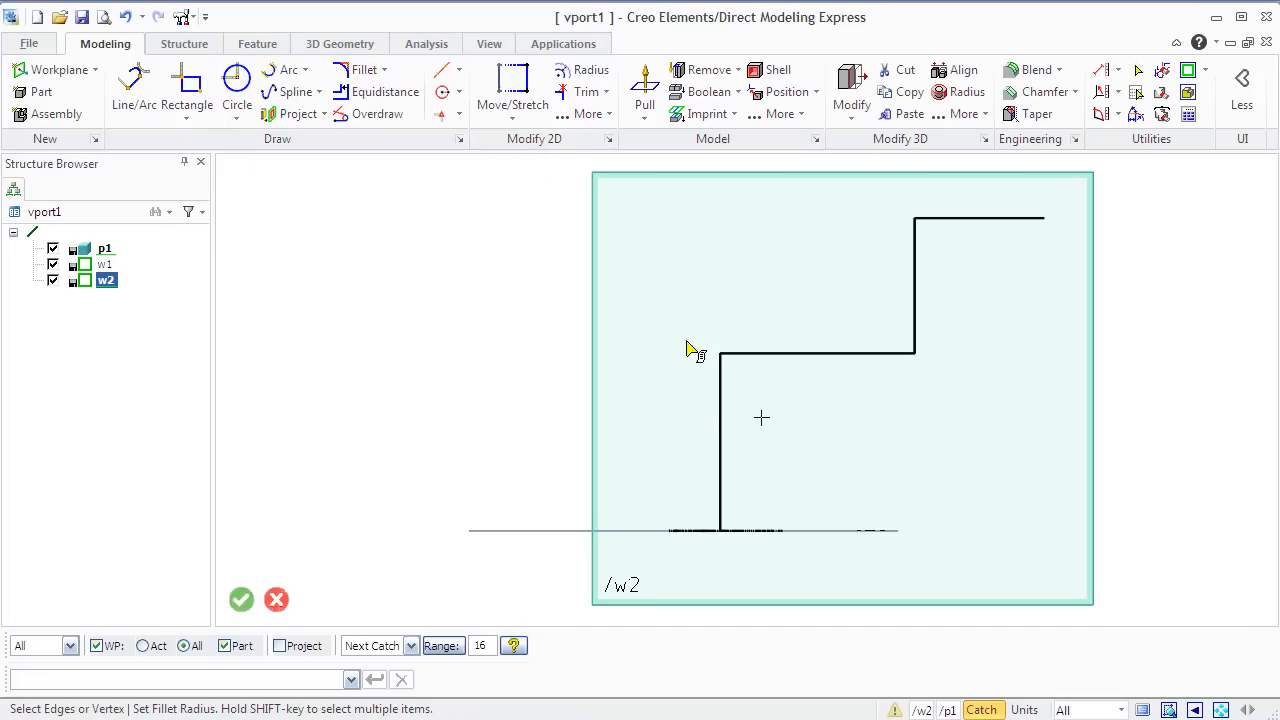
Fillet both corners of the stepped path with radius 26.
{"action": "left_click", "coordinate": [363, 69]}
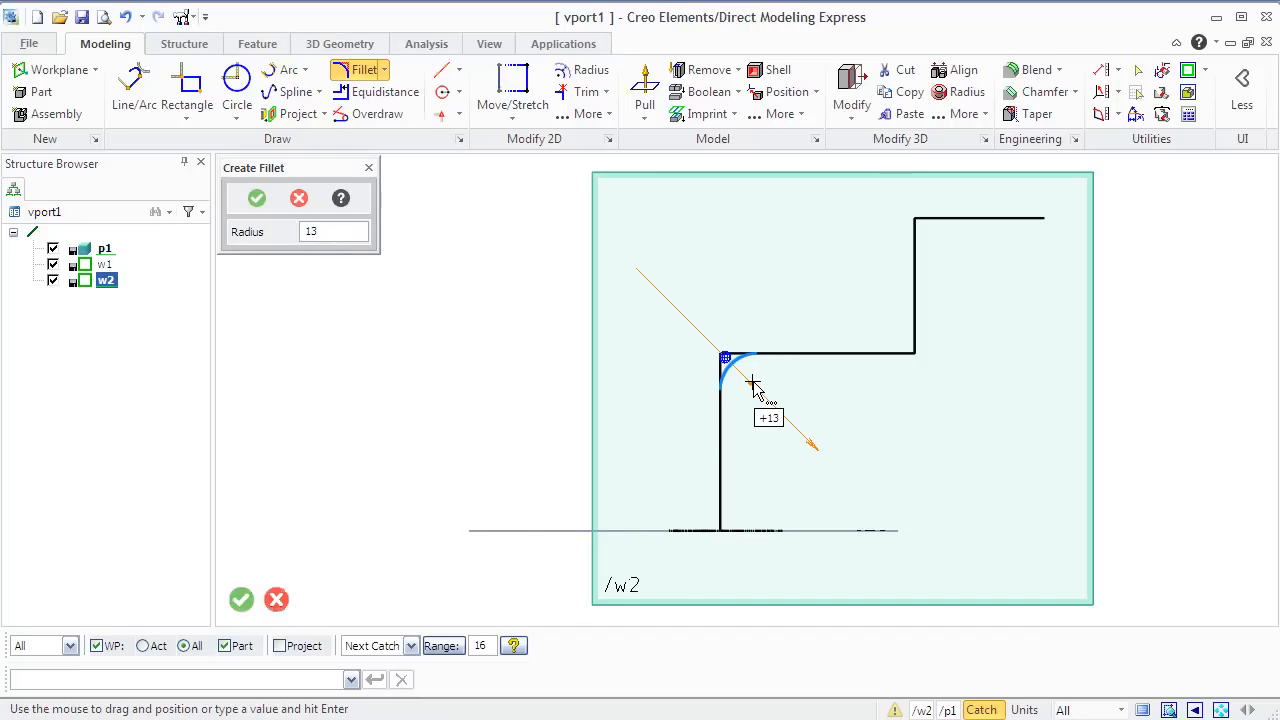
{"action": "left_click_drag", "start_coordinate": [755, 385], "coordinate": [793, 393]}
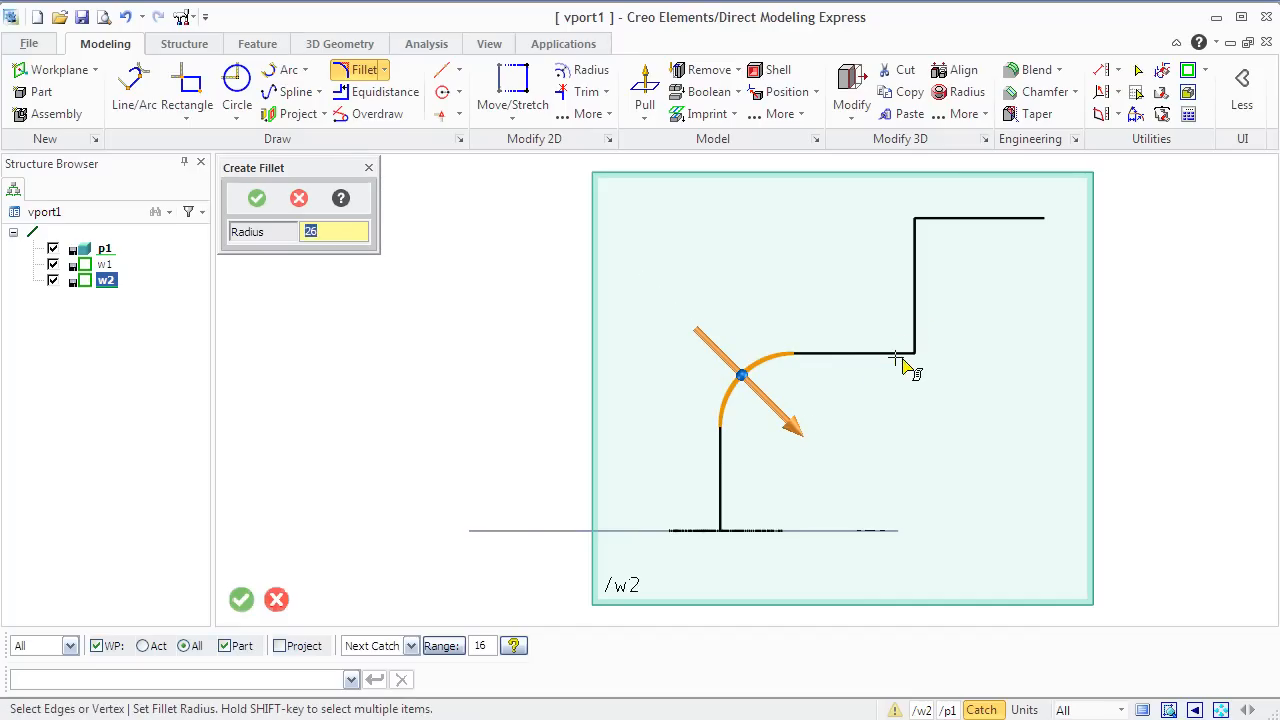
{"action": "left_click", "coordinate": [256, 198]}
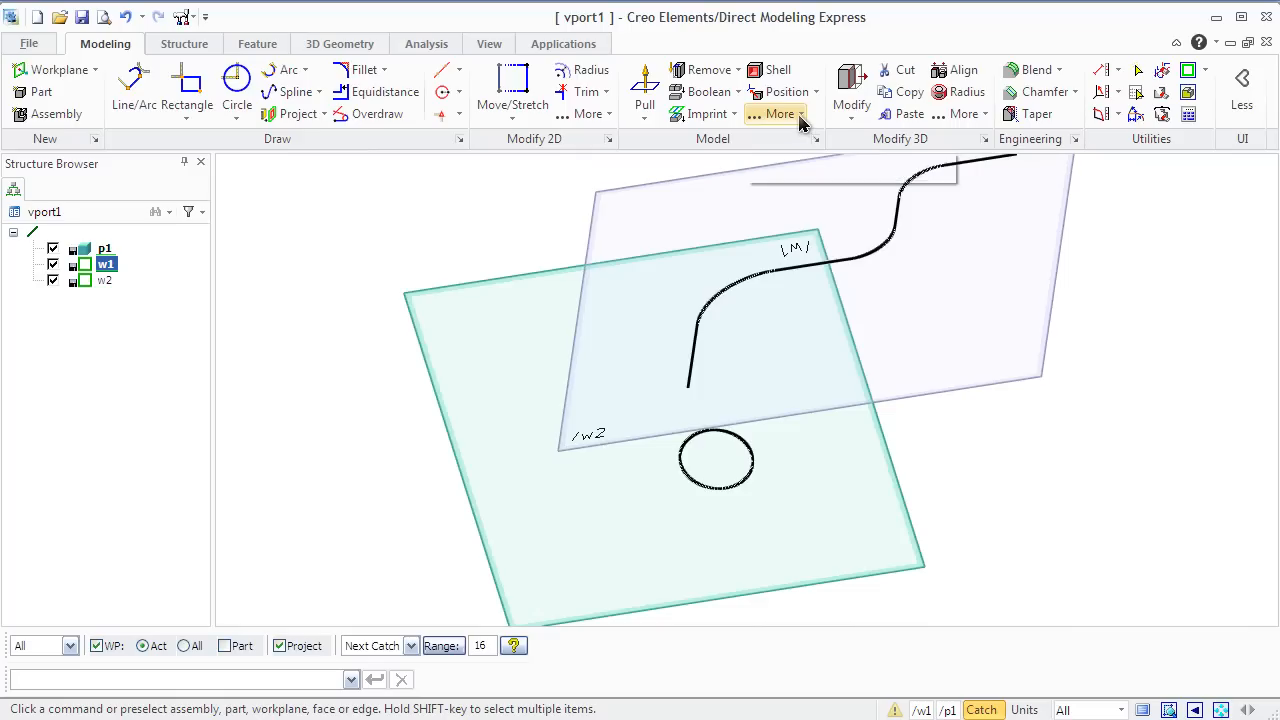
Sweep the w1 circle along the S-curve spine, controlled by spine.
{"action": "left_click", "coordinate": [779, 113]}
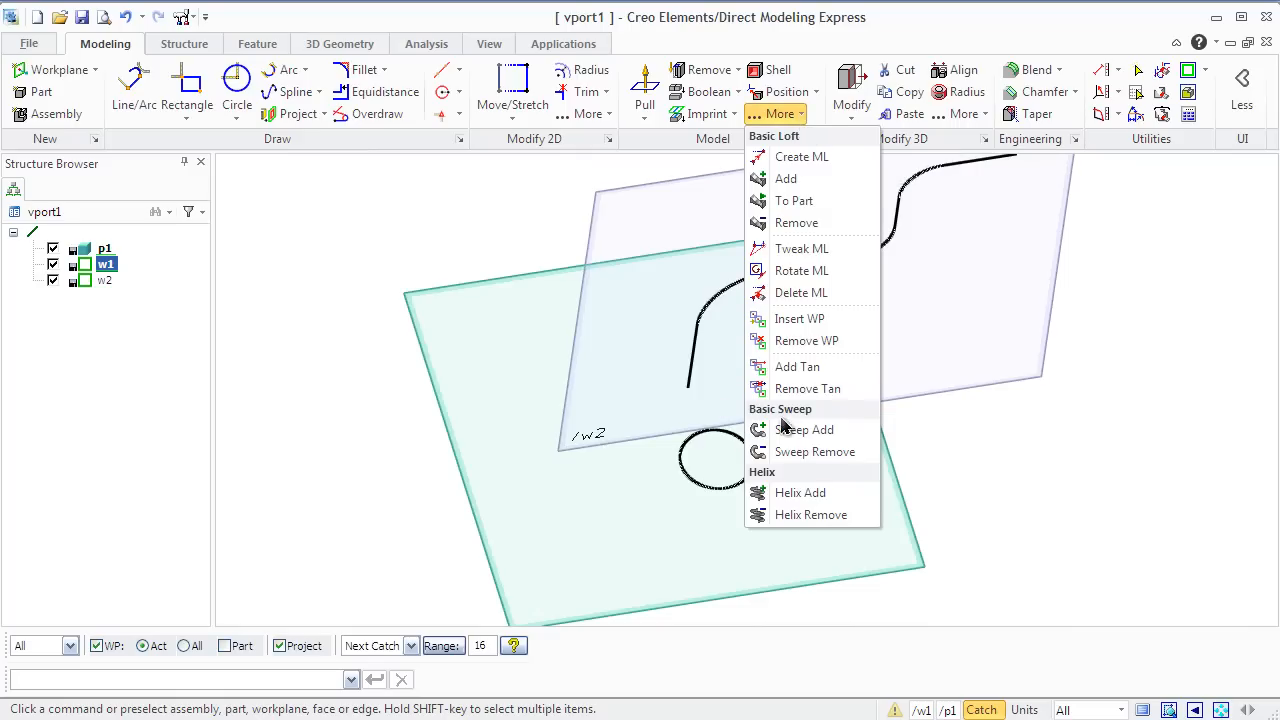
{"action": "left_click", "coordinate": [805, 429]}
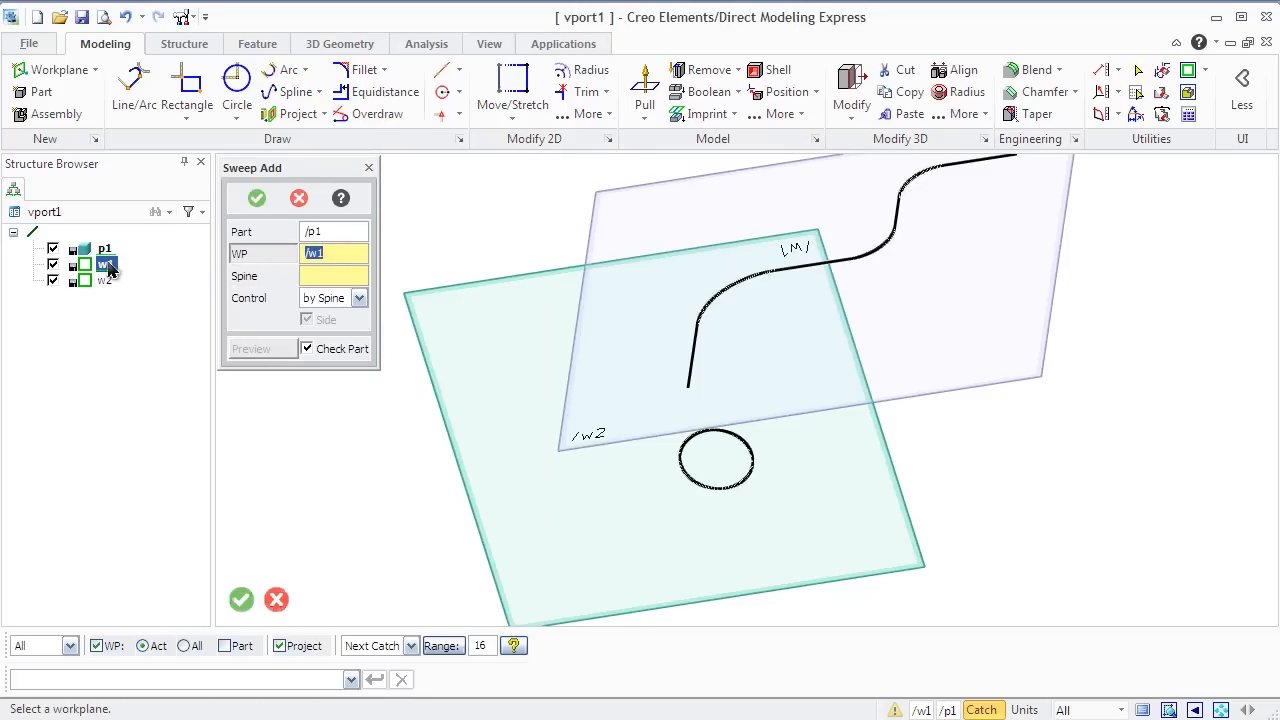
{"action": "left_click", "coordinate": [333, 275]}
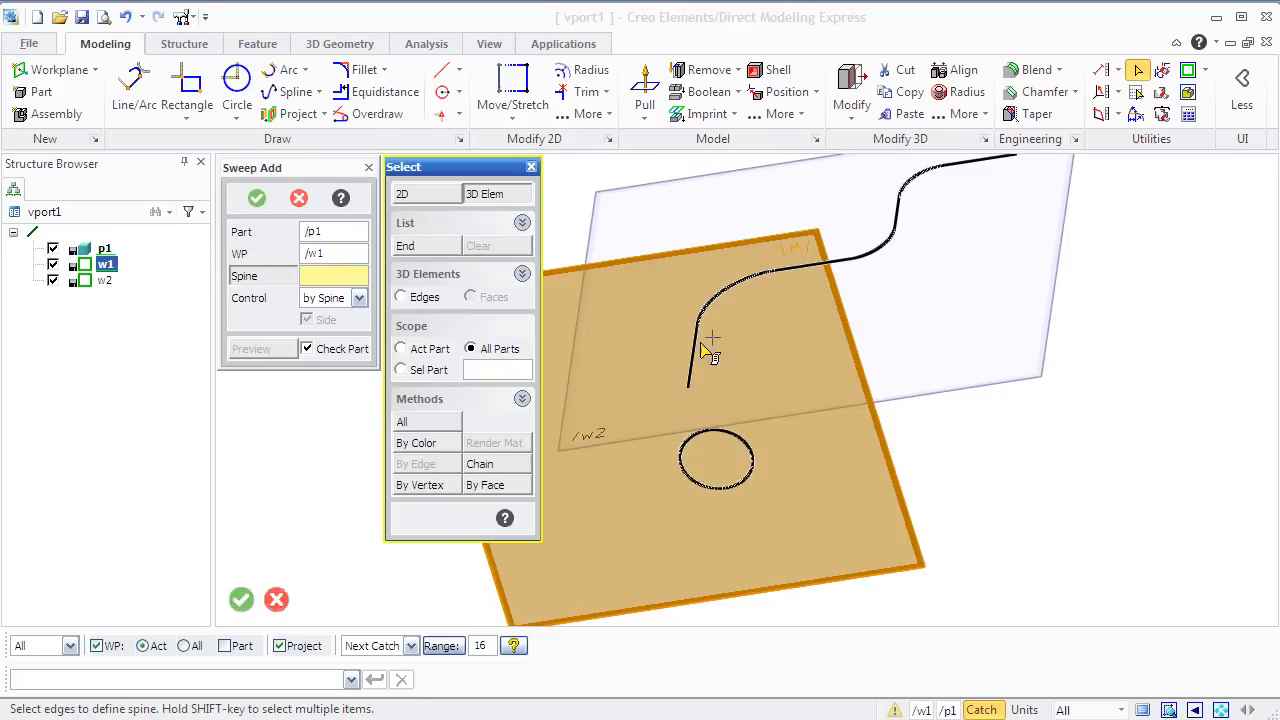
{"action": "left_click", "coordinate": [710, 350]}
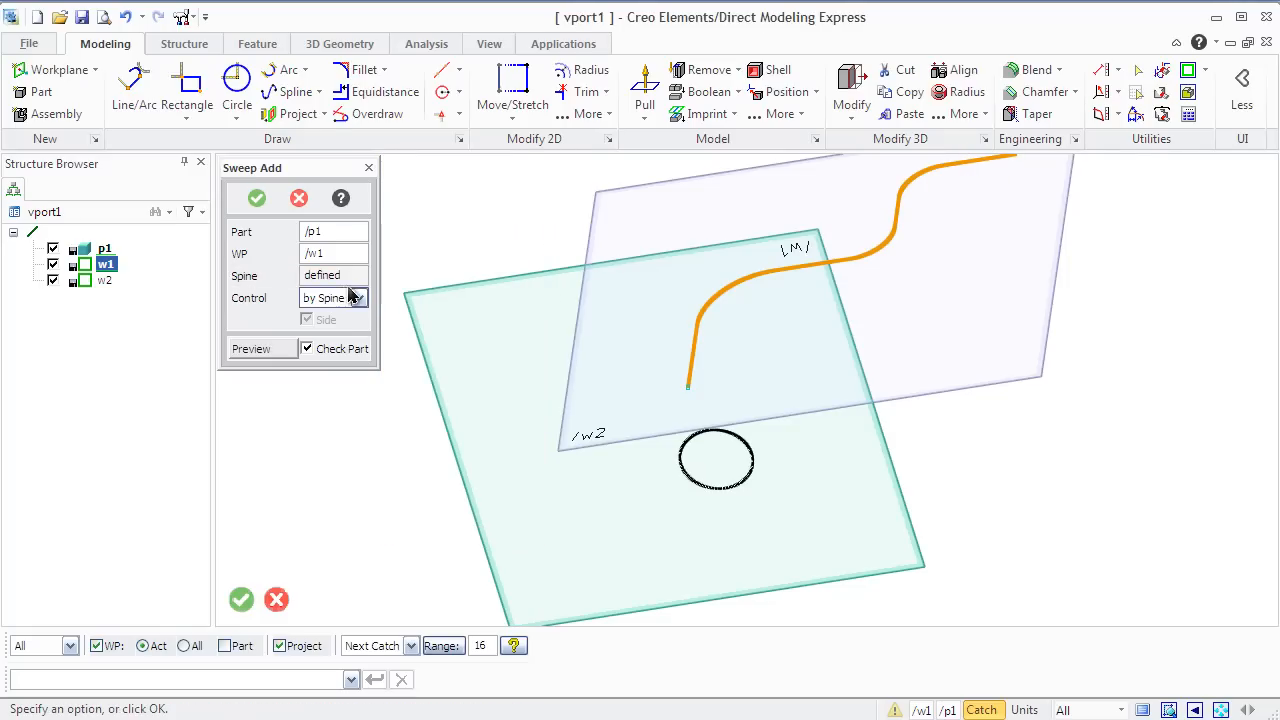
{"action": "left_click", "coordinate": [358, 298]}
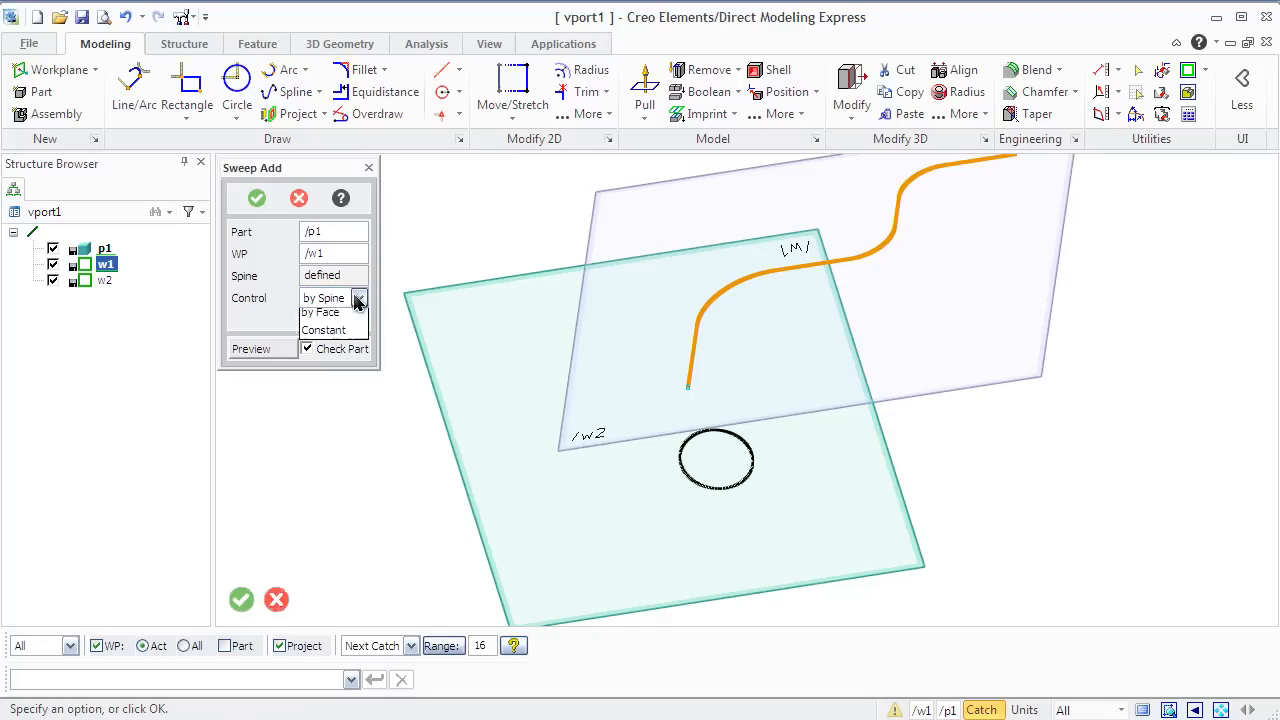
{"action": "left_click", "coordinate": [323, 297]}
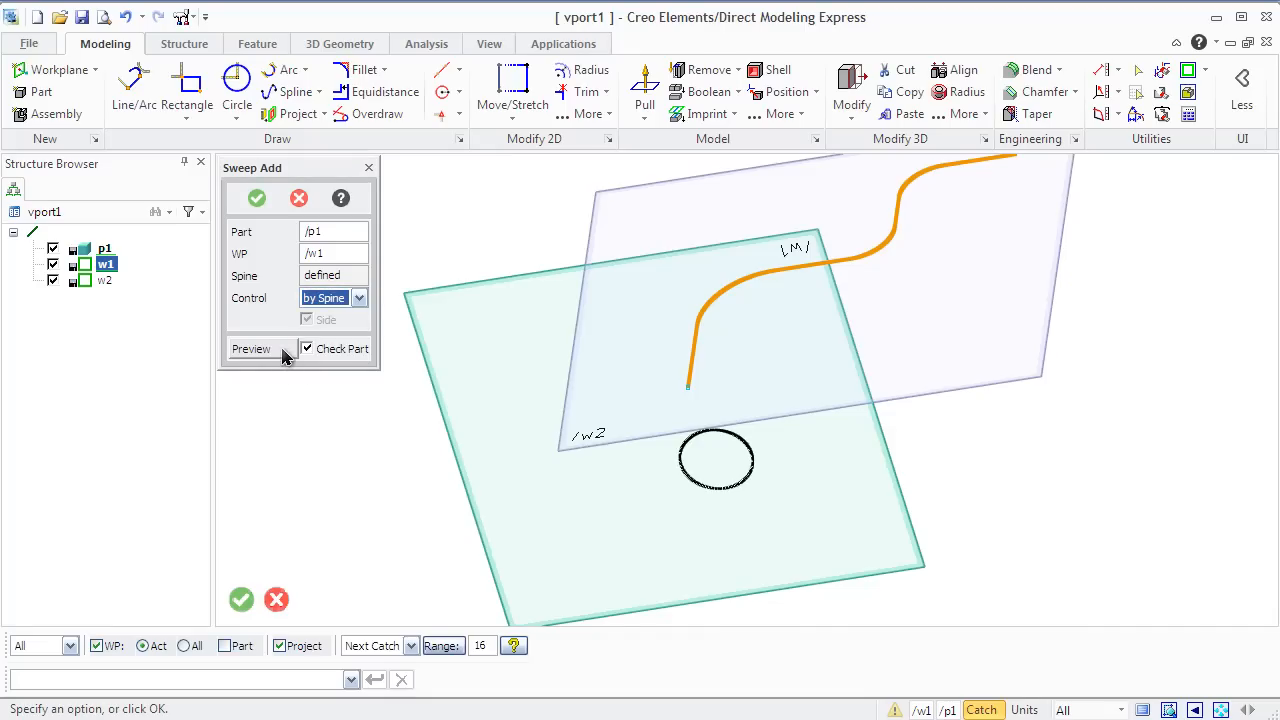
{"action": "left_click", "coordinate": [251, 348]}
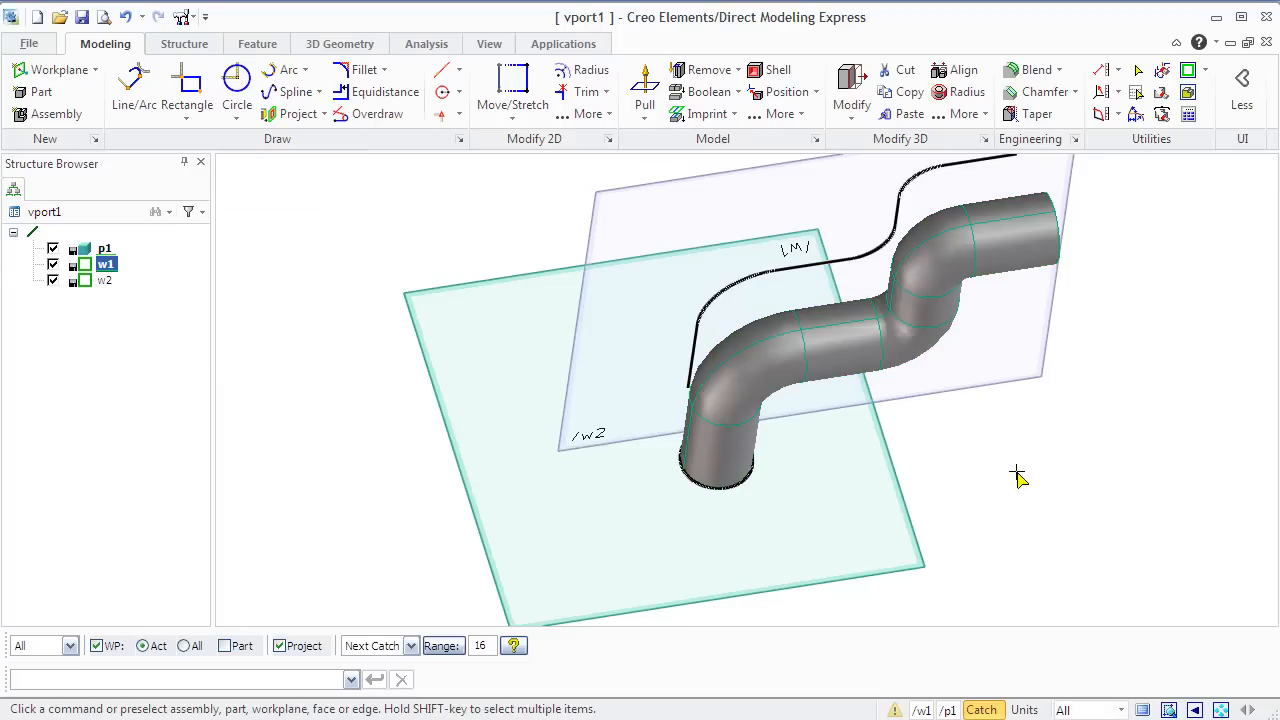
Shell the S-tube with wall offset 3, leaving the bottom end face open.
{"action": "left_click_drag", "start_coordinate": [1018, 477], "coordinate": [853, 471]}
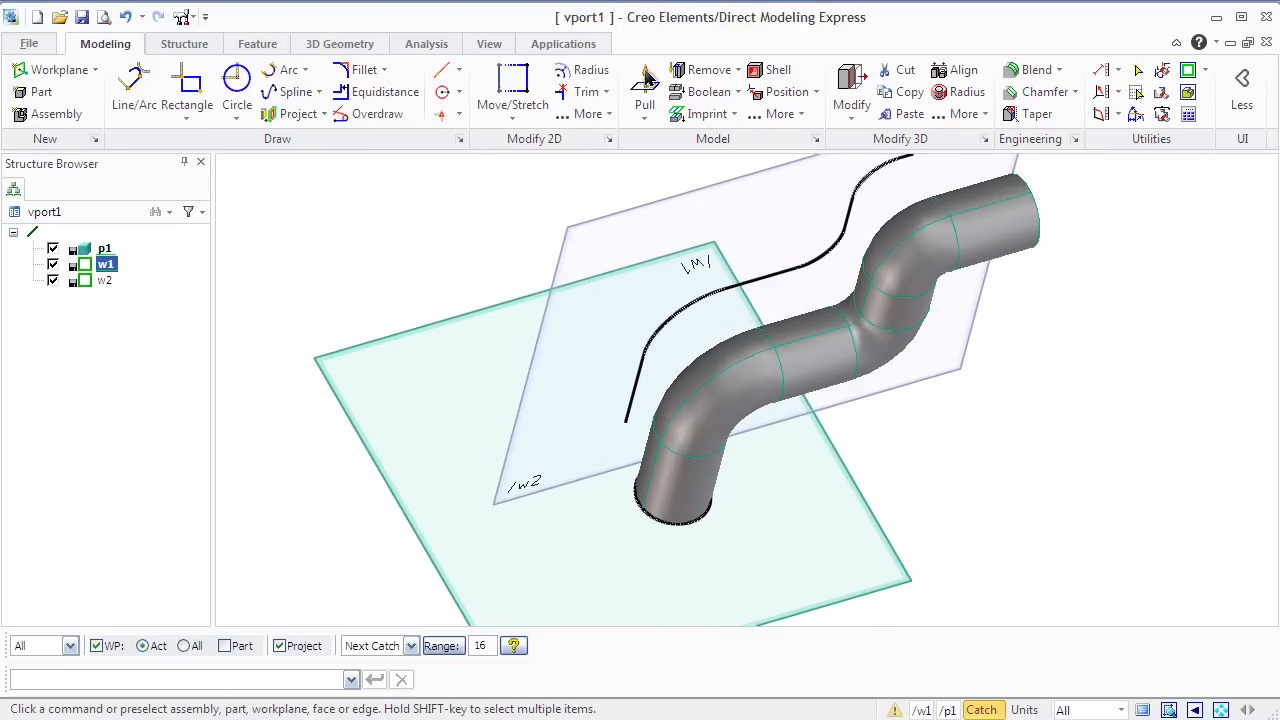
{"action": "left_click", "coordinate": [644, 104]}
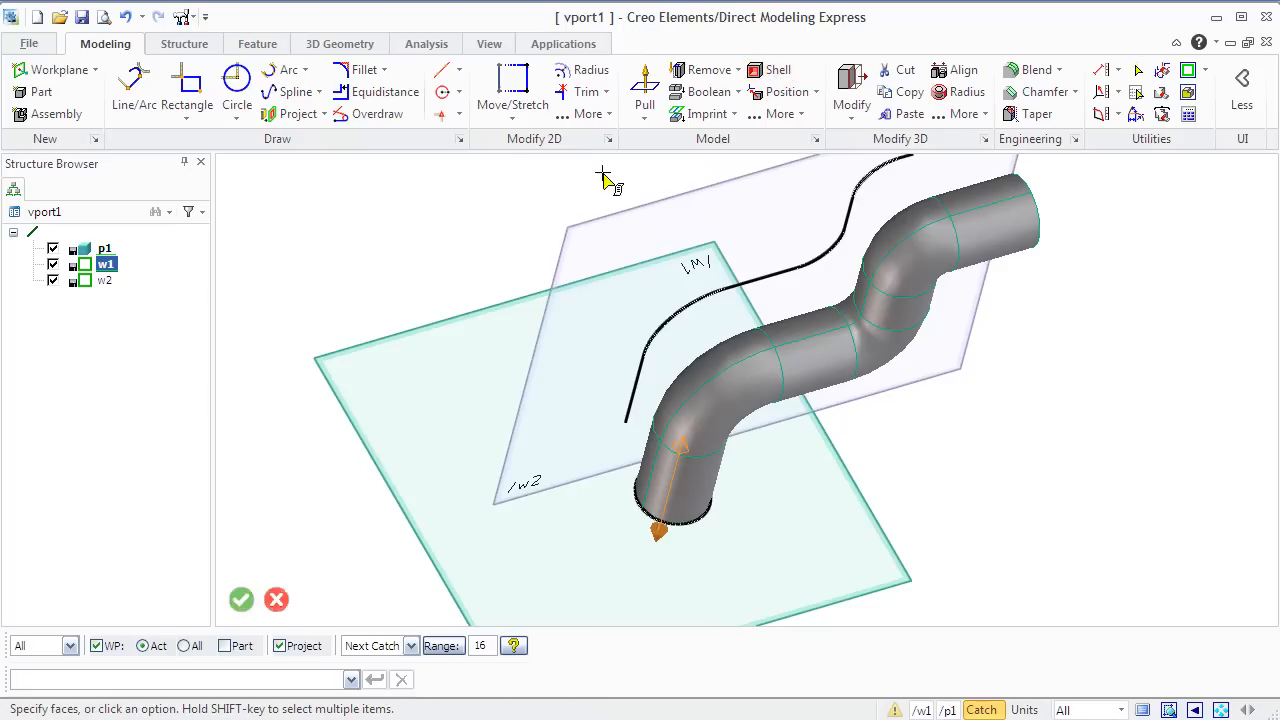
{"action": "left_click", "coordinate": [777, 69]}
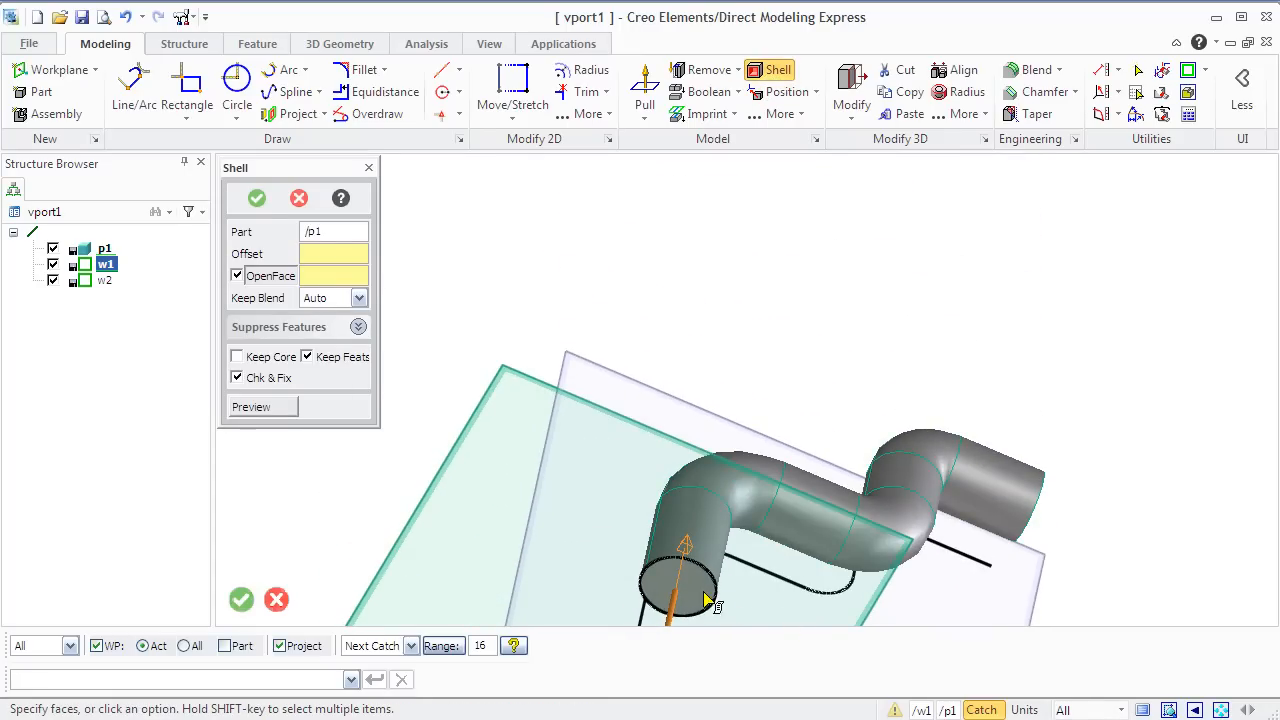
{"action": "left_click", "coordinate": [685, 585]}
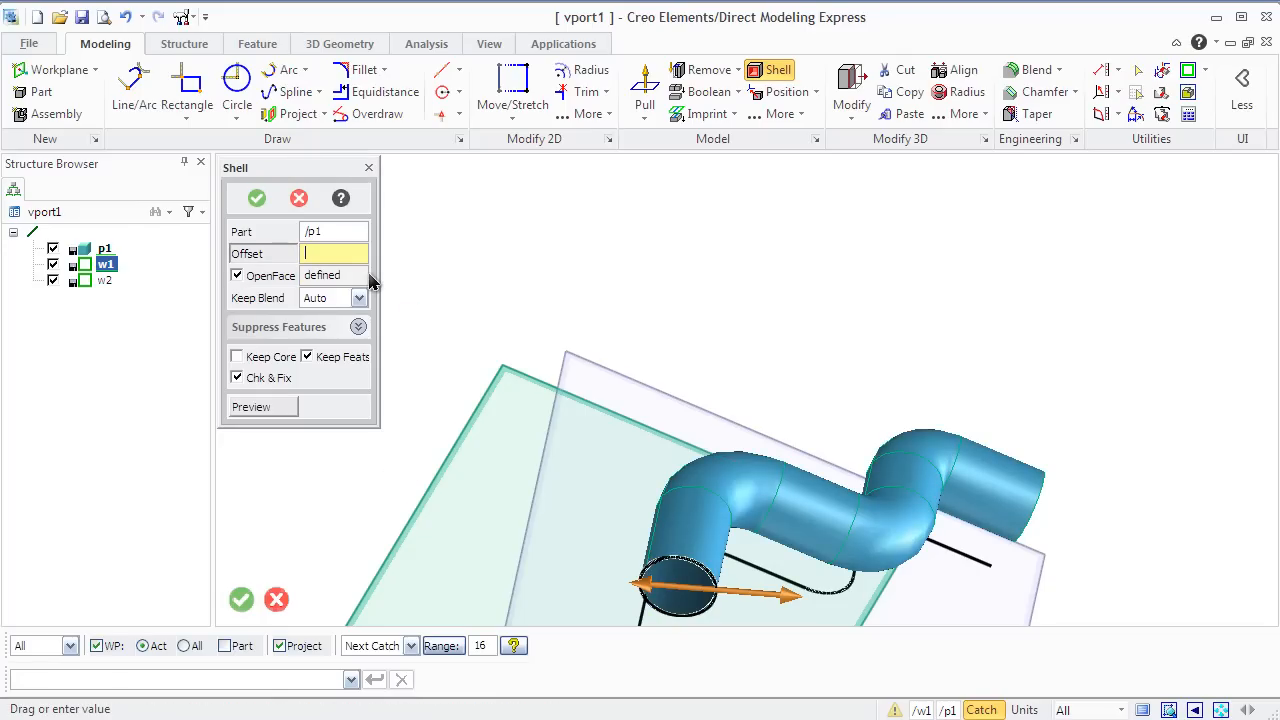
{"action": "type", "text": "3"}
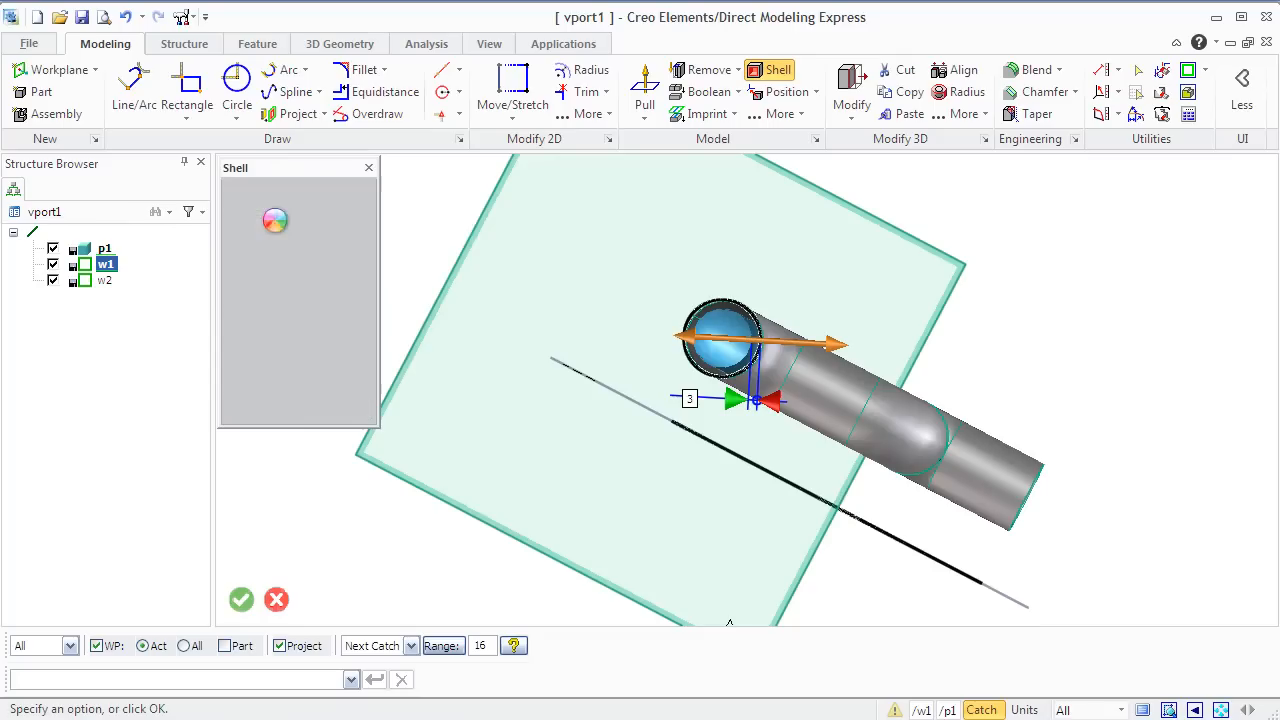
{"action": "left_click", "coordinate": [241, 599]}
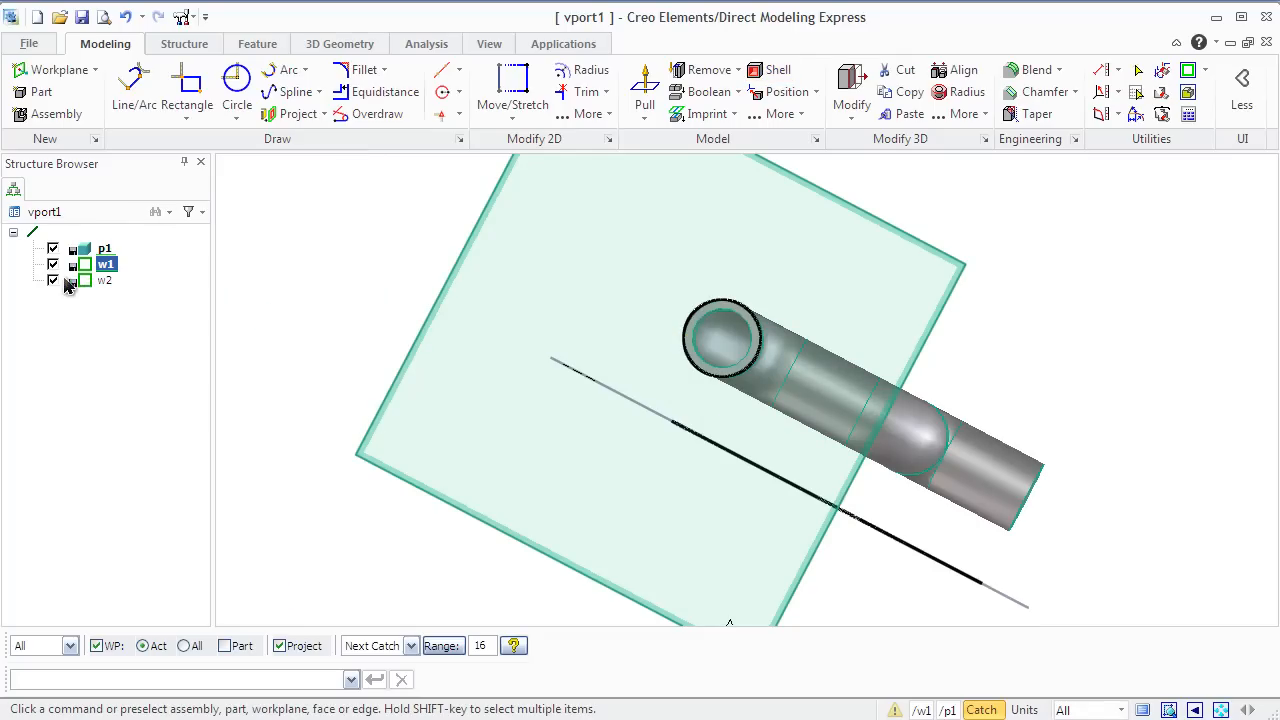
Place a vertical construction line and a small circle to its right on w1.
{"action": "left_click", "coordinate": [53, 263]}
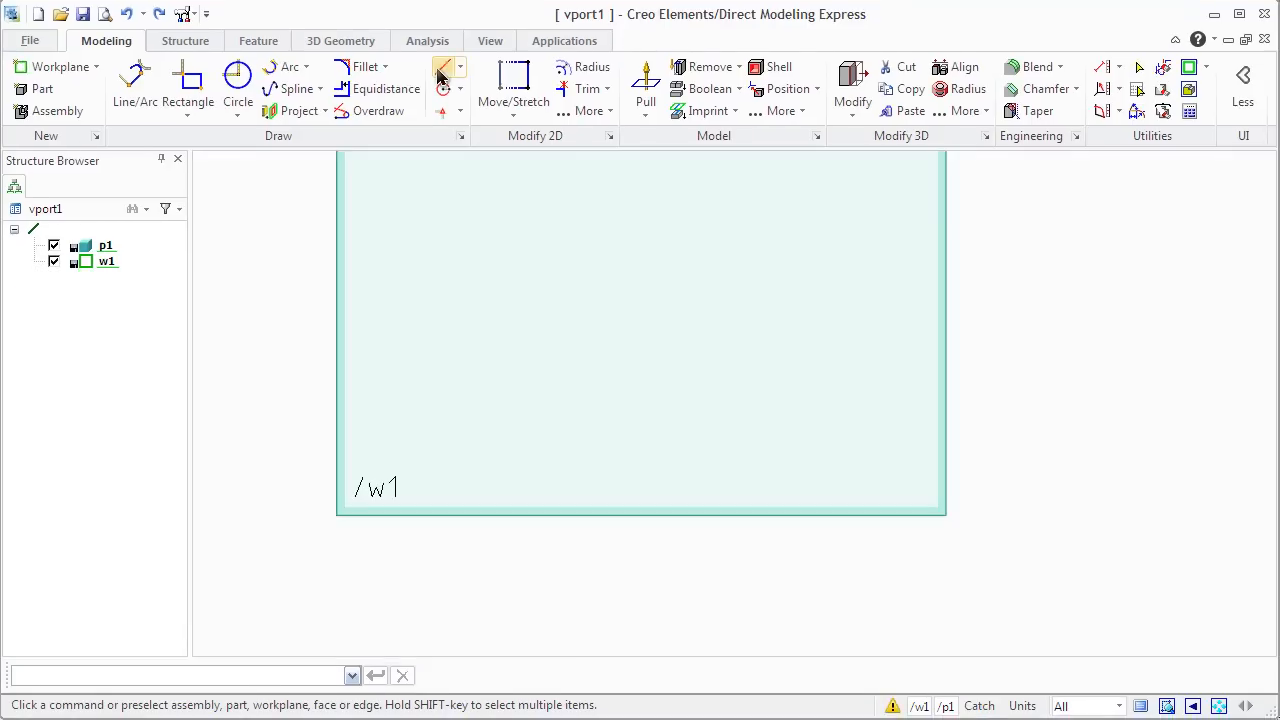
{"action": "left_click", "coordinate": [441, 66]}
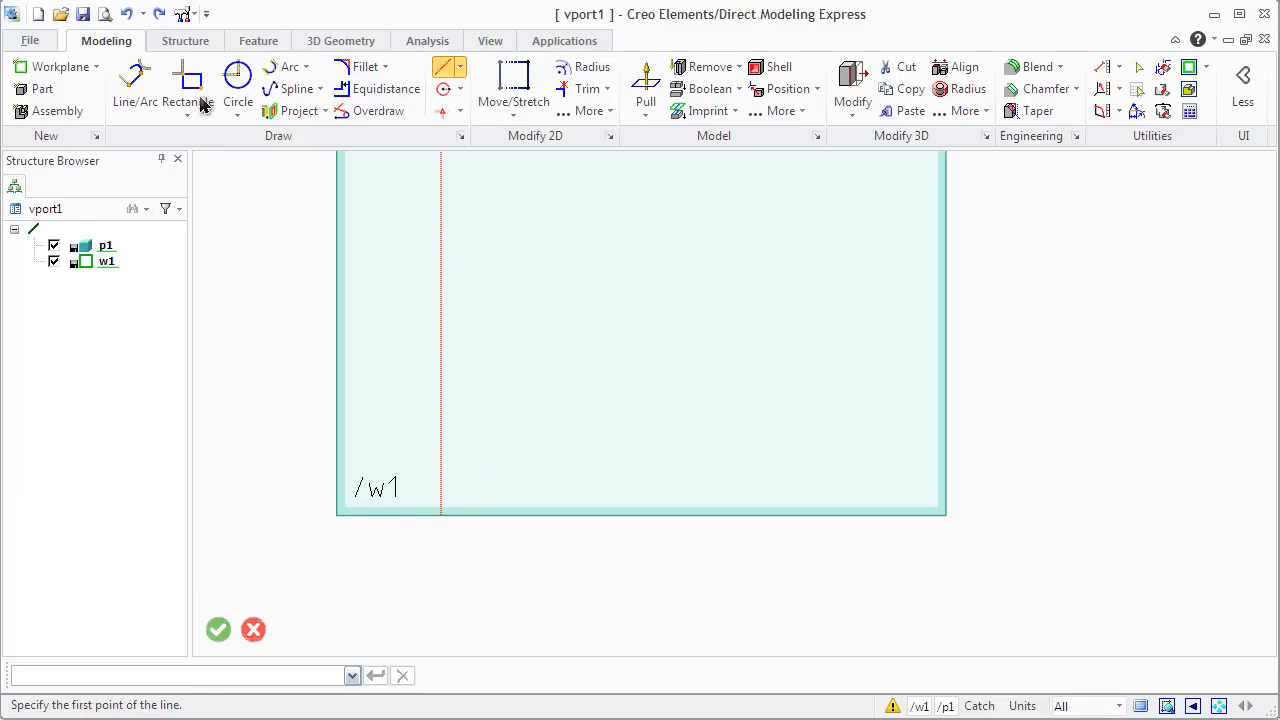
{"action": "left_click", "coordinate": [238, 88]}
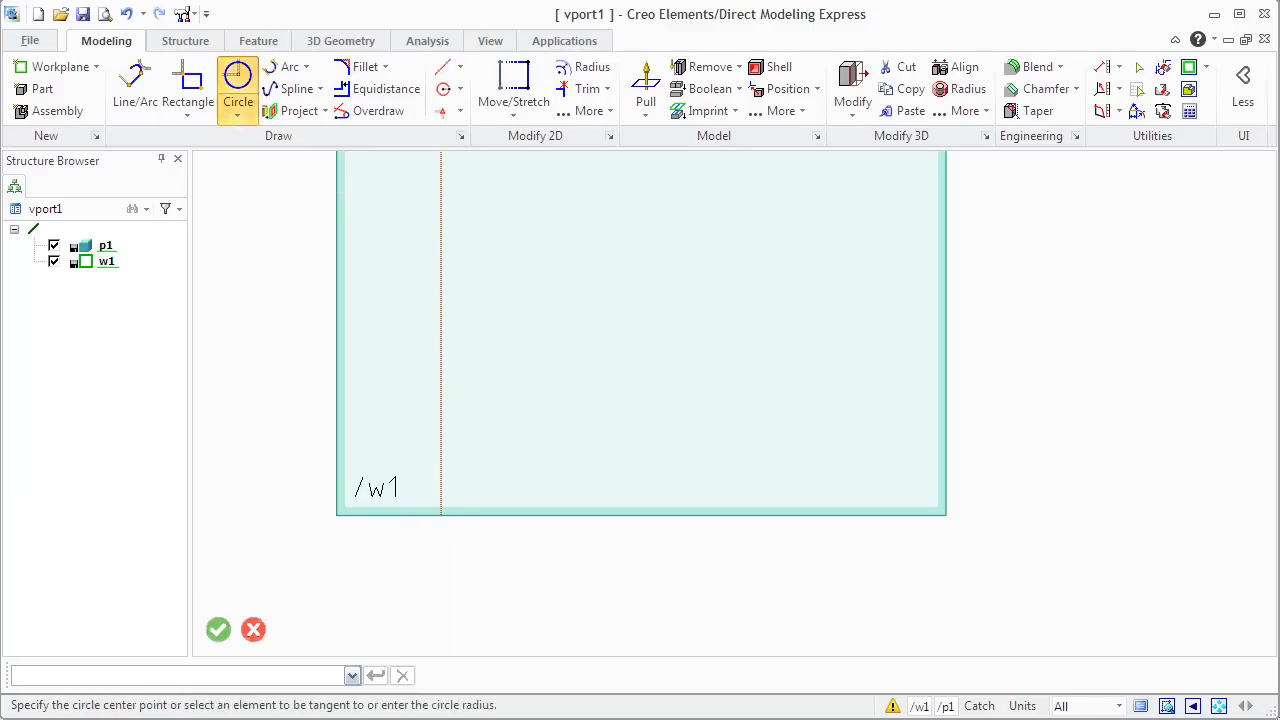
{"action": "left_click", "coordinate": [561, 410]}
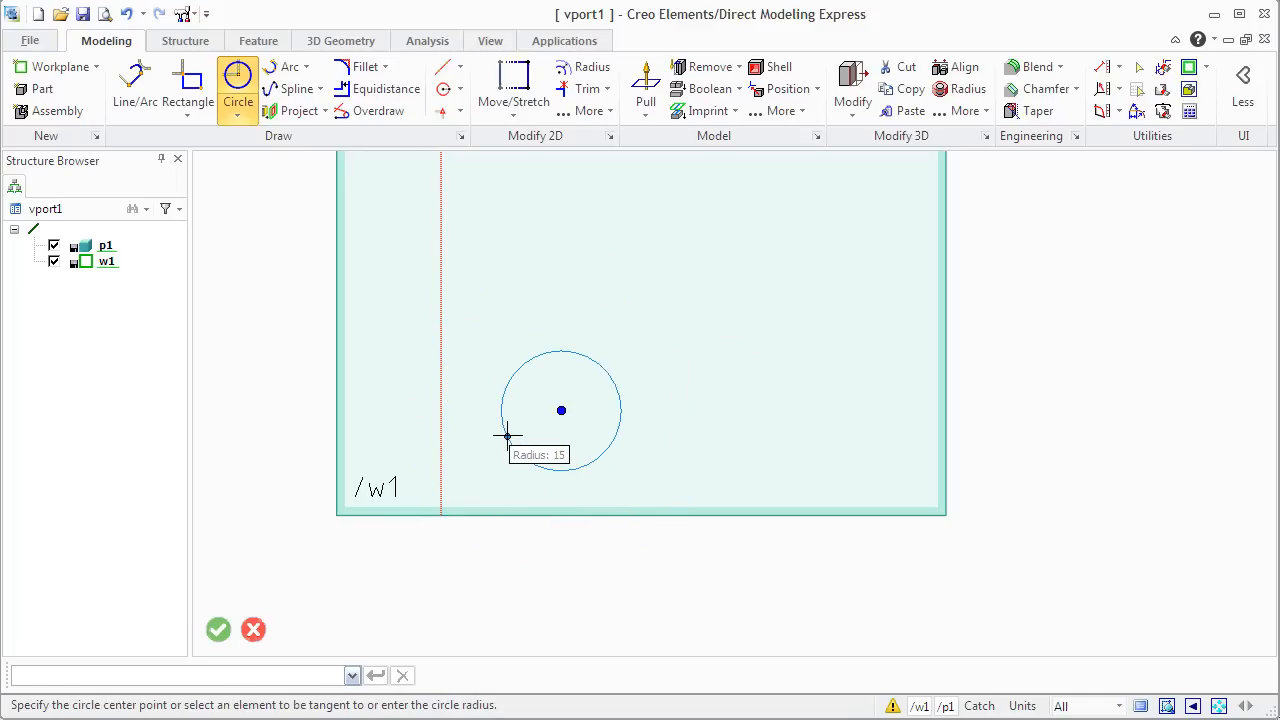
{"action": "mouse_move", "coordinate": [527, 436]}
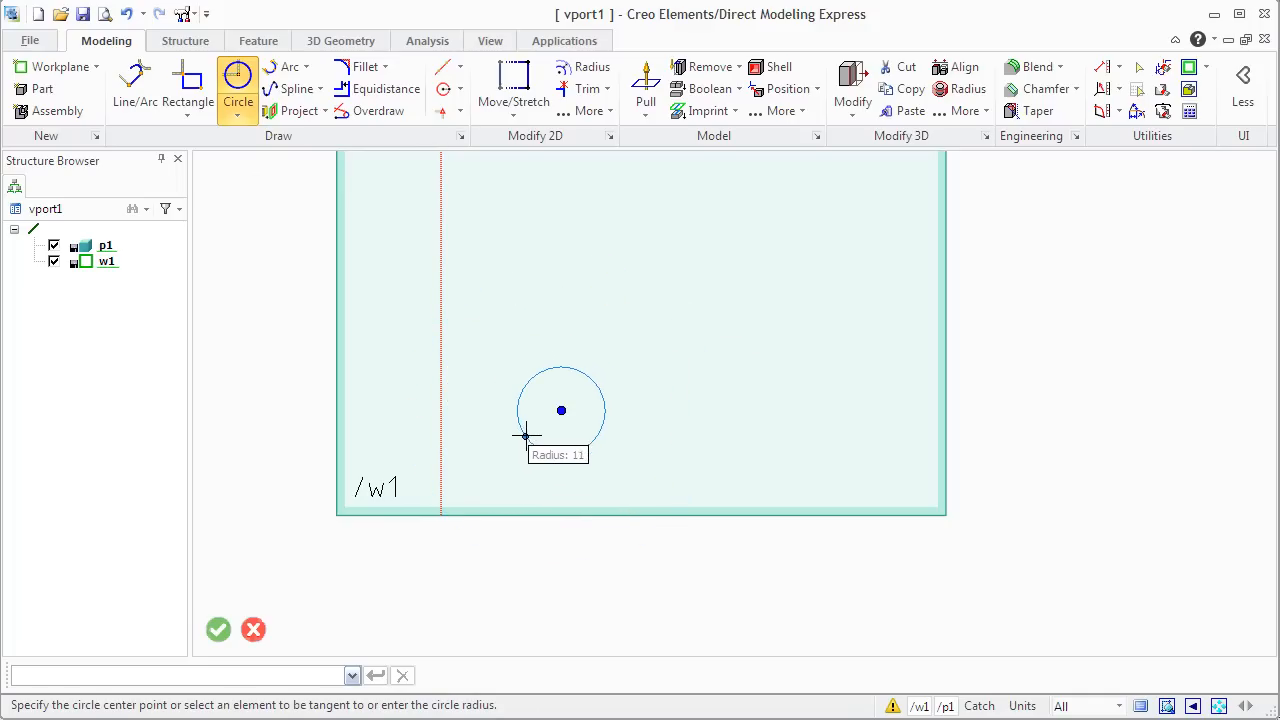
{"action": "left_click", "coordinate": [561, 410]}
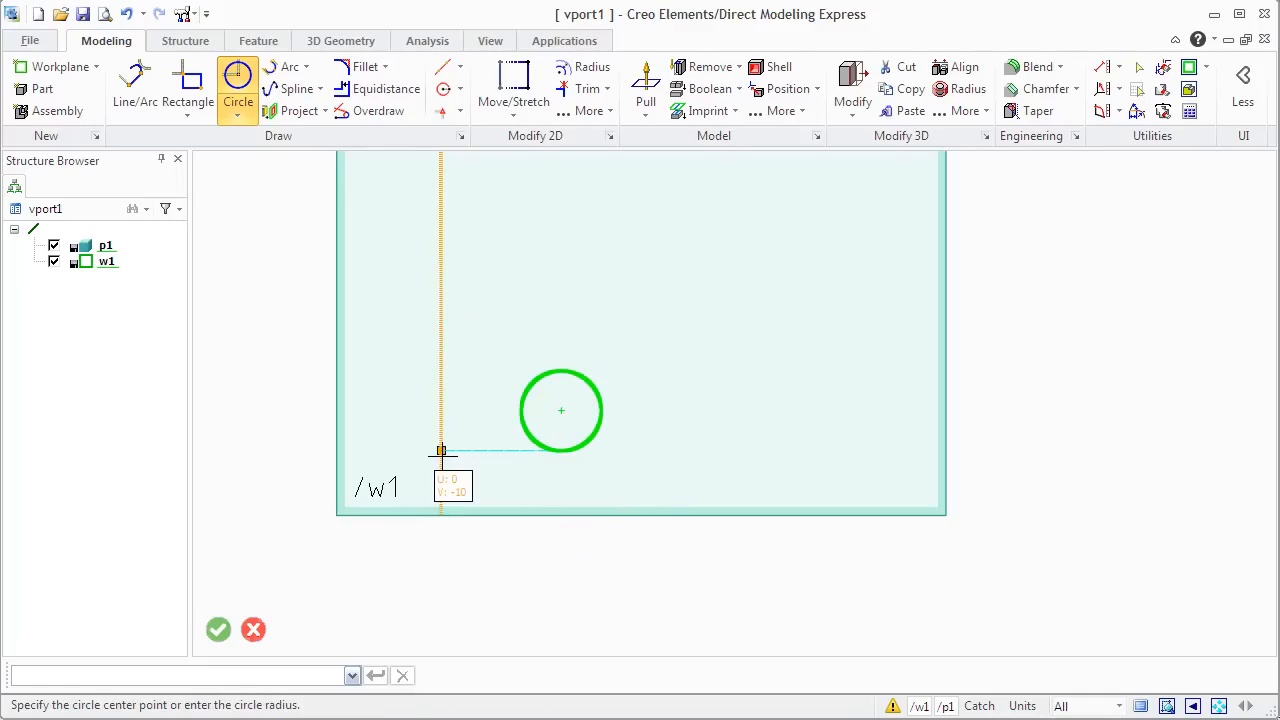
{"action": "left_click", "coordinate": [218, 629]}
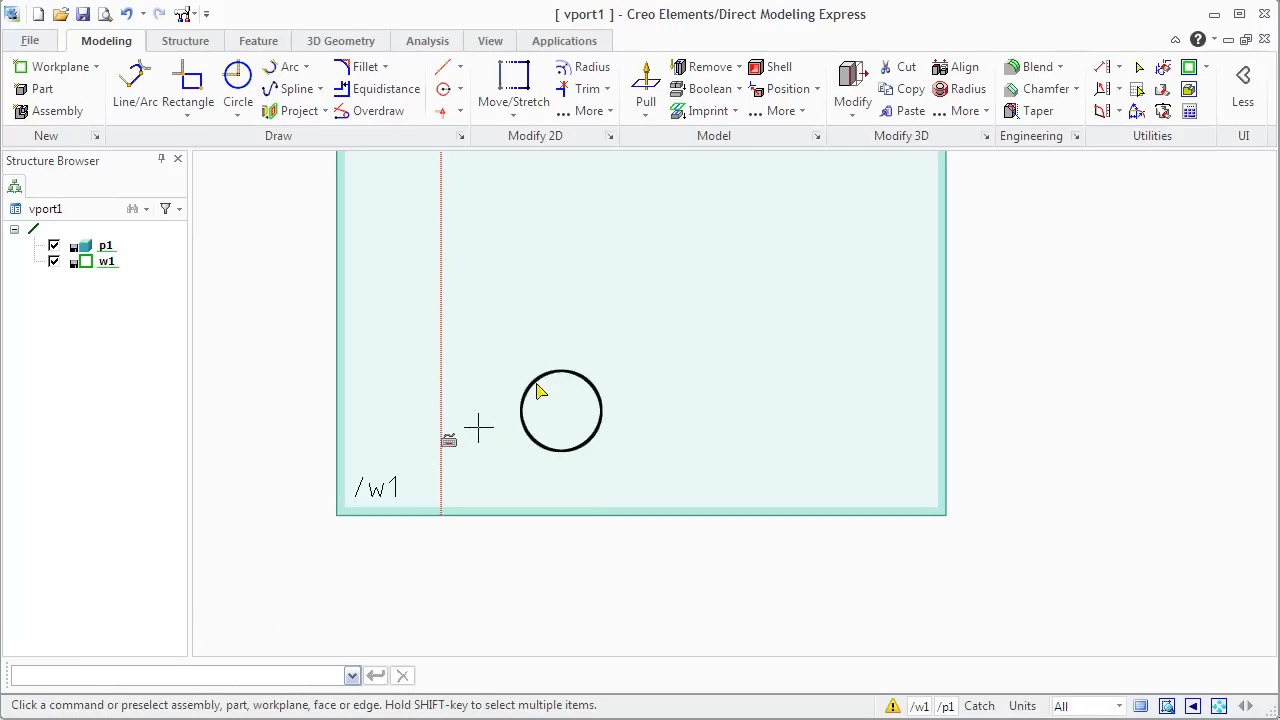
{"action": "left_click", "coordinate": [783, 110]}
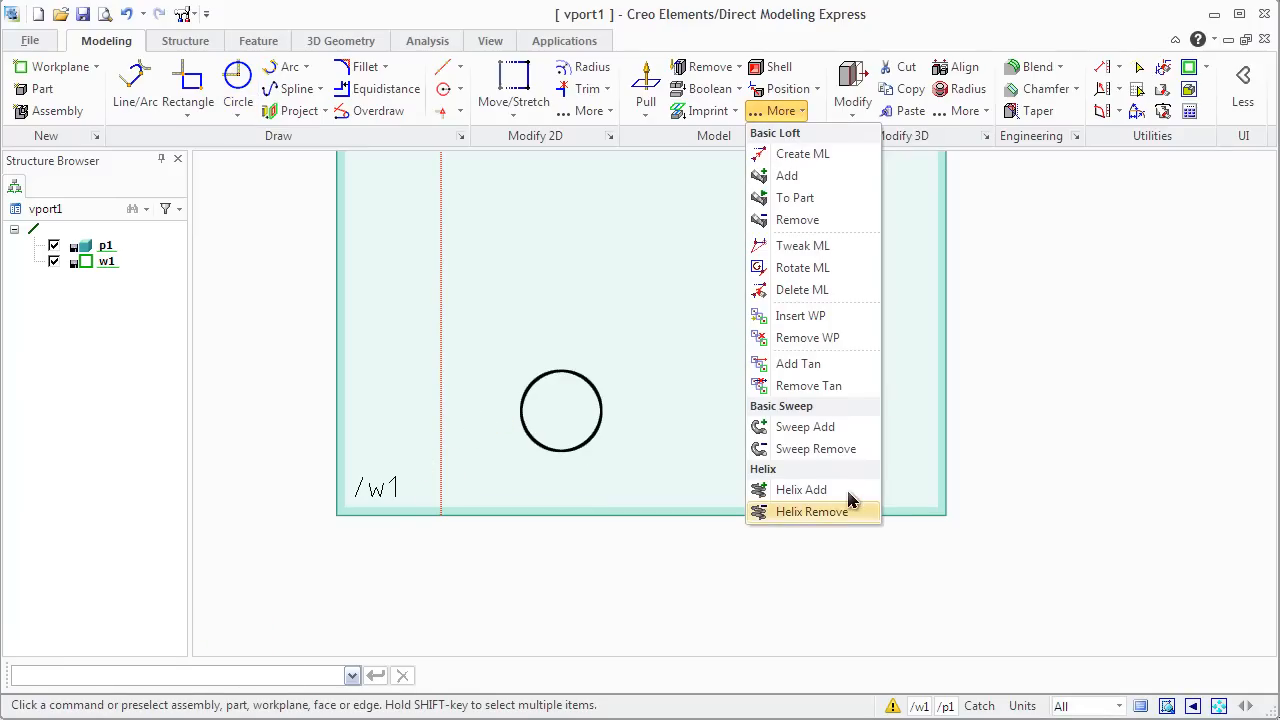
Add a four-turn, pitch 40 helix around the reversed construction line axis.
{"action": "left_click", "coordinate": [801, 489]}
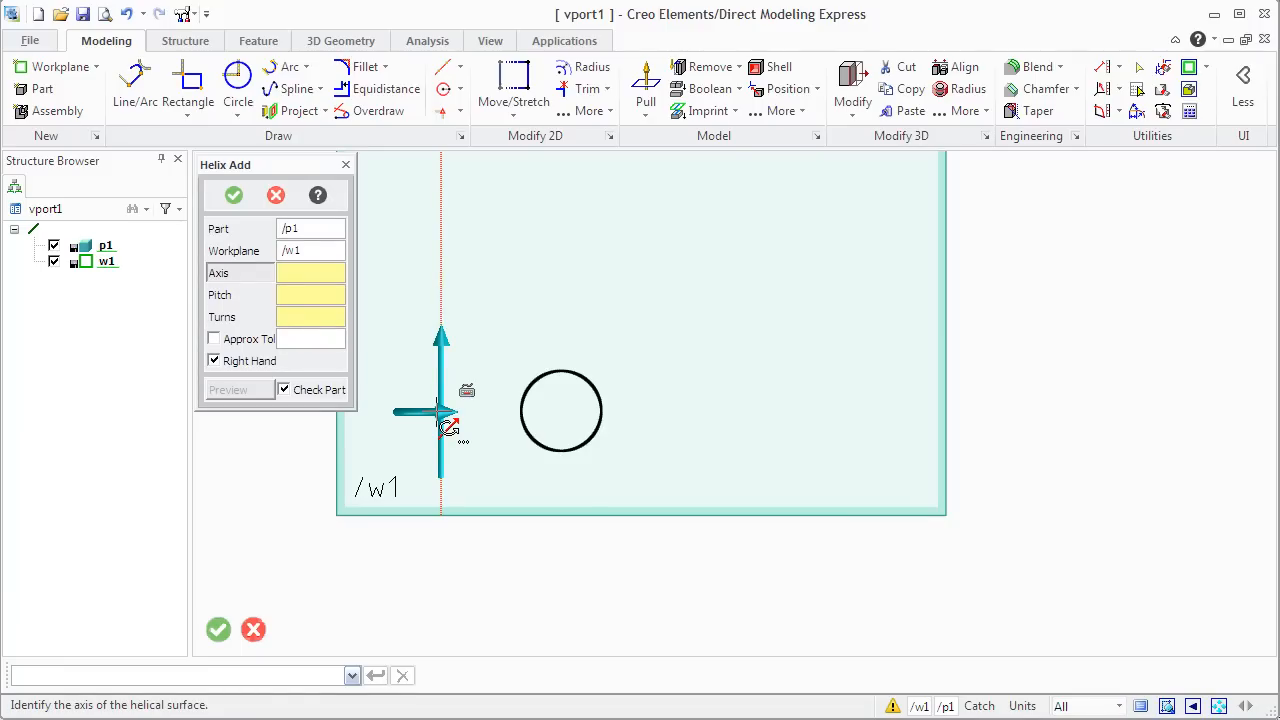
{"action": "right_click", "coordinate": [447, 420]}
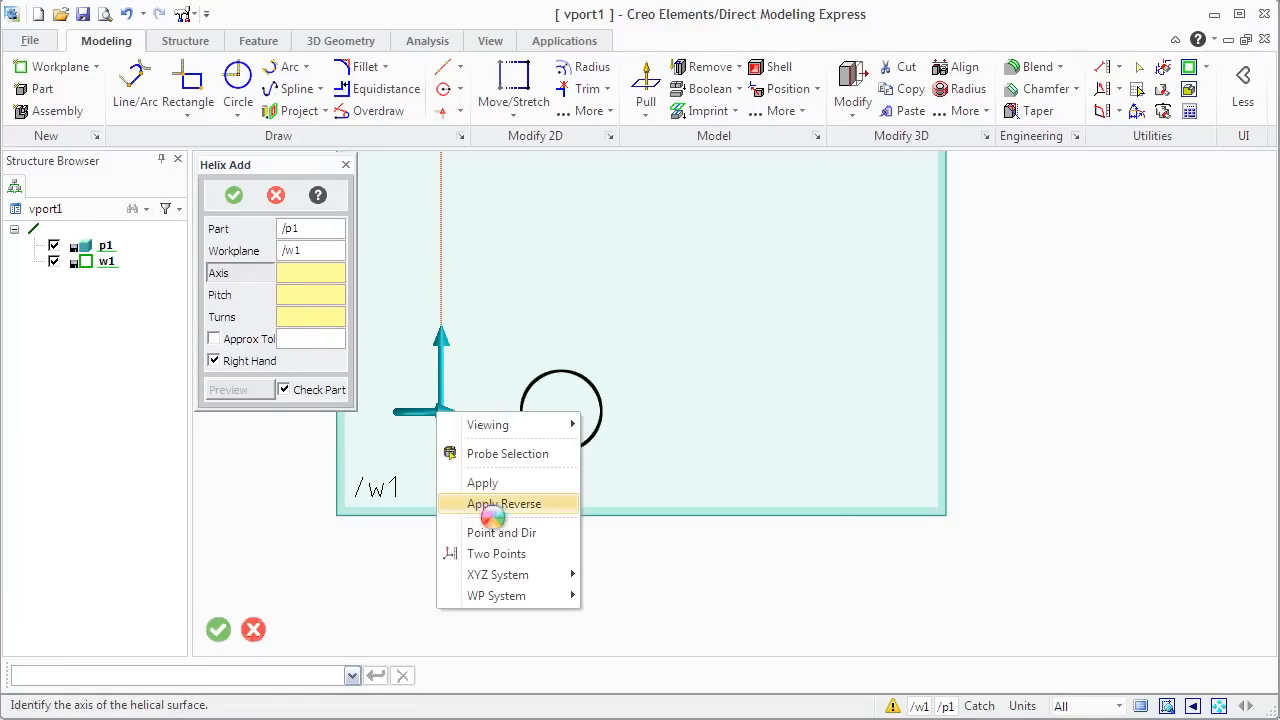
{"action": "left_click", "coordinate": [503, 503]}
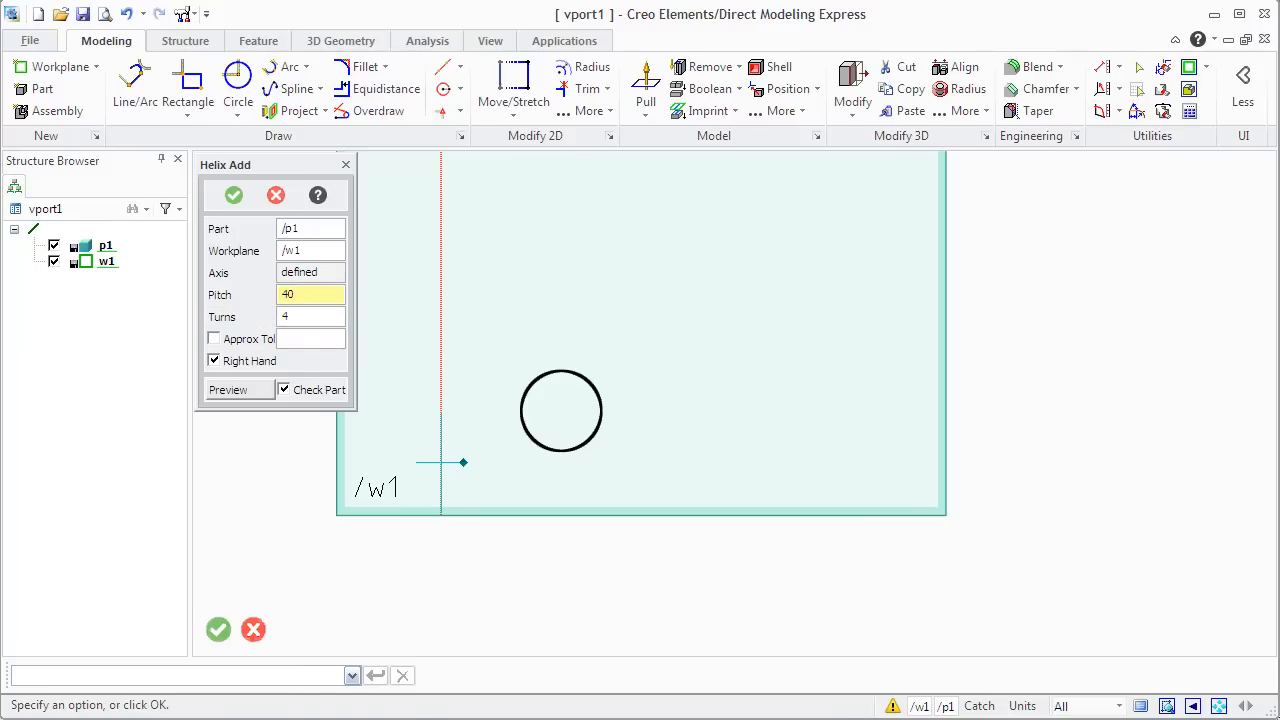
{"action": "left_click", "coordinate": [228, 389]}
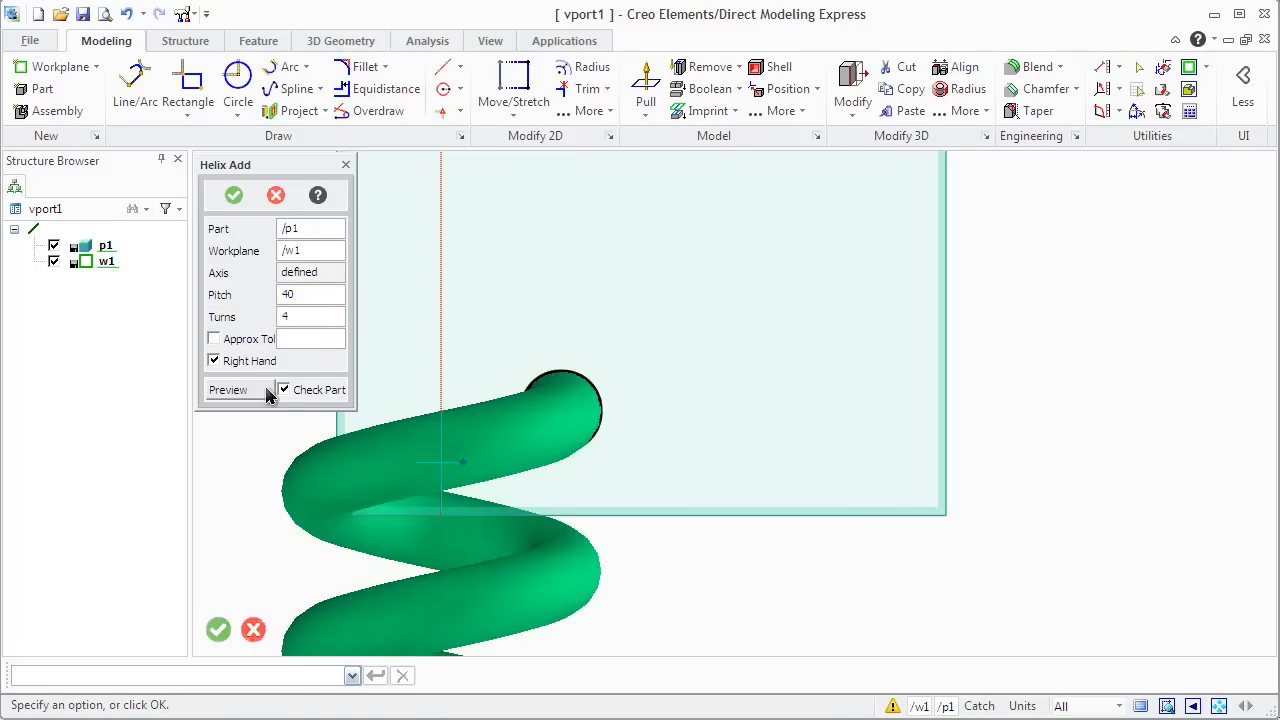
{"action": "left_click", "coordinate": [228, 390]}
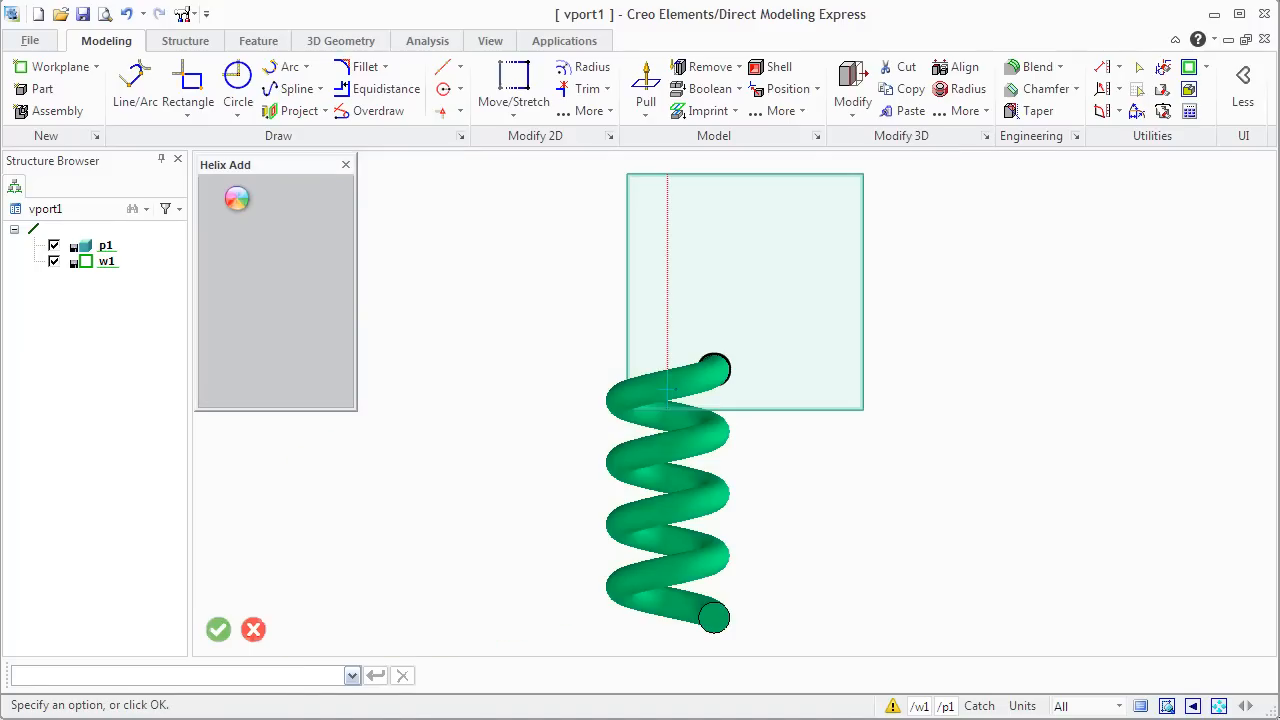
{"action": "left_click", "coordinate": [218, 629]}
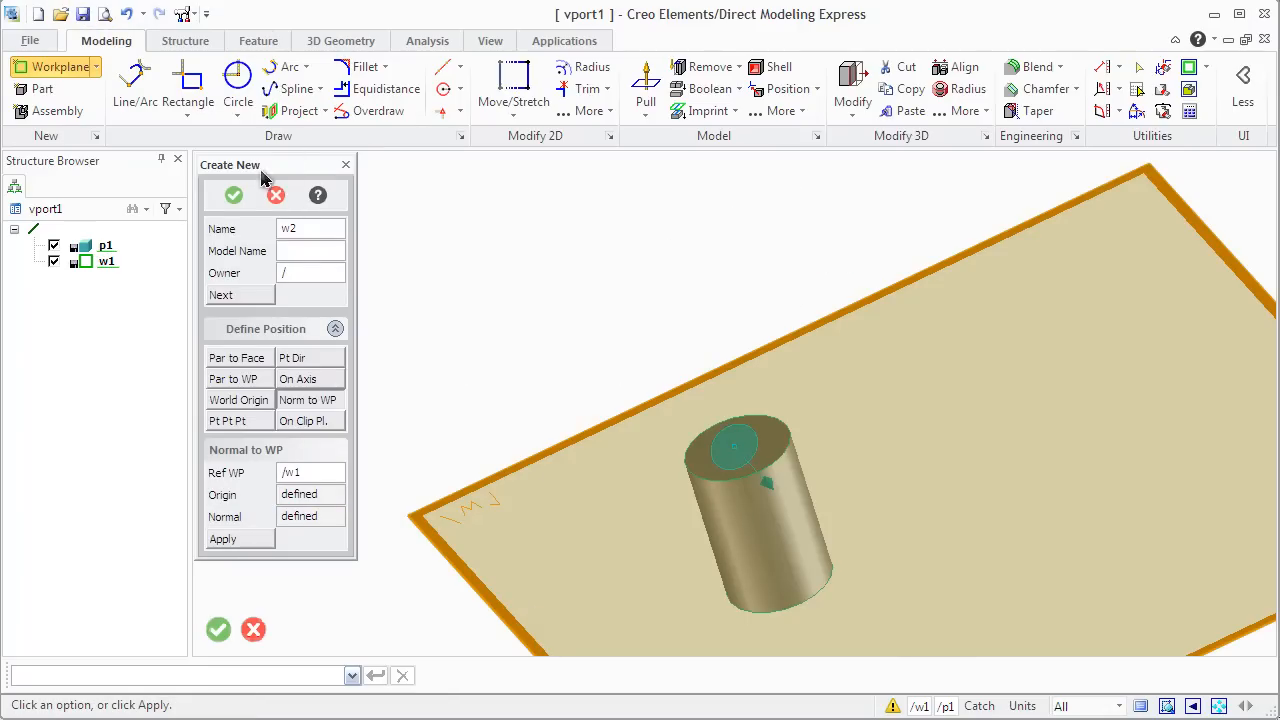
Confirm workplane w2 normal to w1 and add a construction line at the cylinder centre.
{"action": "left_click", "coordinate": [218, 629]}
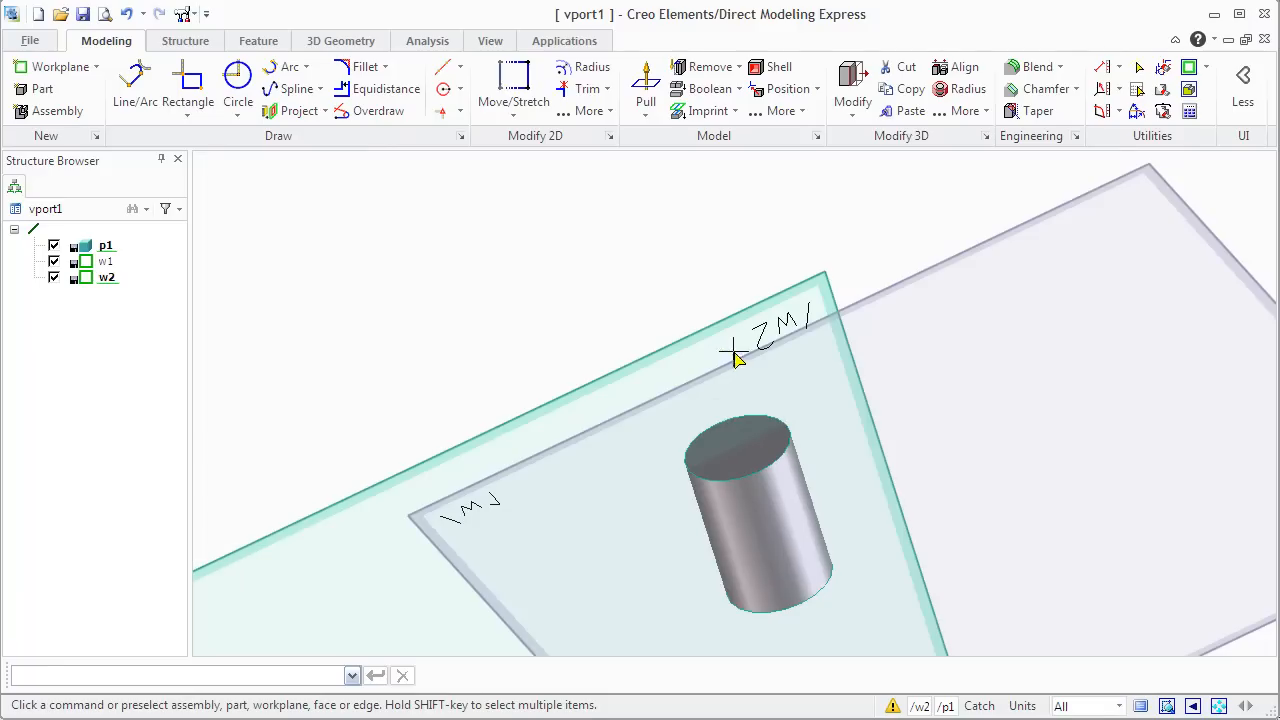
{"action": "mouse_move", "coordinate": [448, 90]}
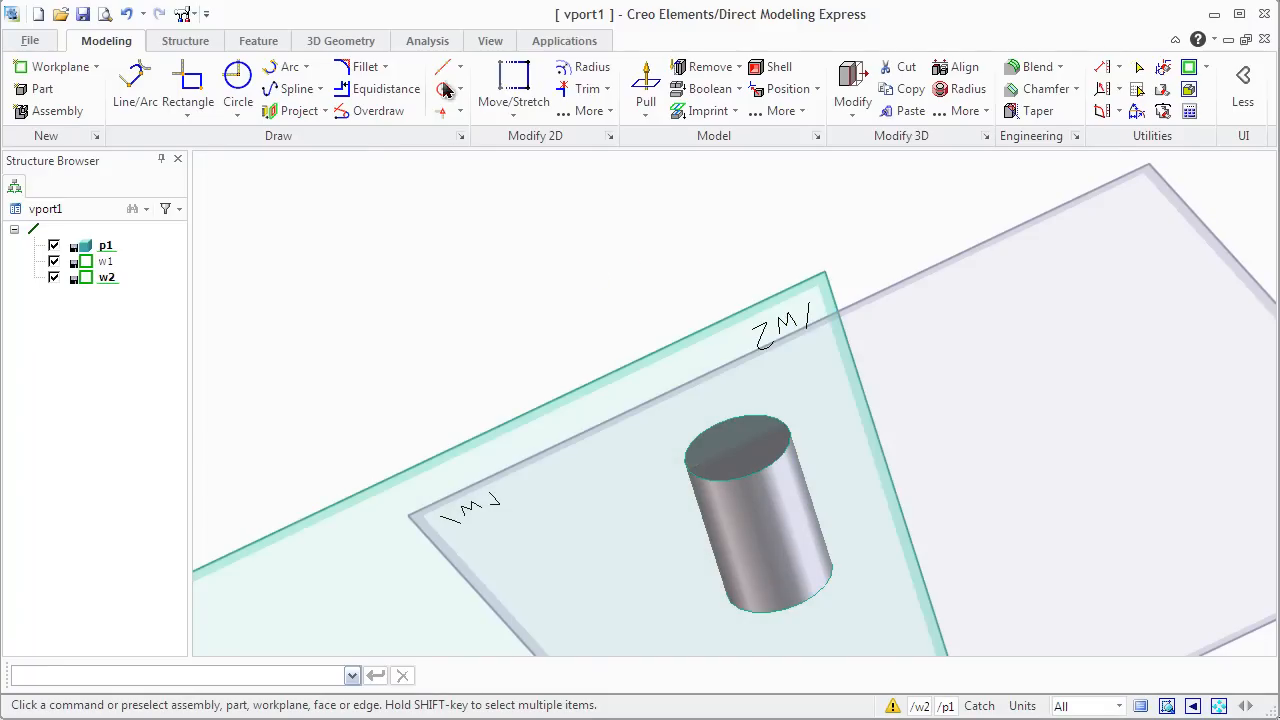
{"action": "left_click", "coordinate": [445, 67]}
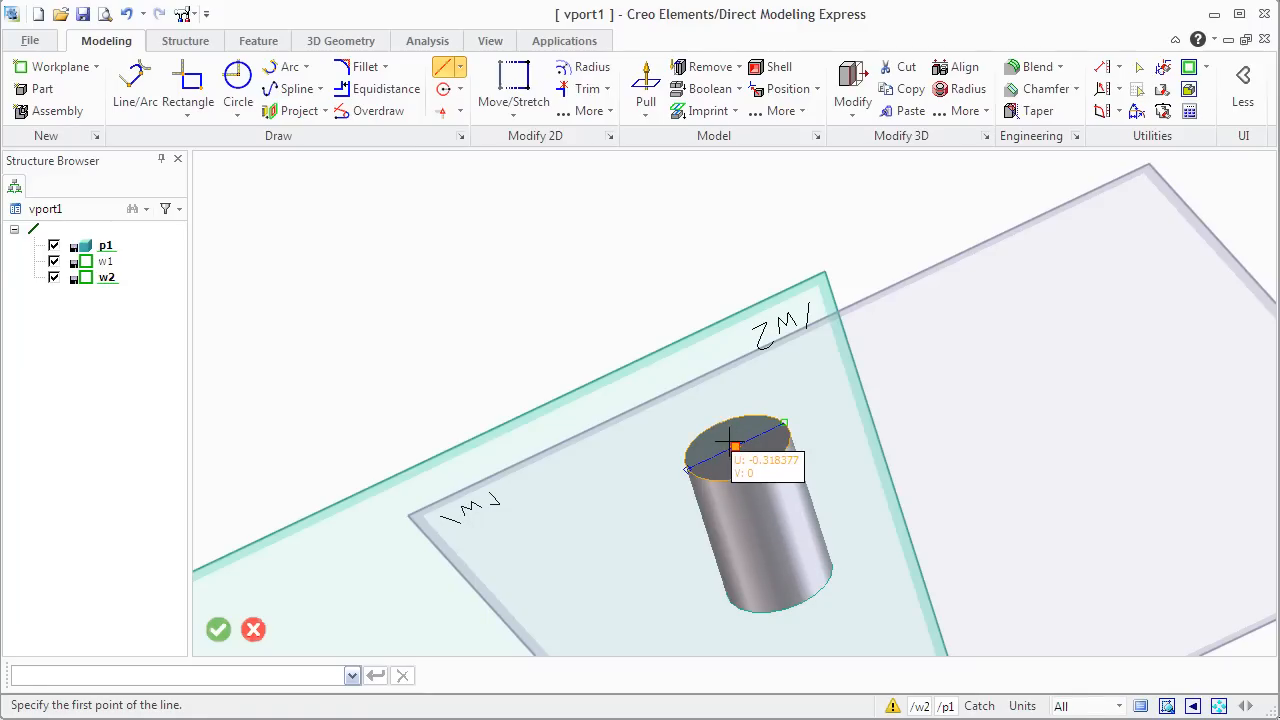
{"action": "left_click", "coordinate": [735, 447]}
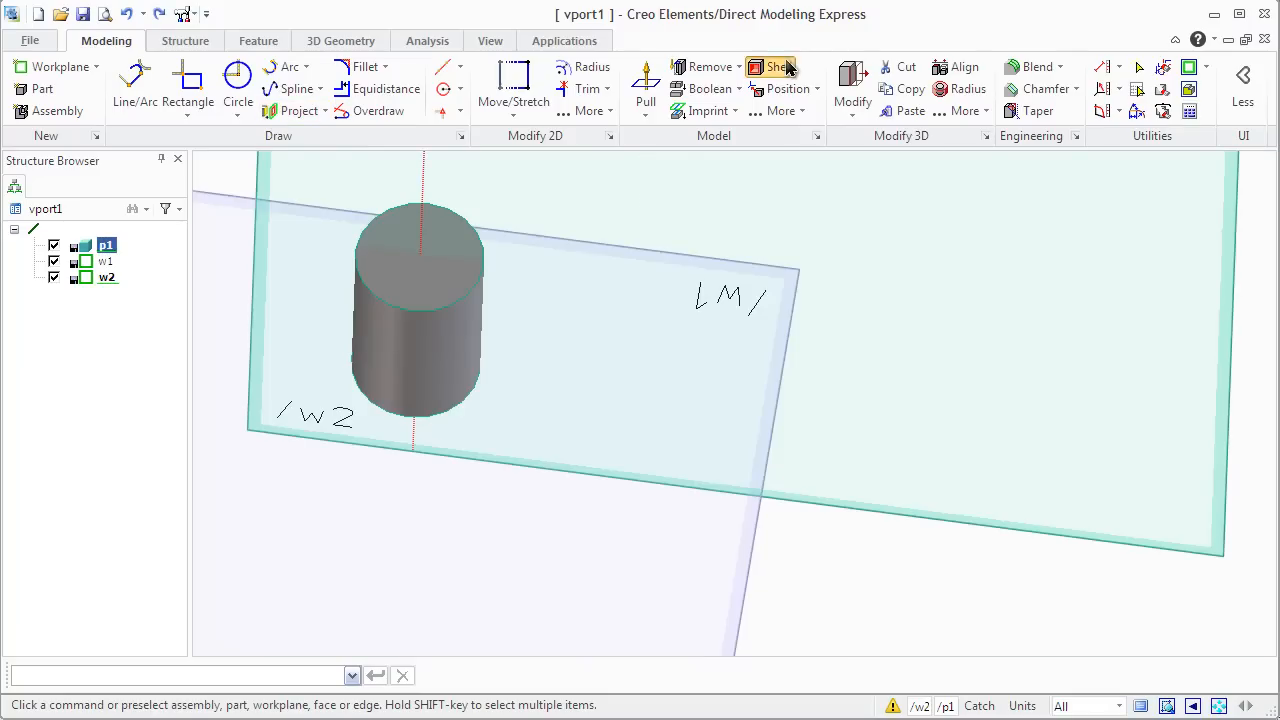
Shell the cylinder with offset 2, opening the top face.
{"action": "left_click", "coordinate": [778, 66]}
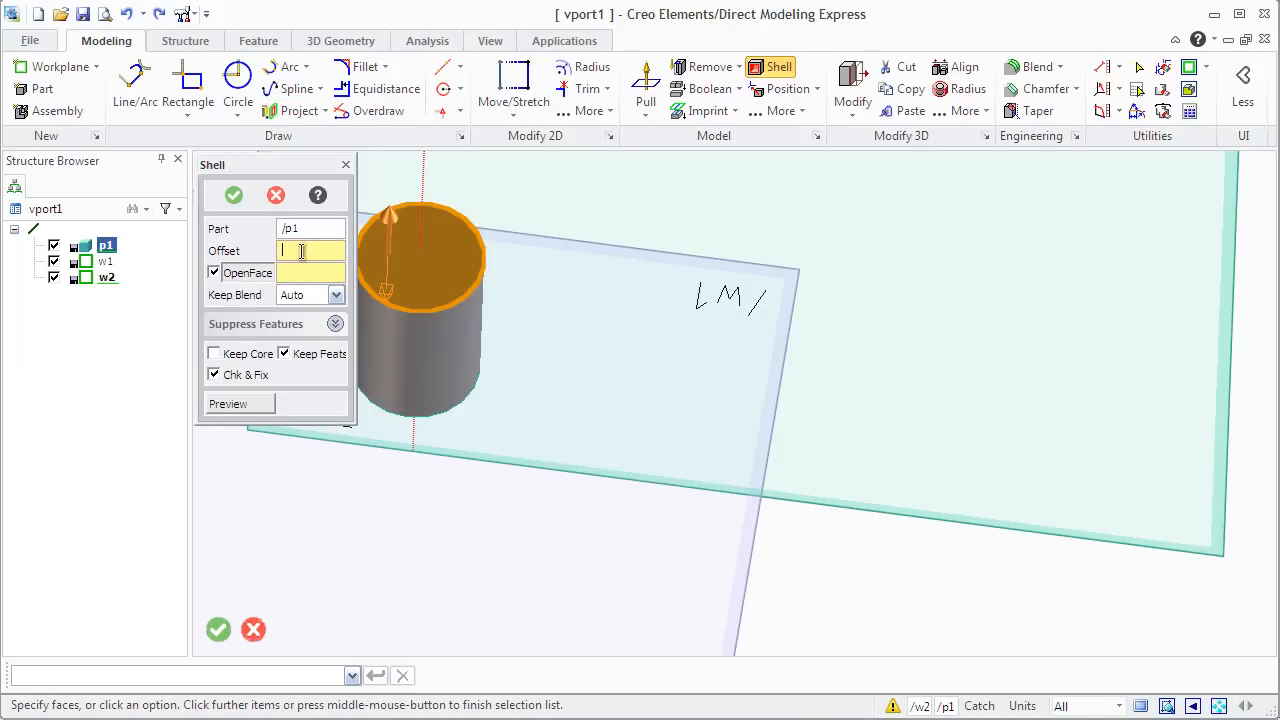
{"action": "type", "text": "2"}
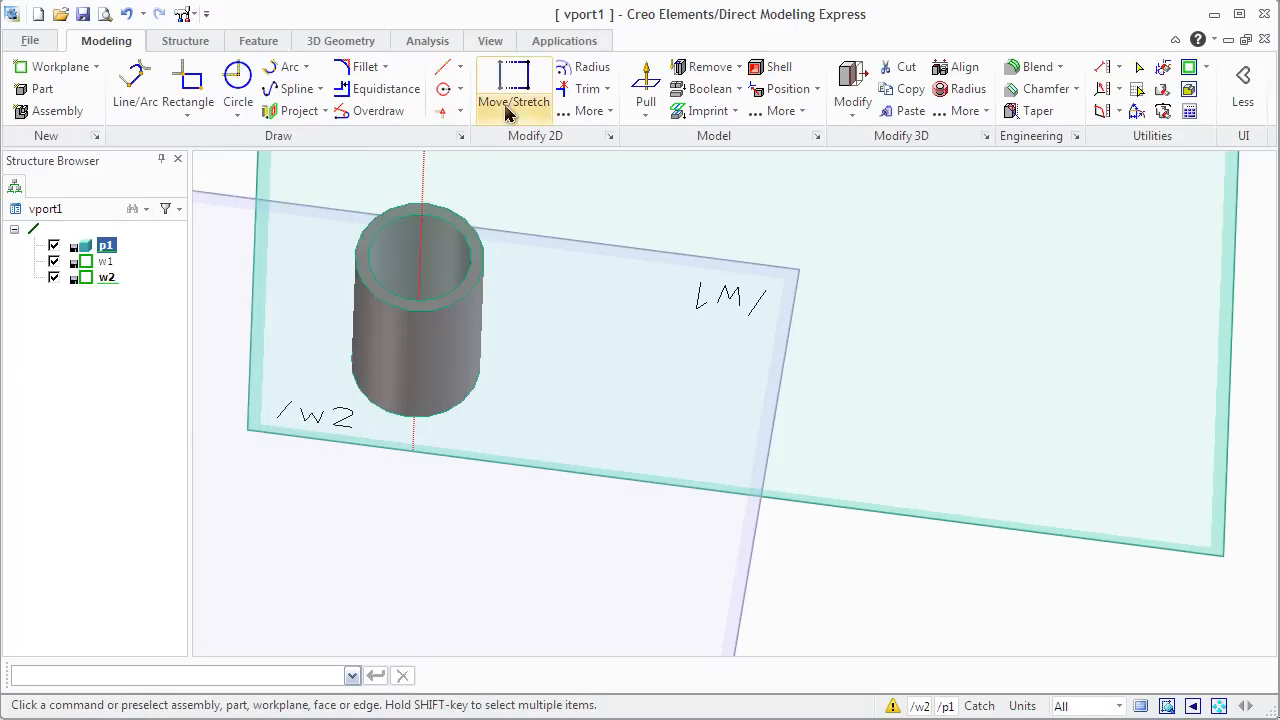
Draw a small circle on the tube's top rim and start Helix Remove.
{"action": "left_click", "coordinate": [237, 85]}
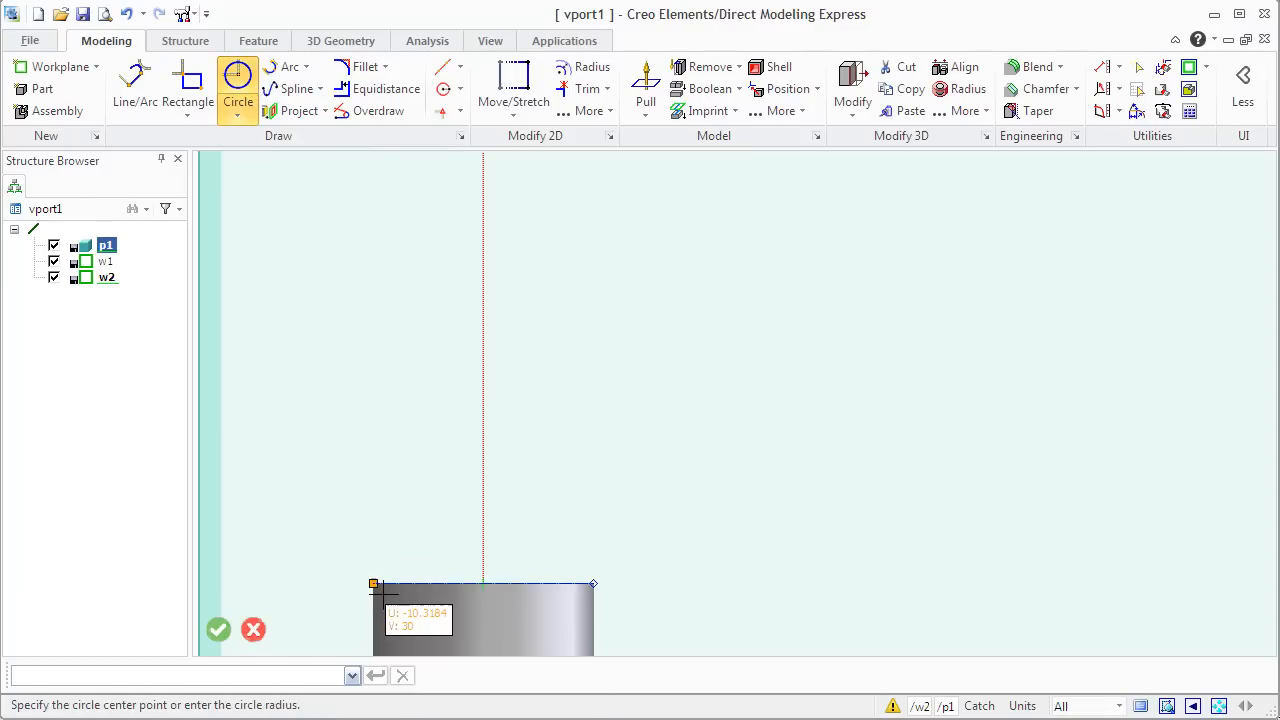
{"action": "mouse_move", "coordinate": [375, 580]}
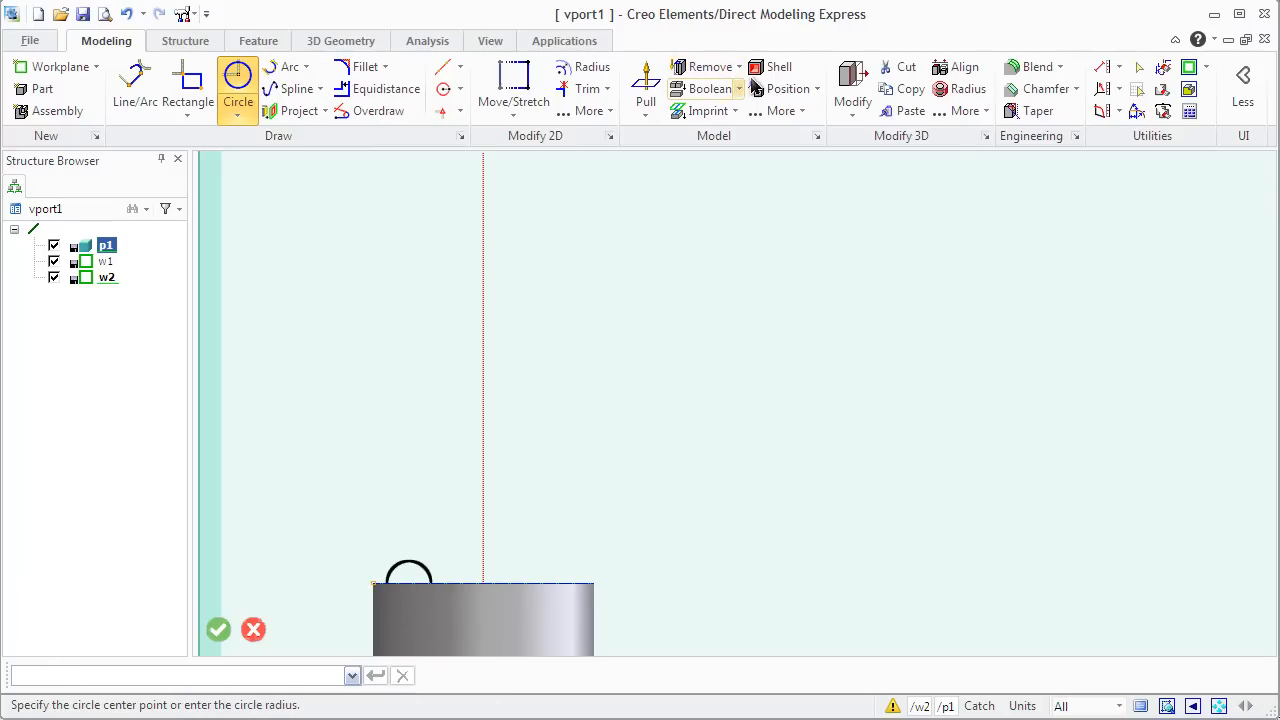
{"action": "left_click", "coordinate": [783, 110]}
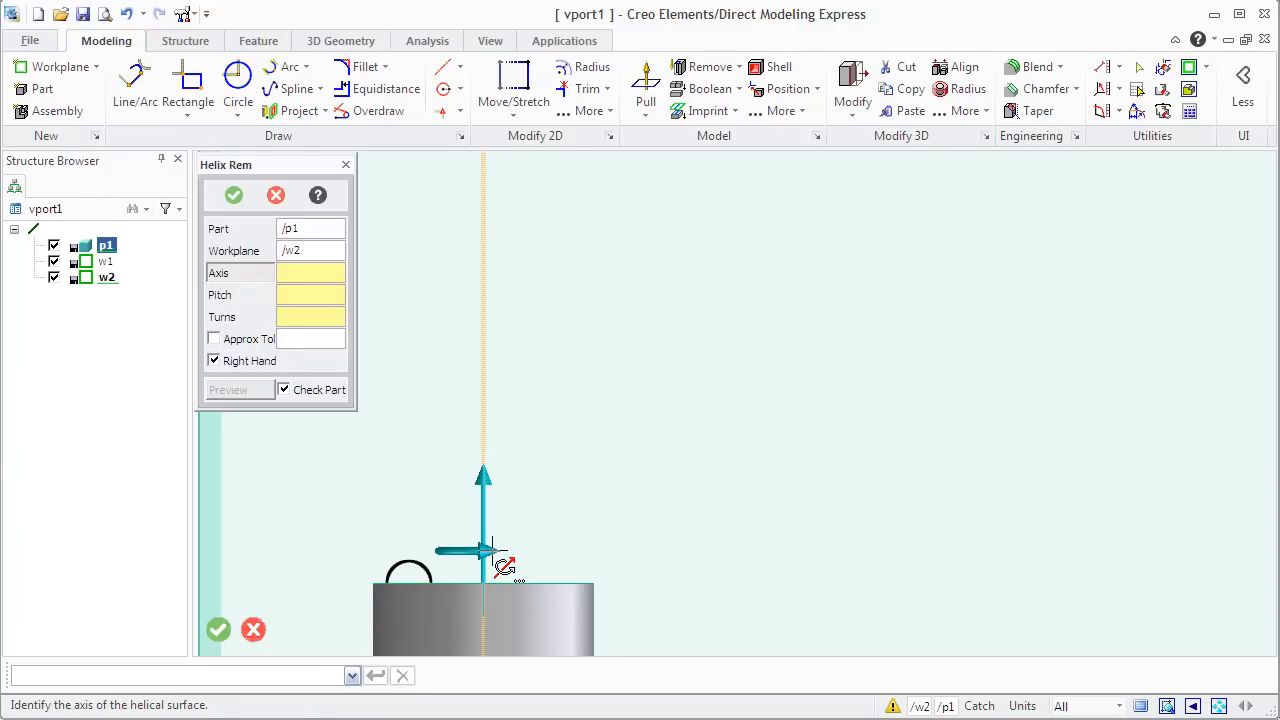
Cut a 10-turn, pitch 5 helical thread around the construction-line axis.
{"action": "right_click", "coordinate": [500, 550]}
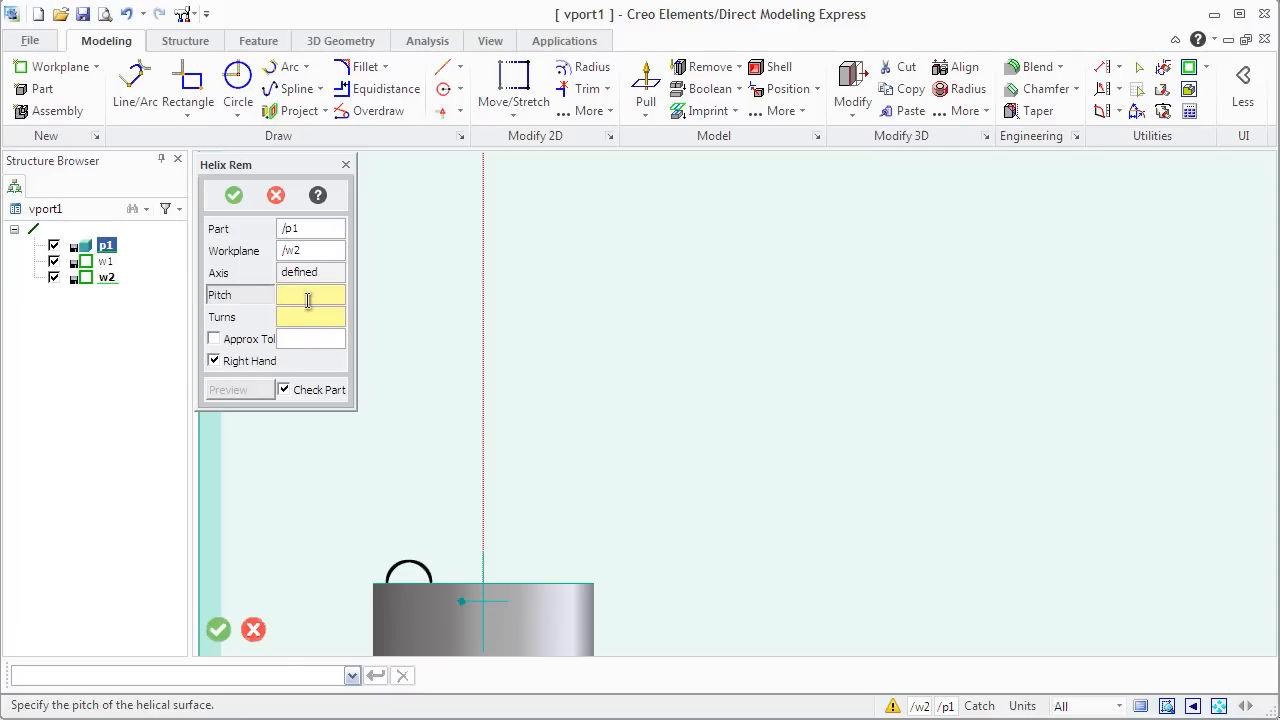
{"action": "left_click", "coordinate": [310, 294]}
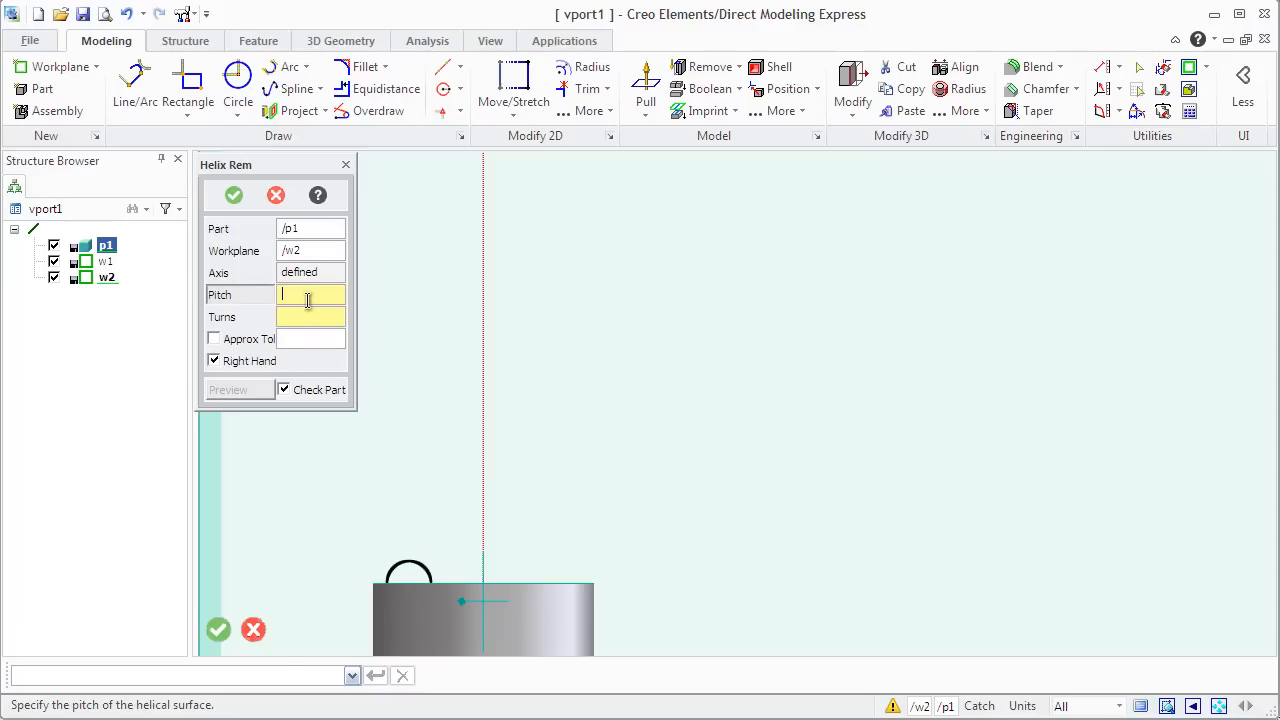
{"action": "type", "text": "5"}
{"action": "left_click", "coordinate": [311, 317]}
{"action": "type", "text": "10"}
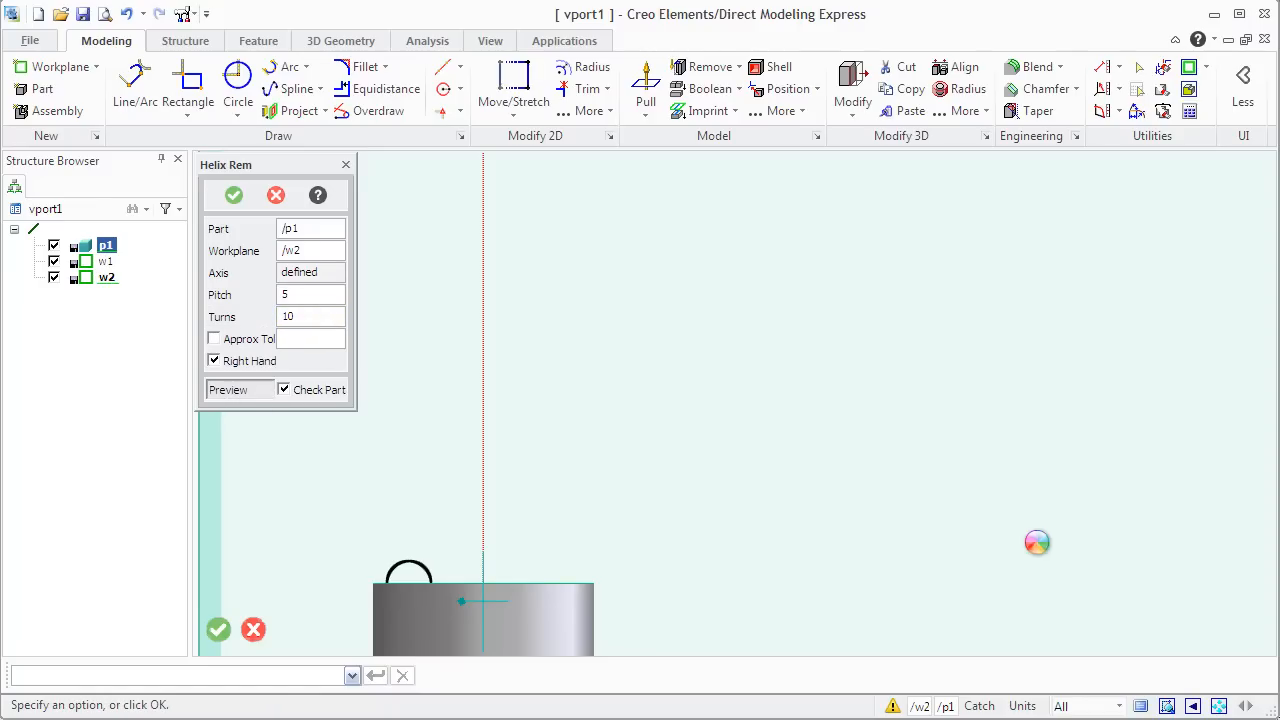
{"action": "left_click", "coordinate": [490, 40]}
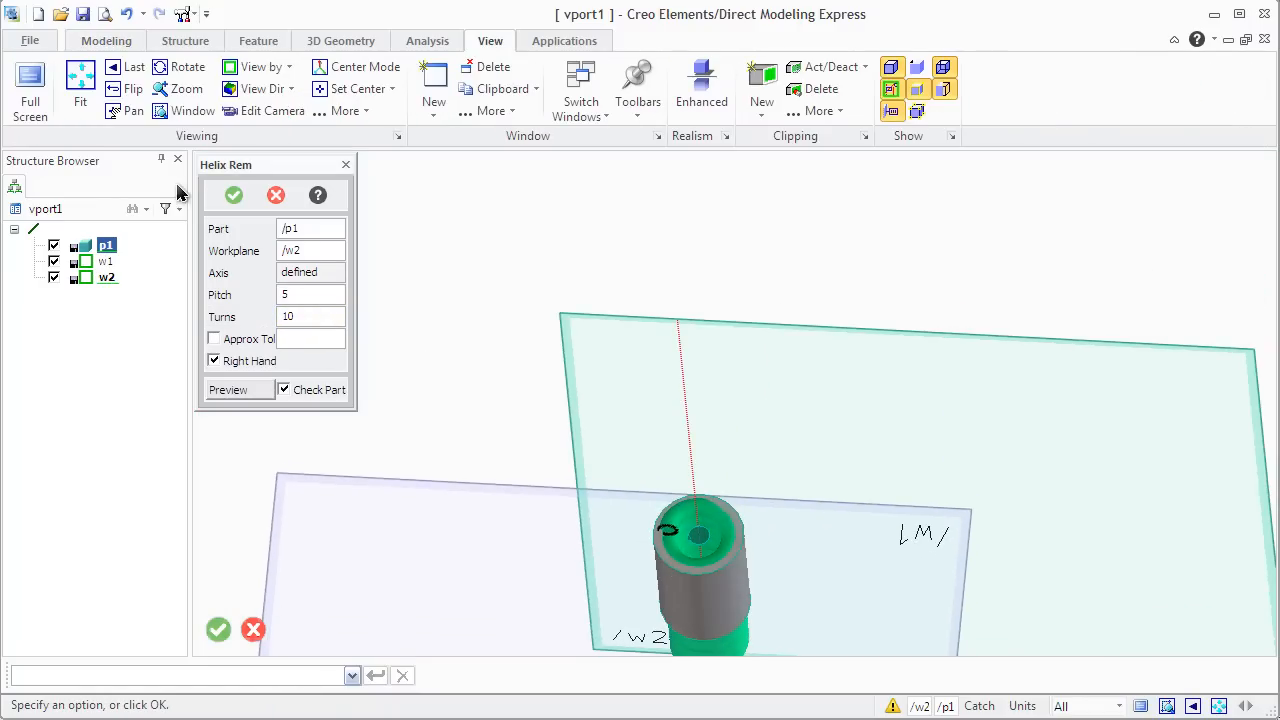
{"action": "left_click", "coordinate": [233, 195]}
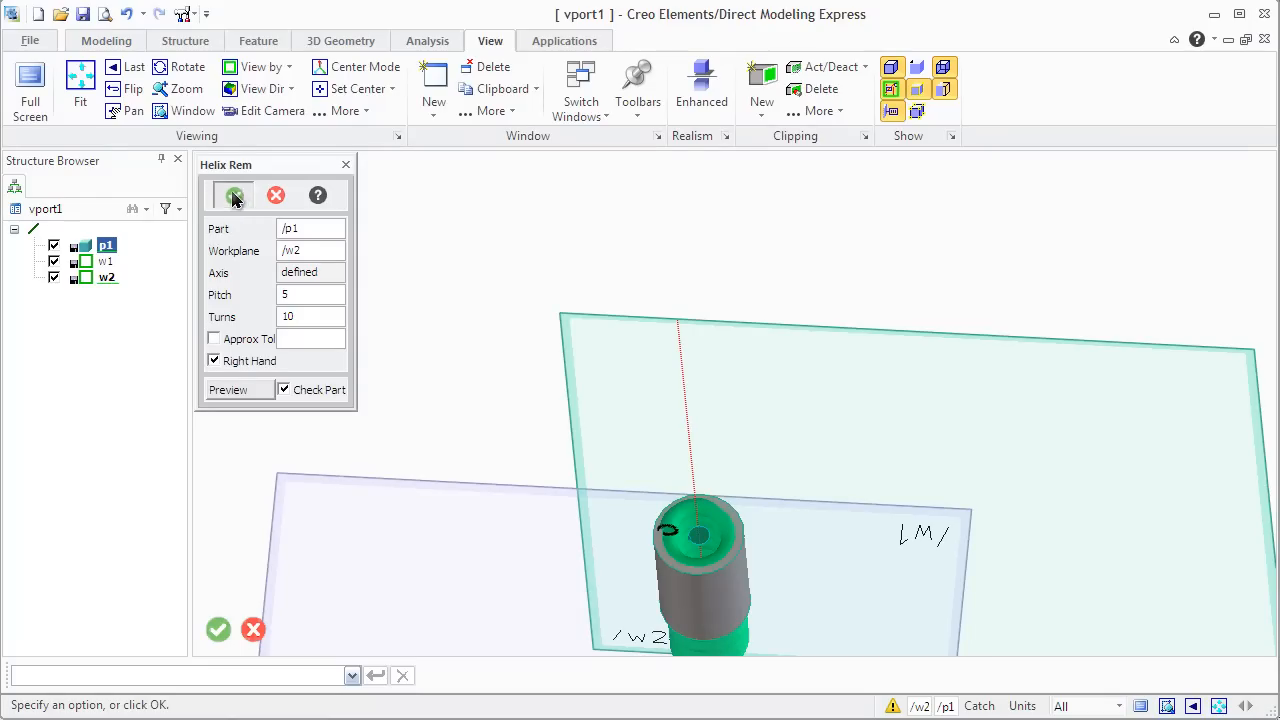